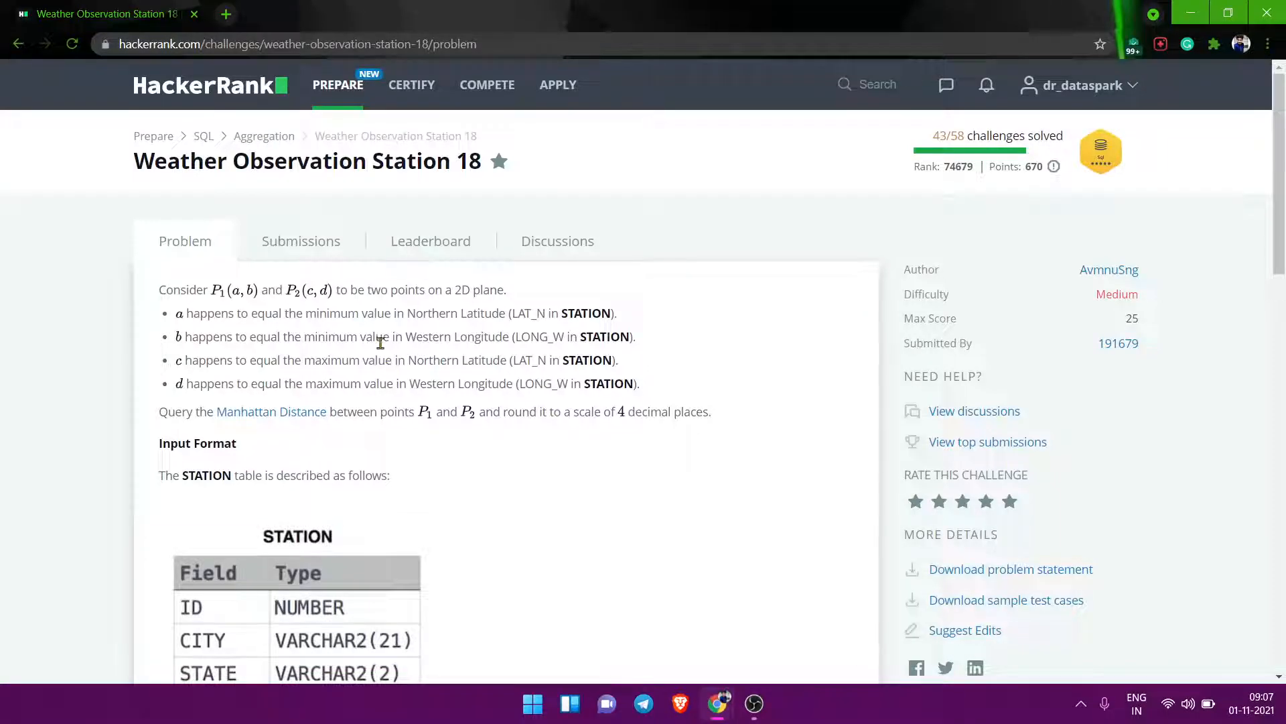
pyautogui.moveTo(603, 402)
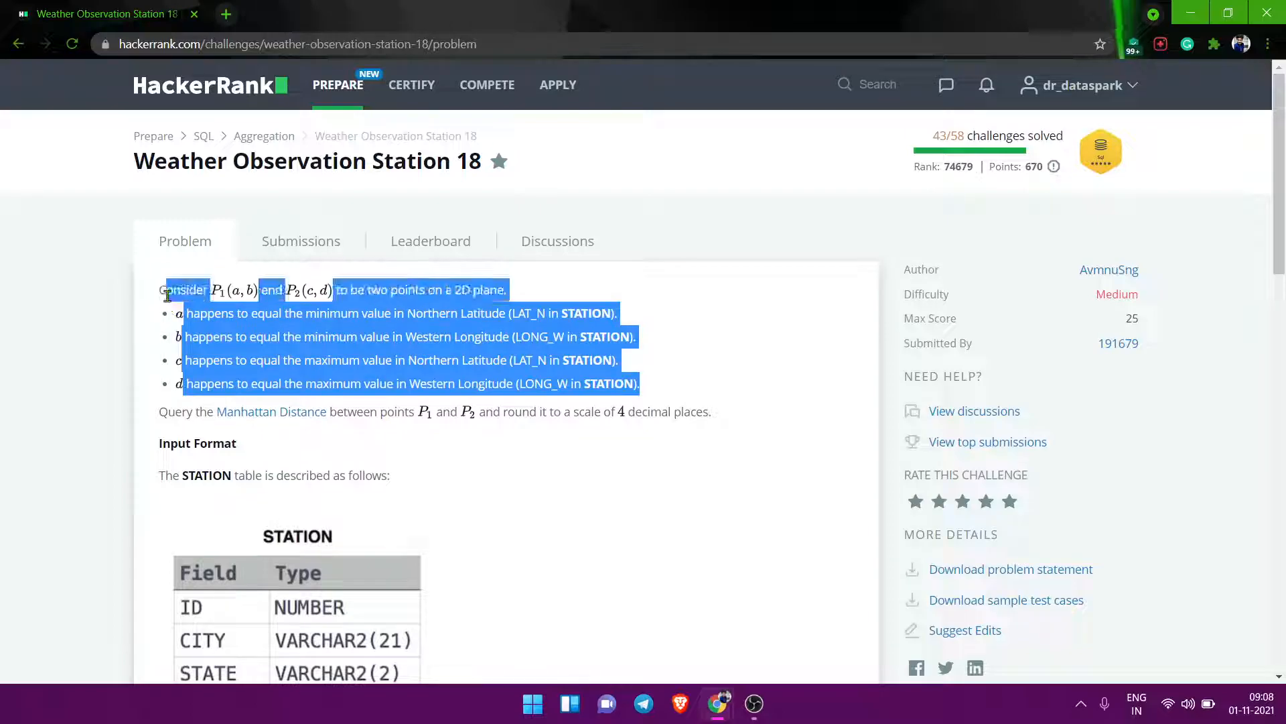
# - Replace the editor's starter comment with the note |(greater val - lesser val)|
pyautogui.click(329, 328)
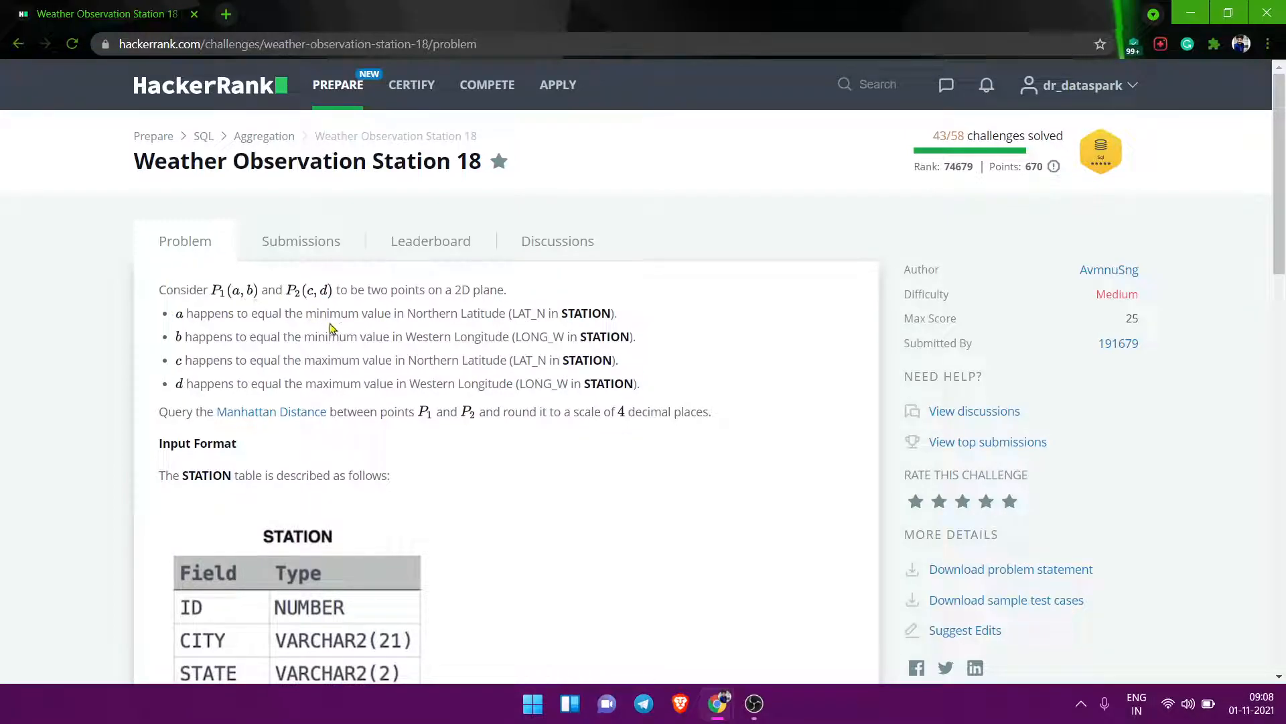
pyautogui.moveTo(473, 303)
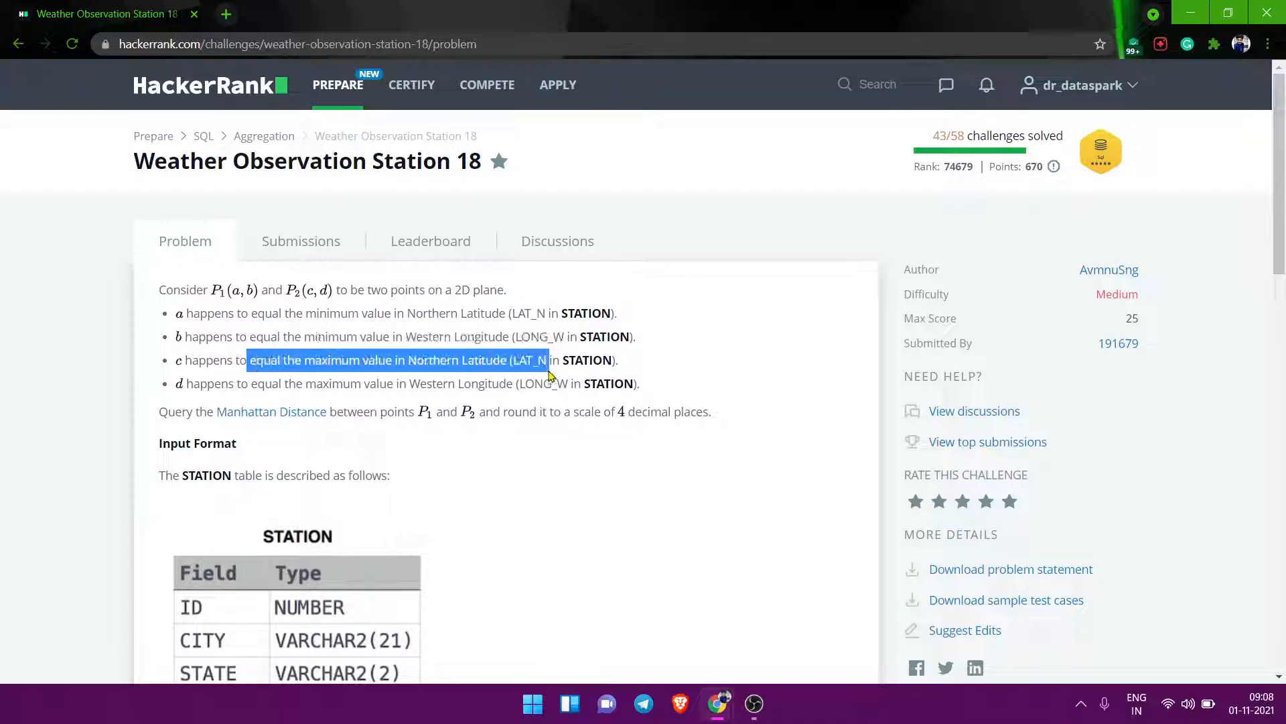
pyautogui.moveTo(476, 374)
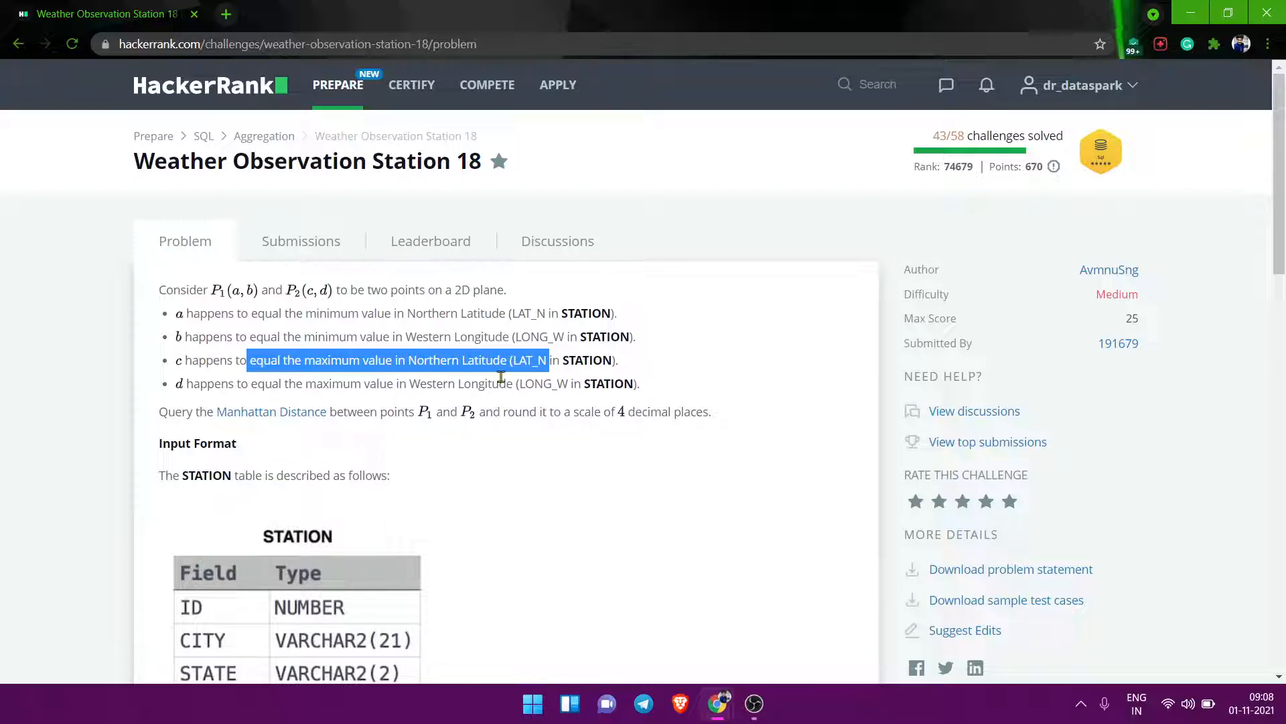
pyautogui.moveTo(341, 401)
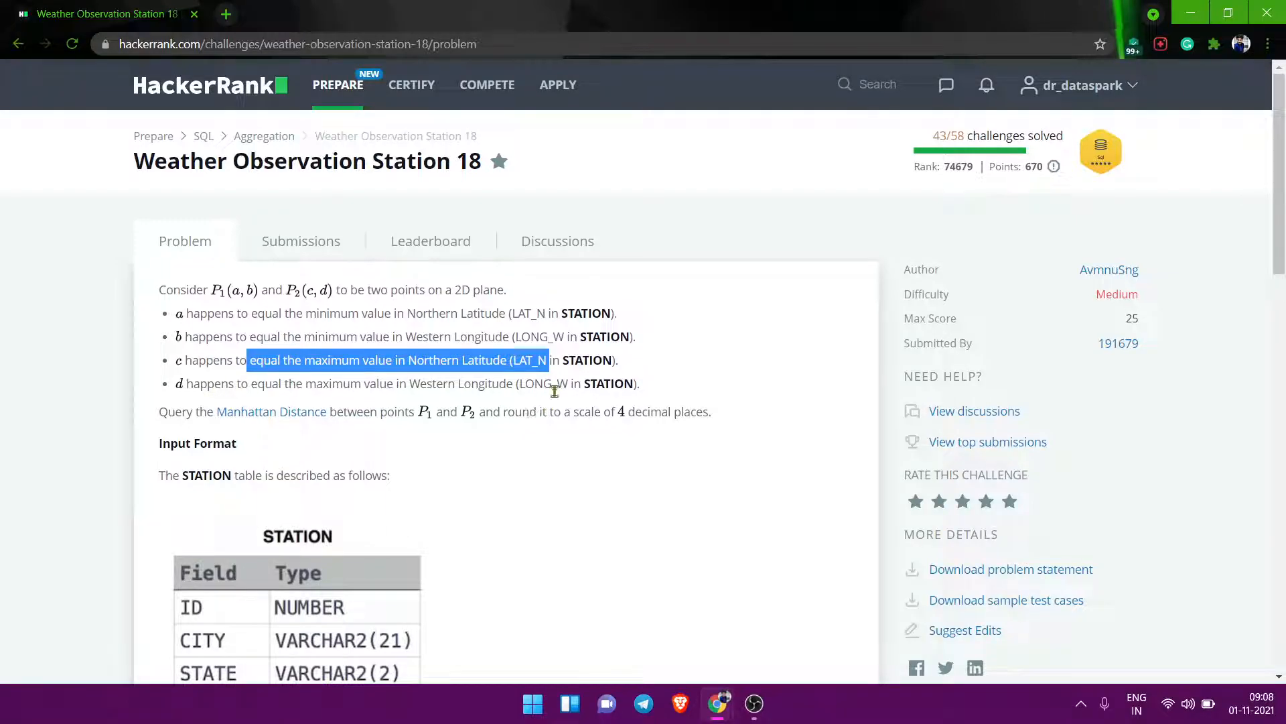
pyautogui.moveTo(248, 409)
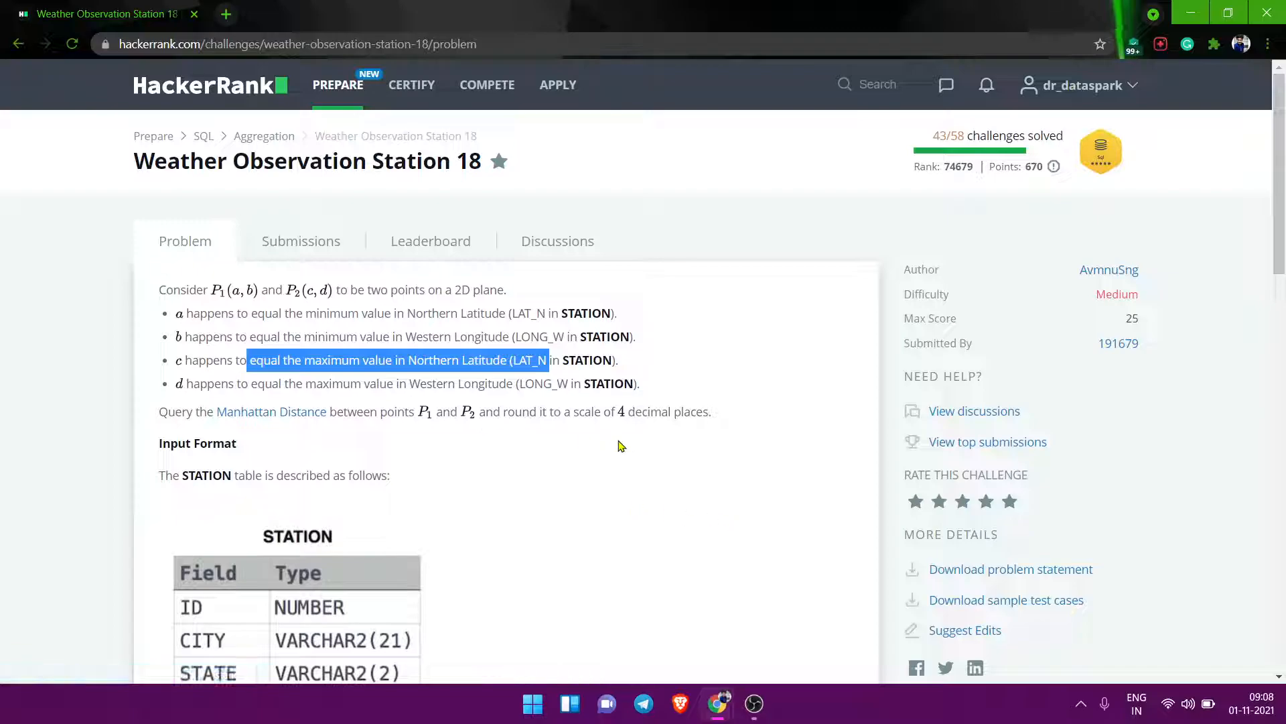
pyautogui.moveTo(585, 491)
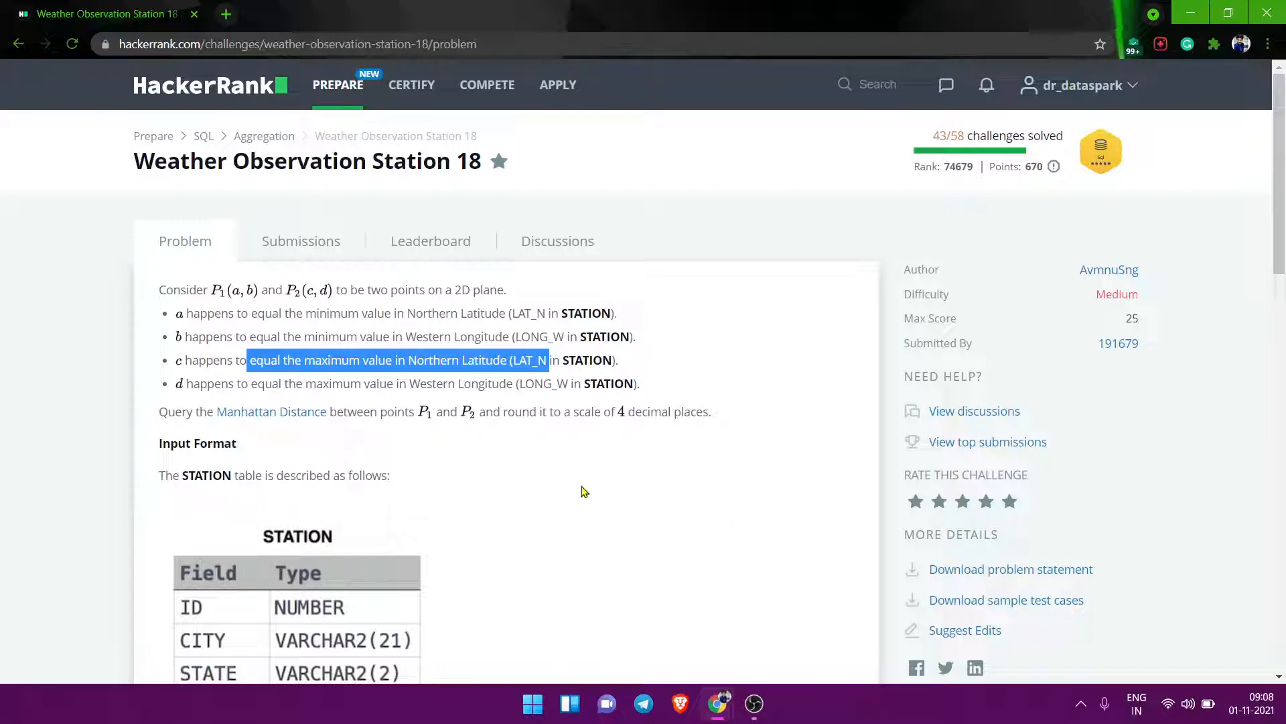
pyautogui.scroll(-3)
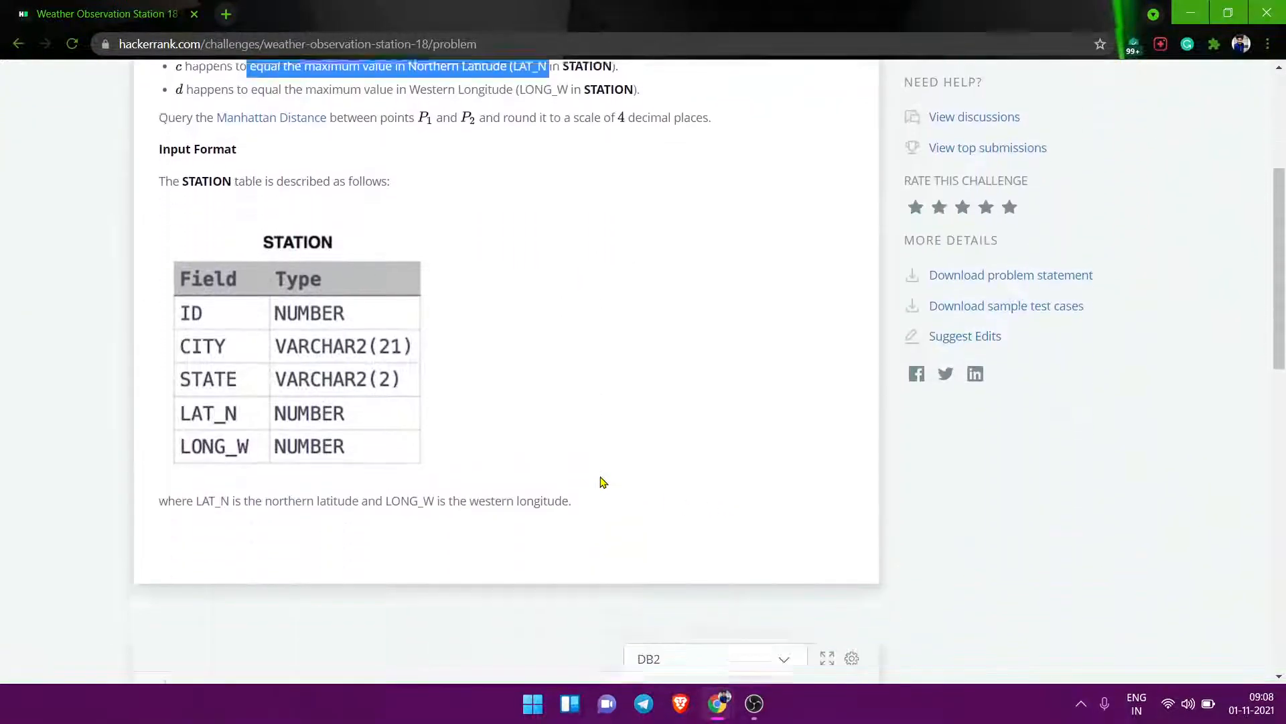
pyautogui.scroll(-3)
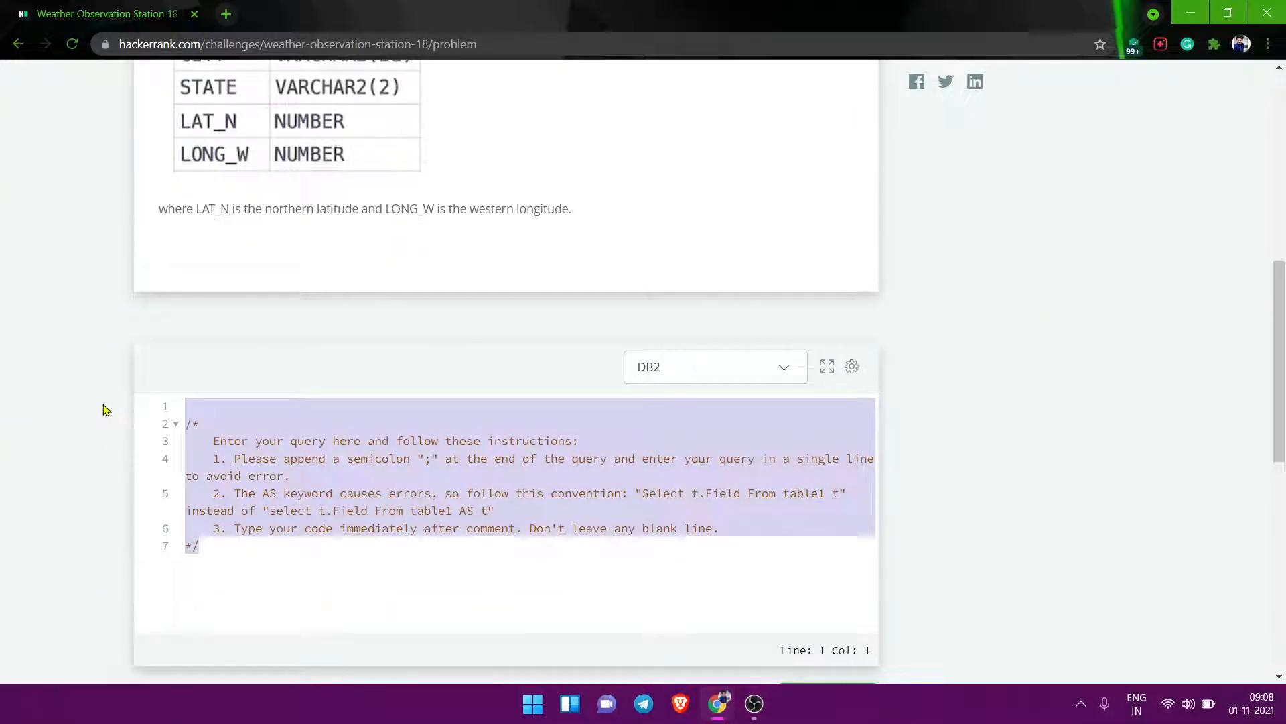
pyautogui.write('greater val - l')
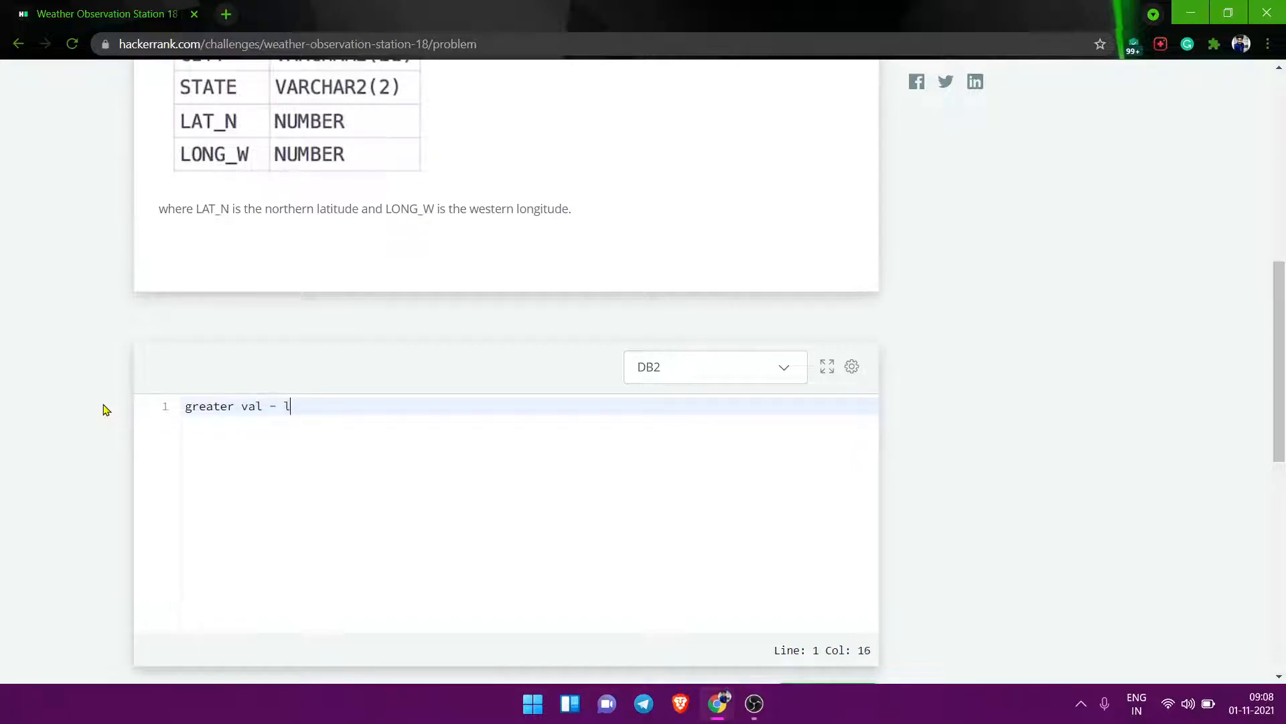
pyautogui.write('esser val')
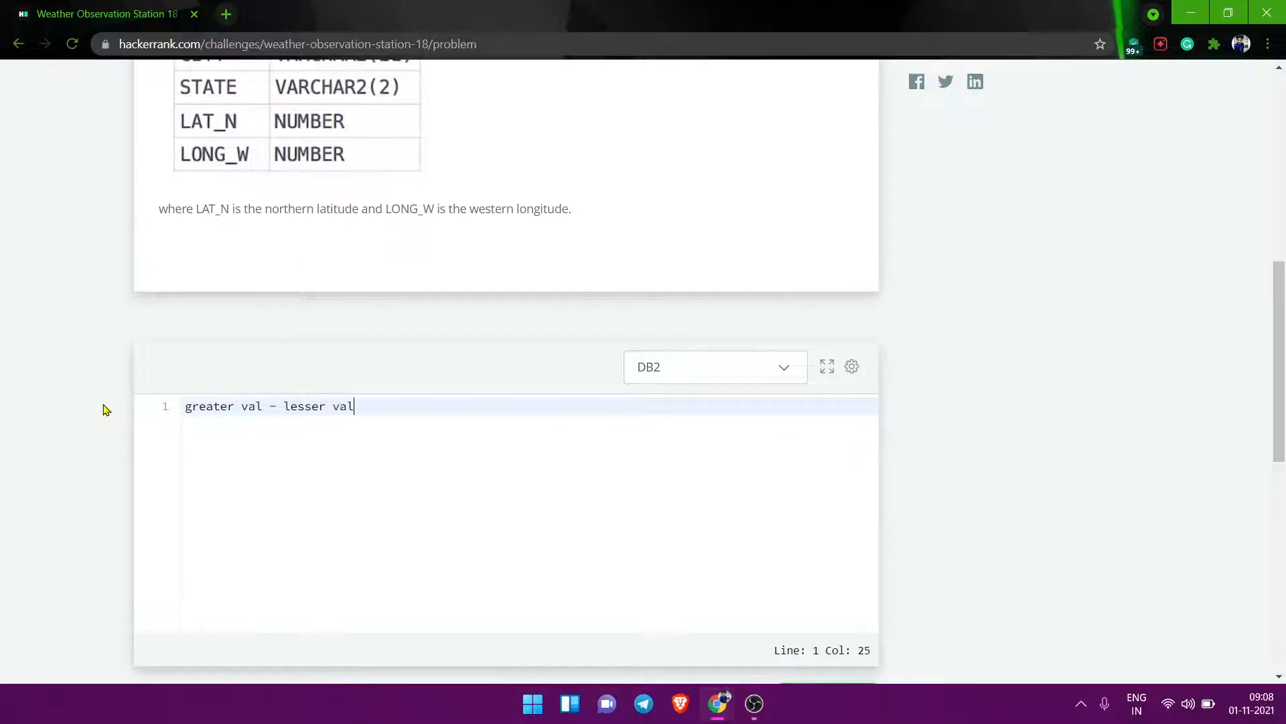
pyautogui.write(')')
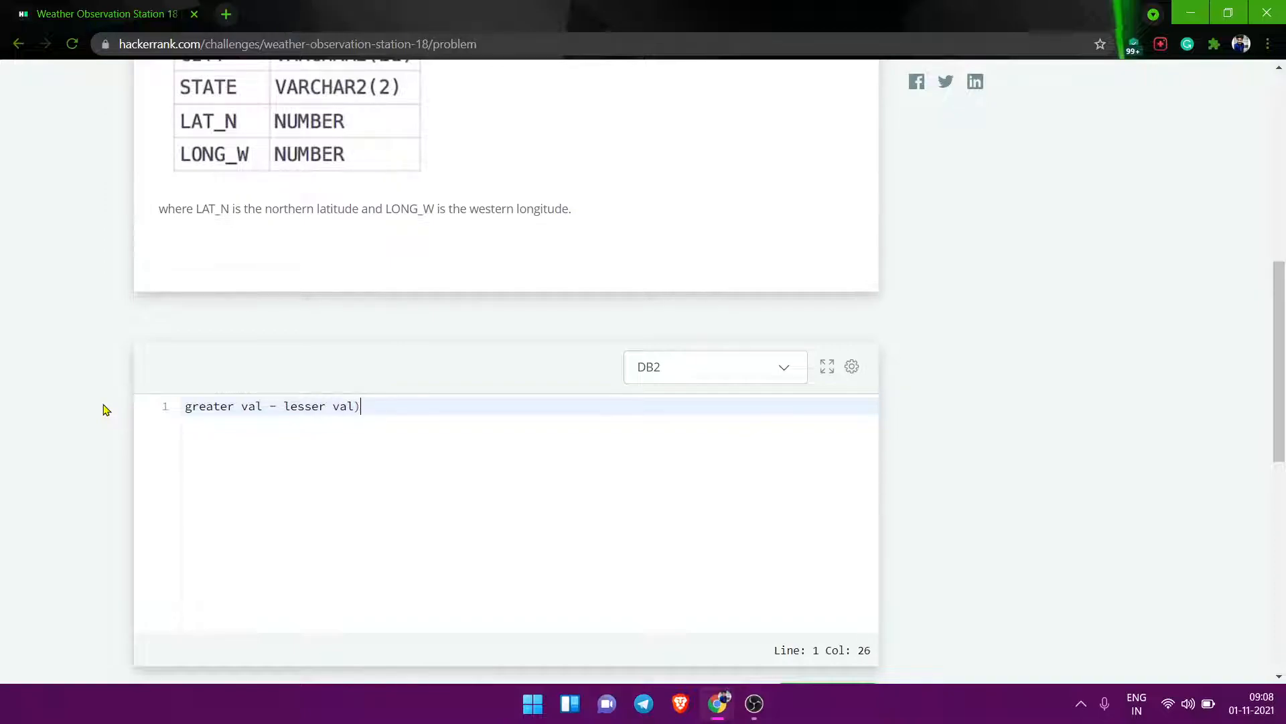
pyautogui.press('Home')
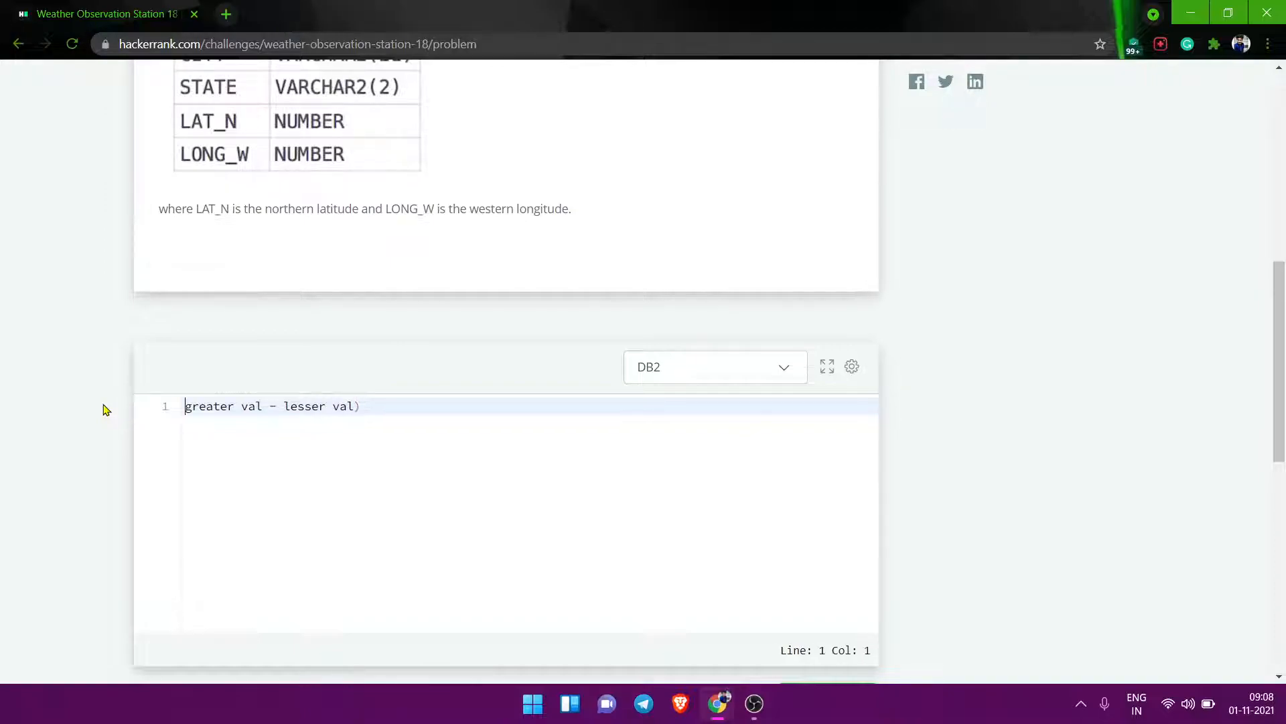
pyautogui.write('(')
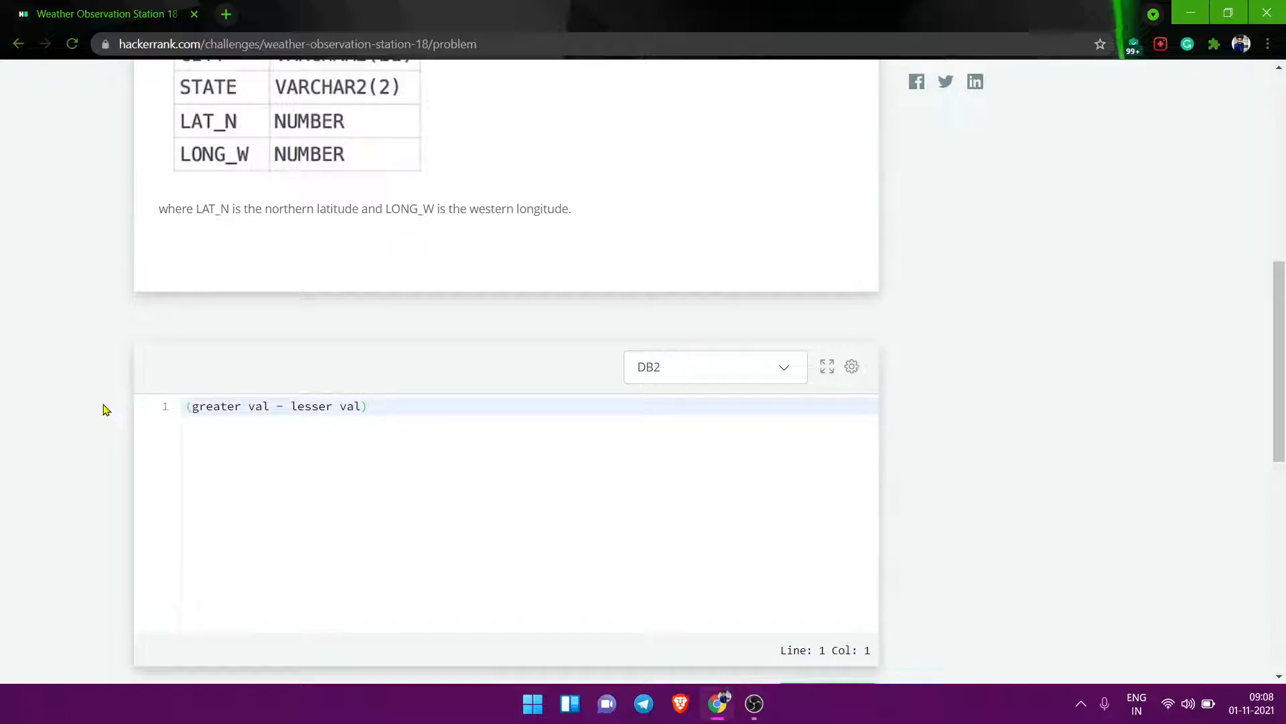
pyautogui.write('MOD')
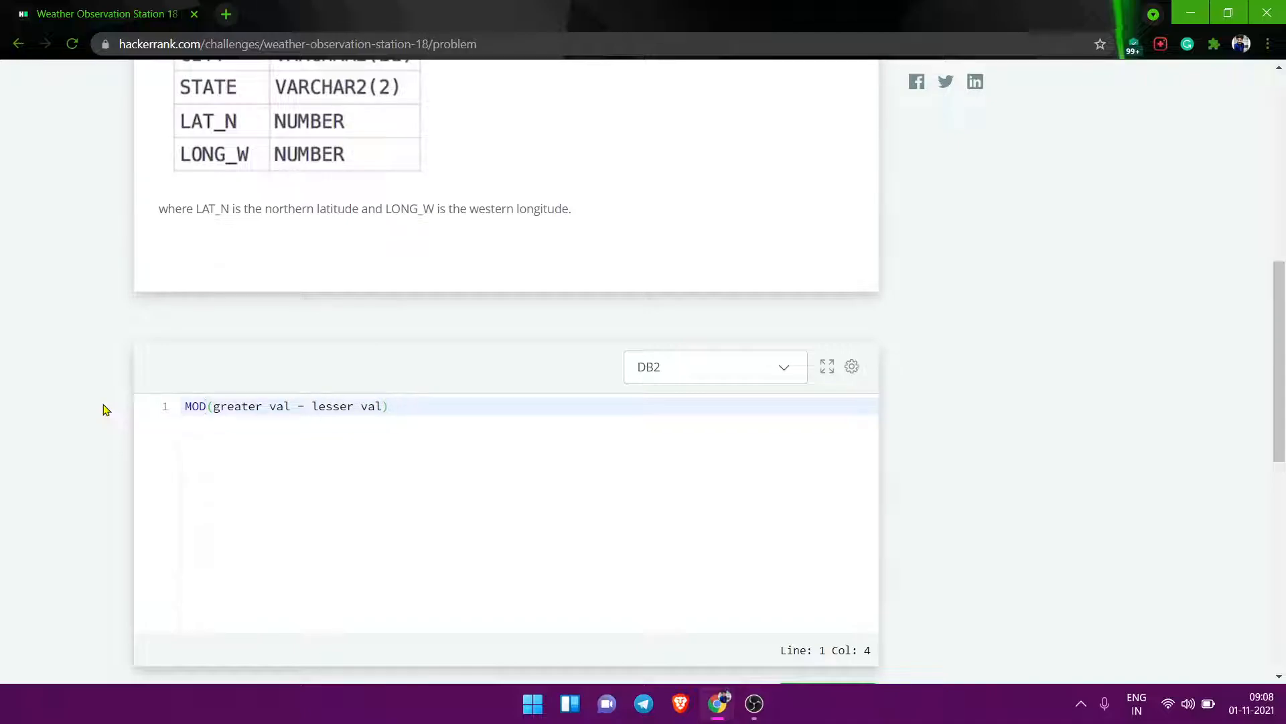
pyautogui.press('Backspace')
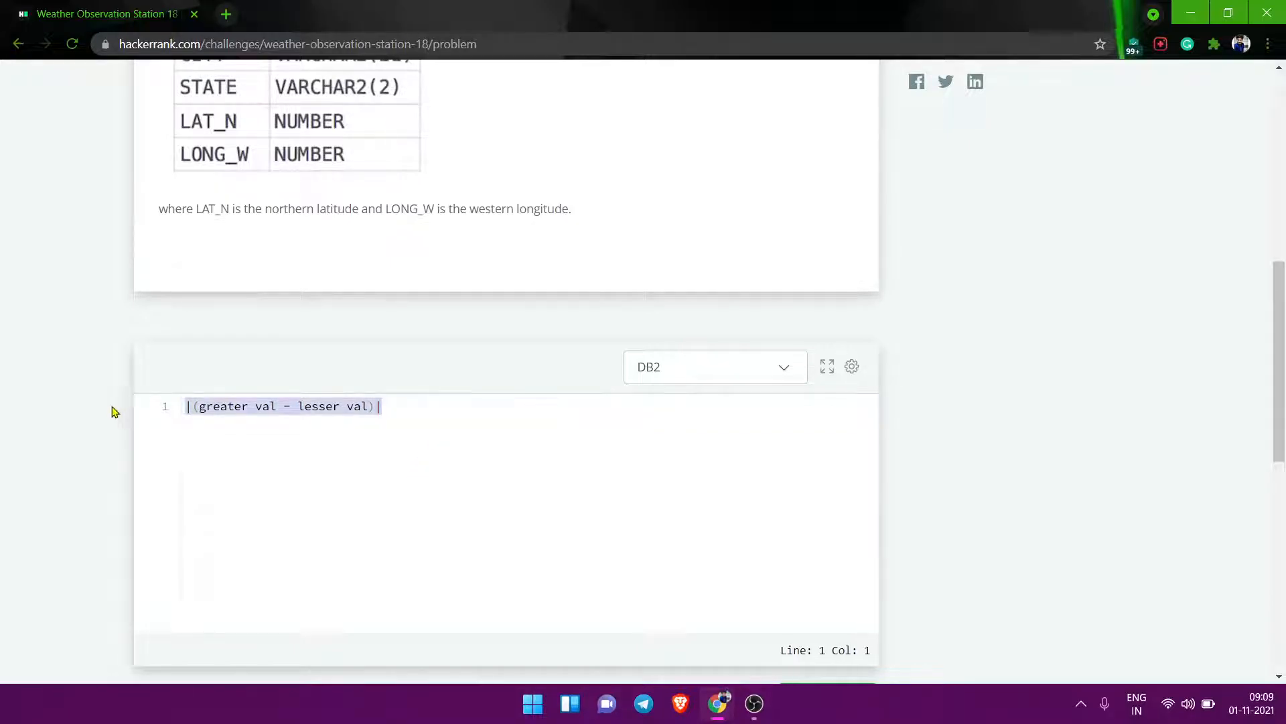
# - Search 'manhattan distance' in a new tab and open the xlinux.nist.gov definition page
pyautogui.scroll(3)
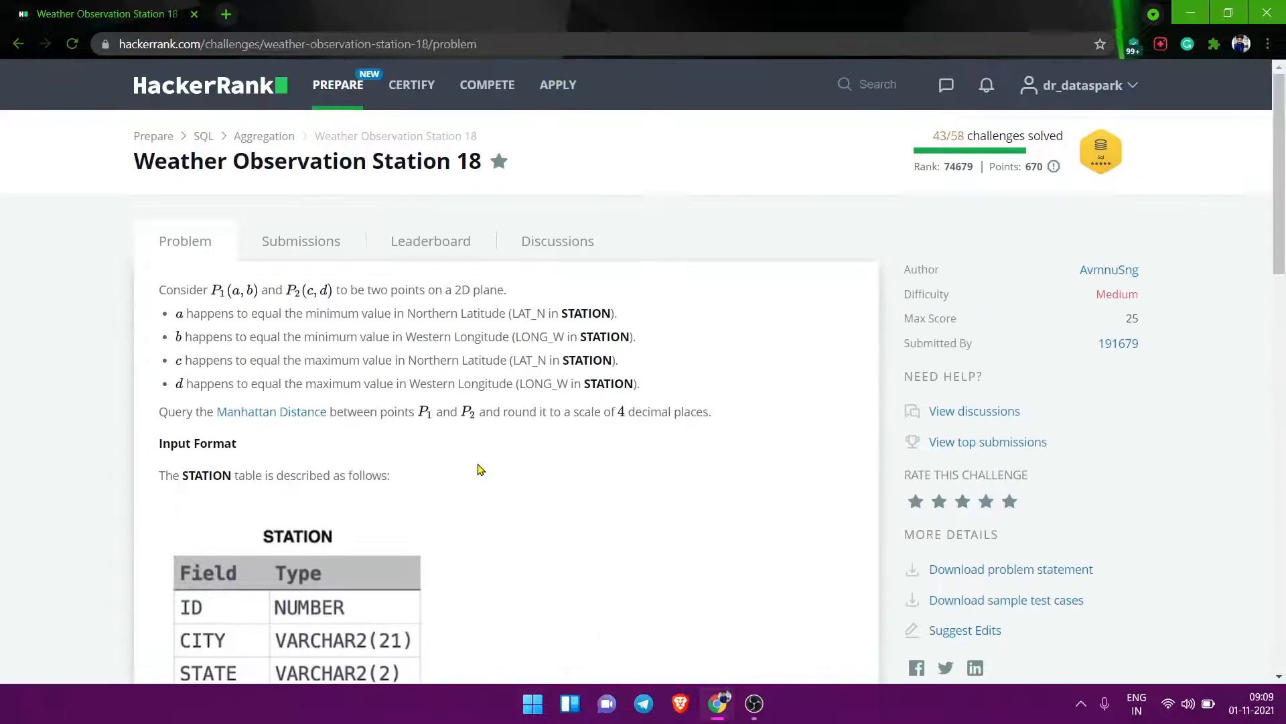
pyautogui.moveTo(271, 411)
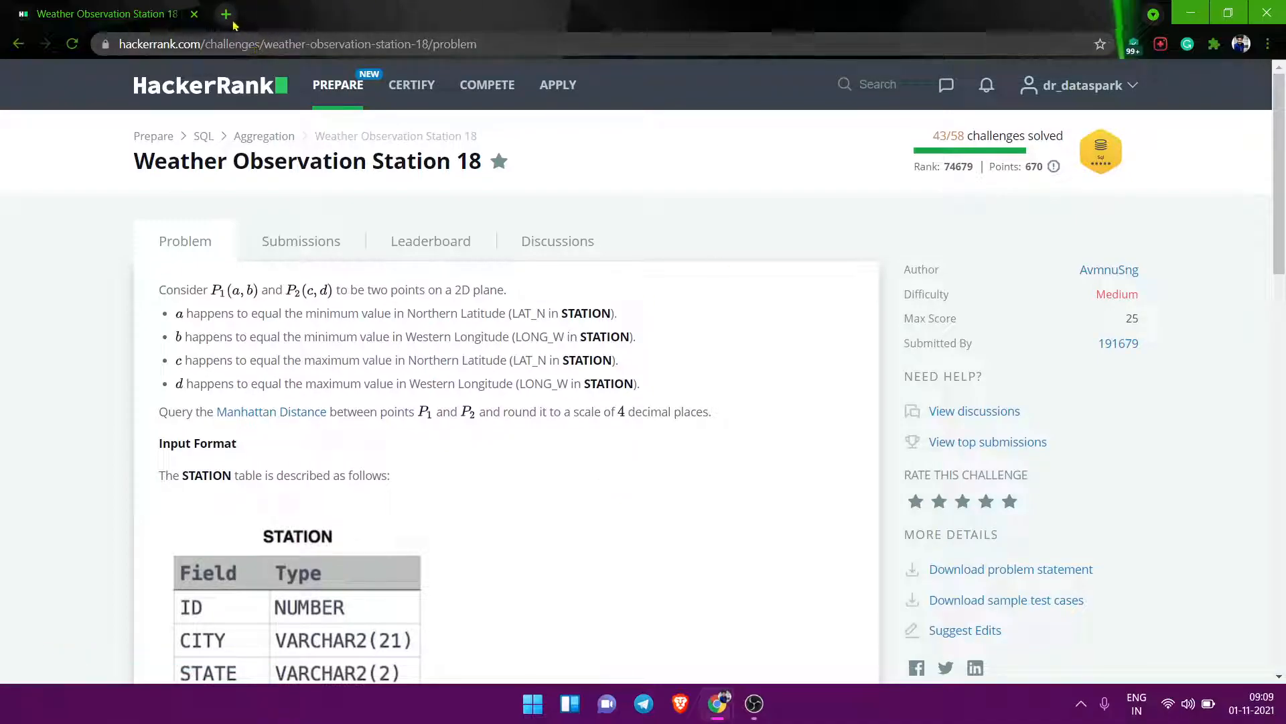
pyautogui.click(226, 14)
pyautogui.write('manhattan distance')
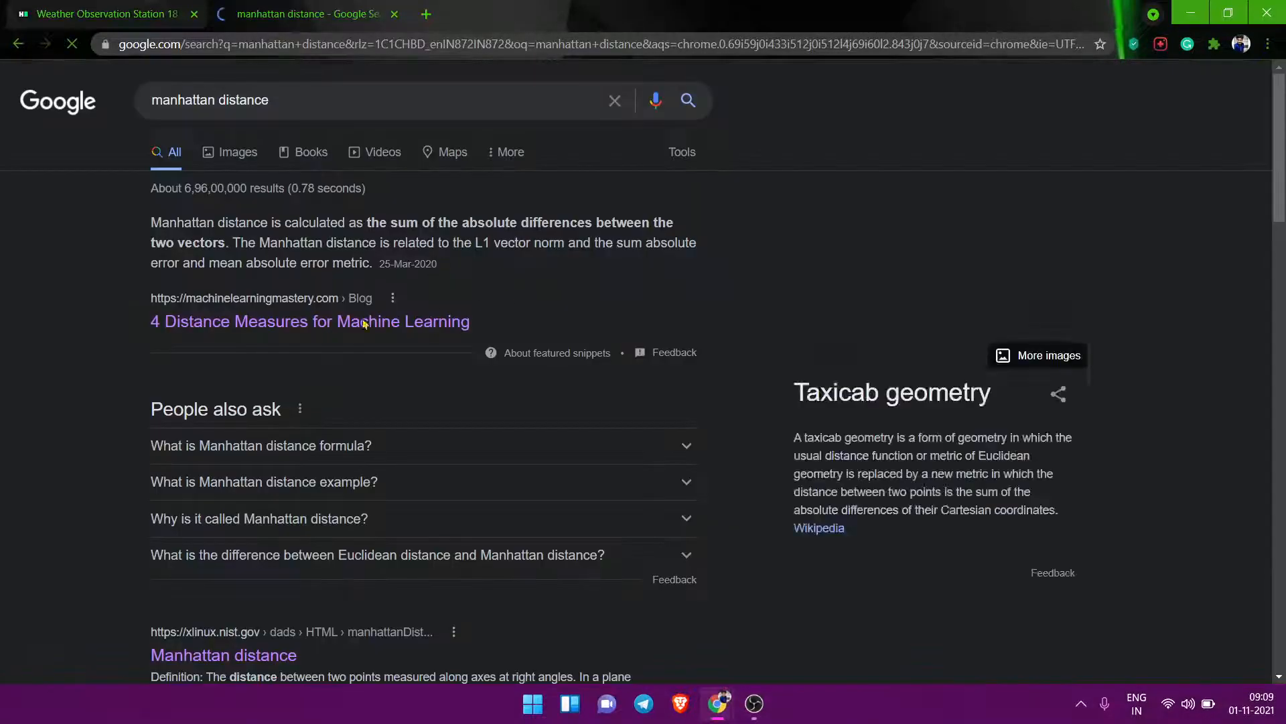
pyautogui.scroll(-3)
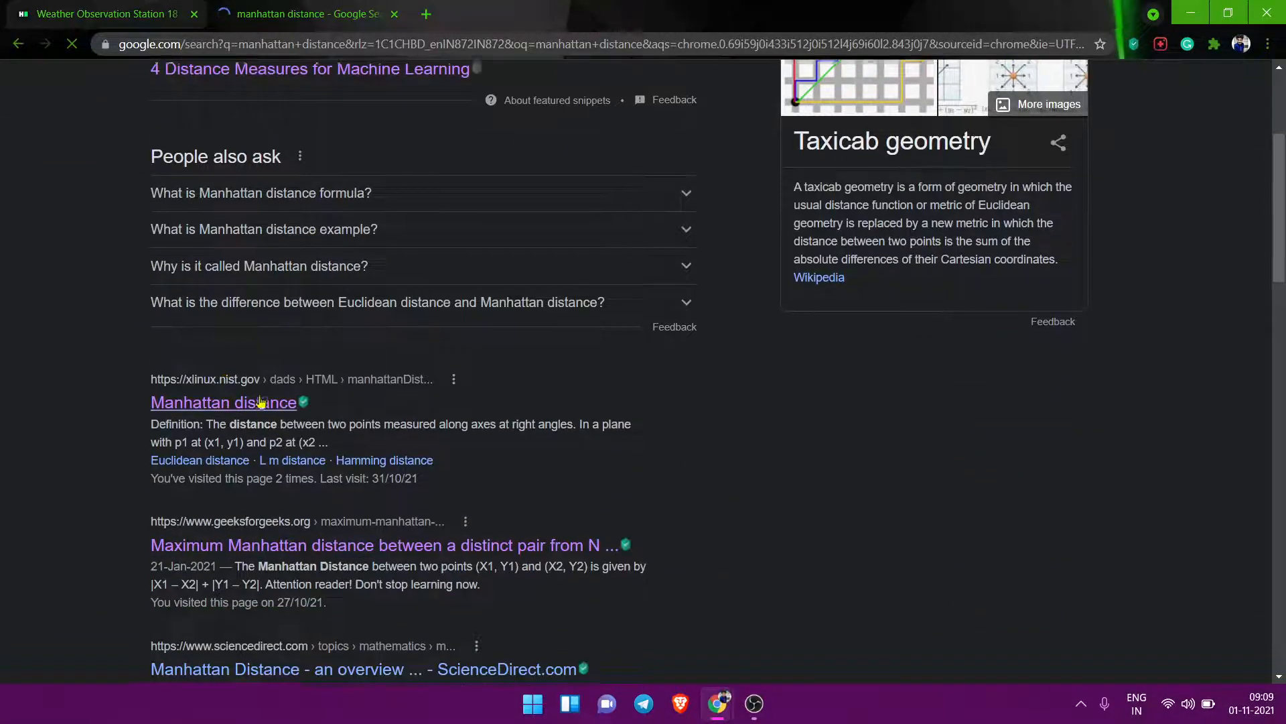
pyautogui.scroll(-3)
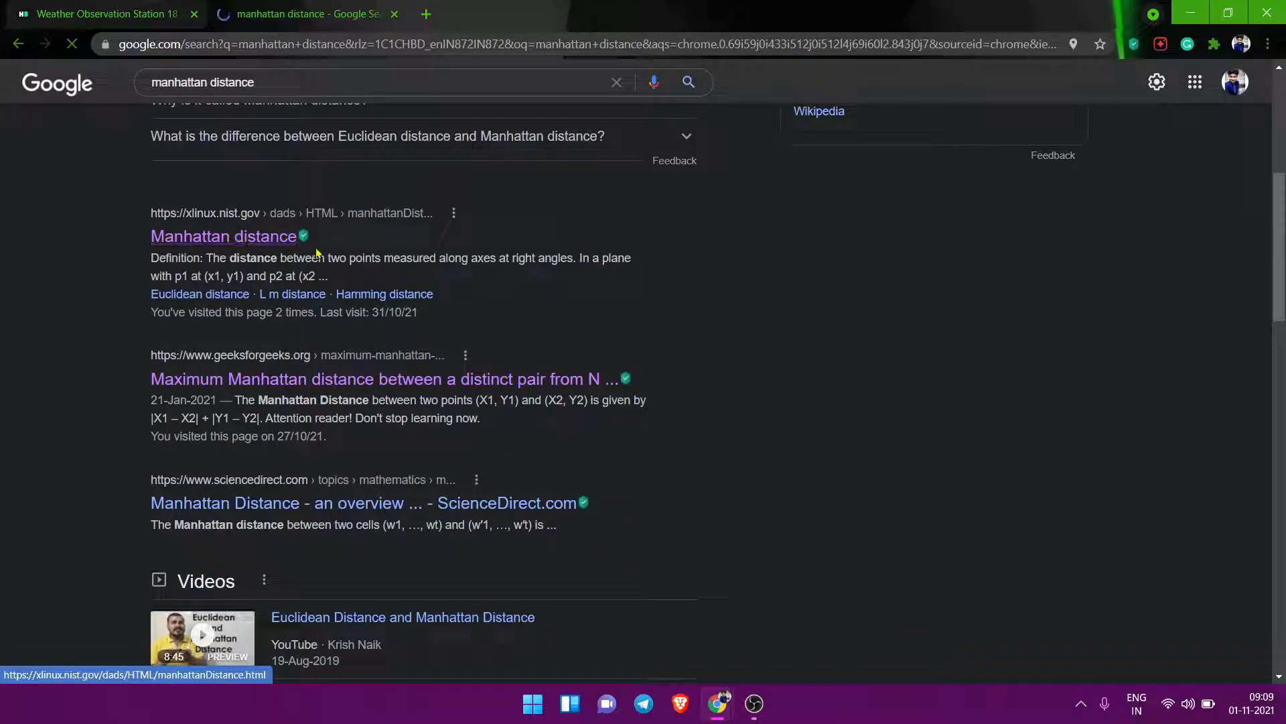
pyautogui.click(223, 236)
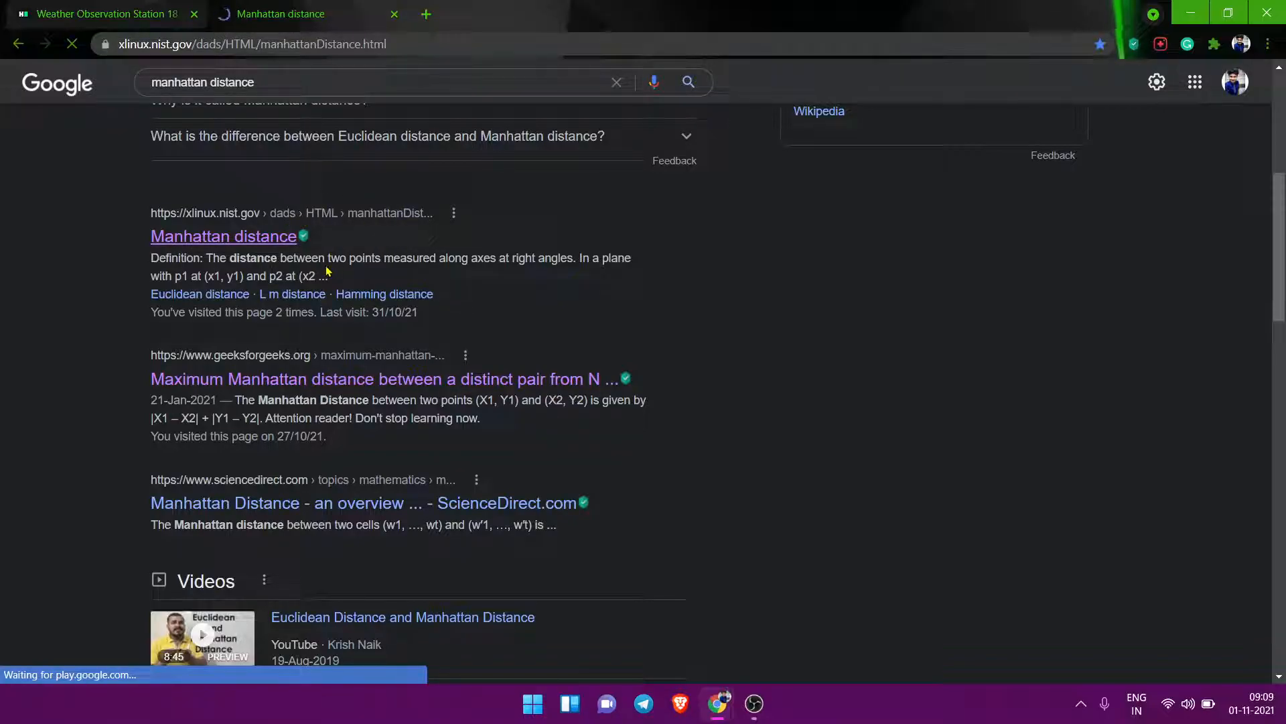
pyautogui.click(223, 237)
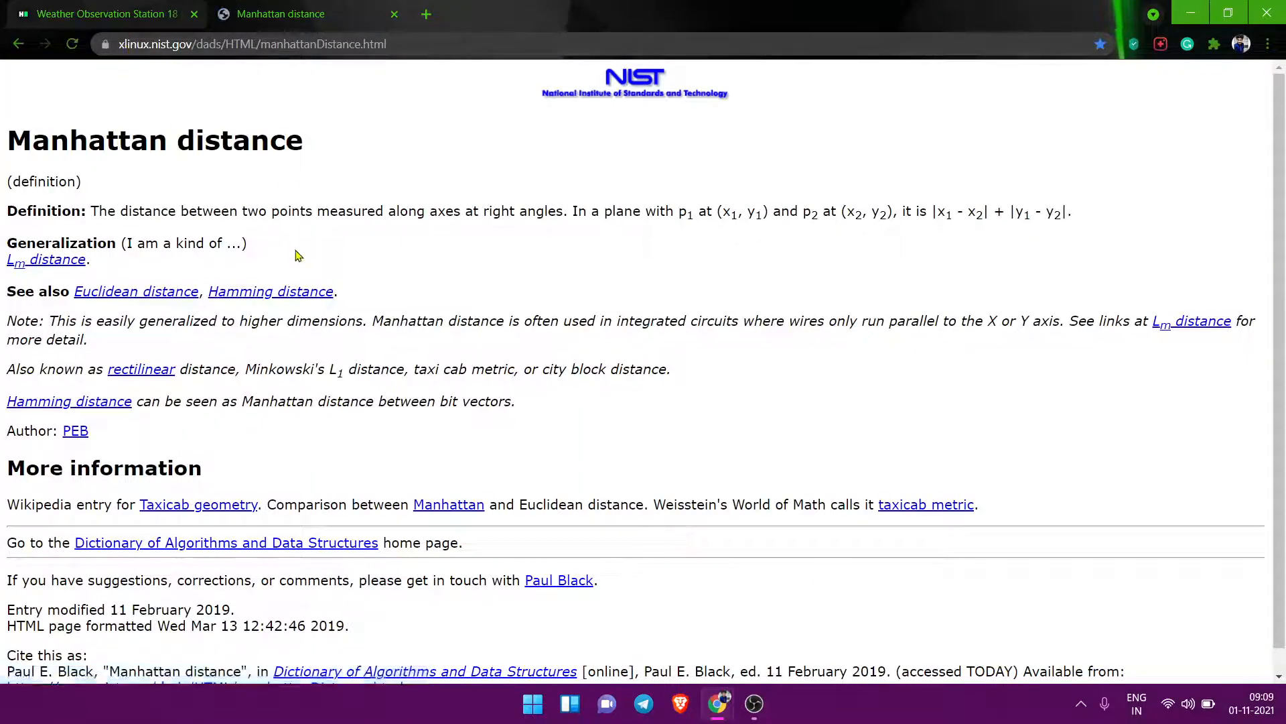
pyautogui.moveTo(7, 211); pyautogui.dragTo(261, 211)
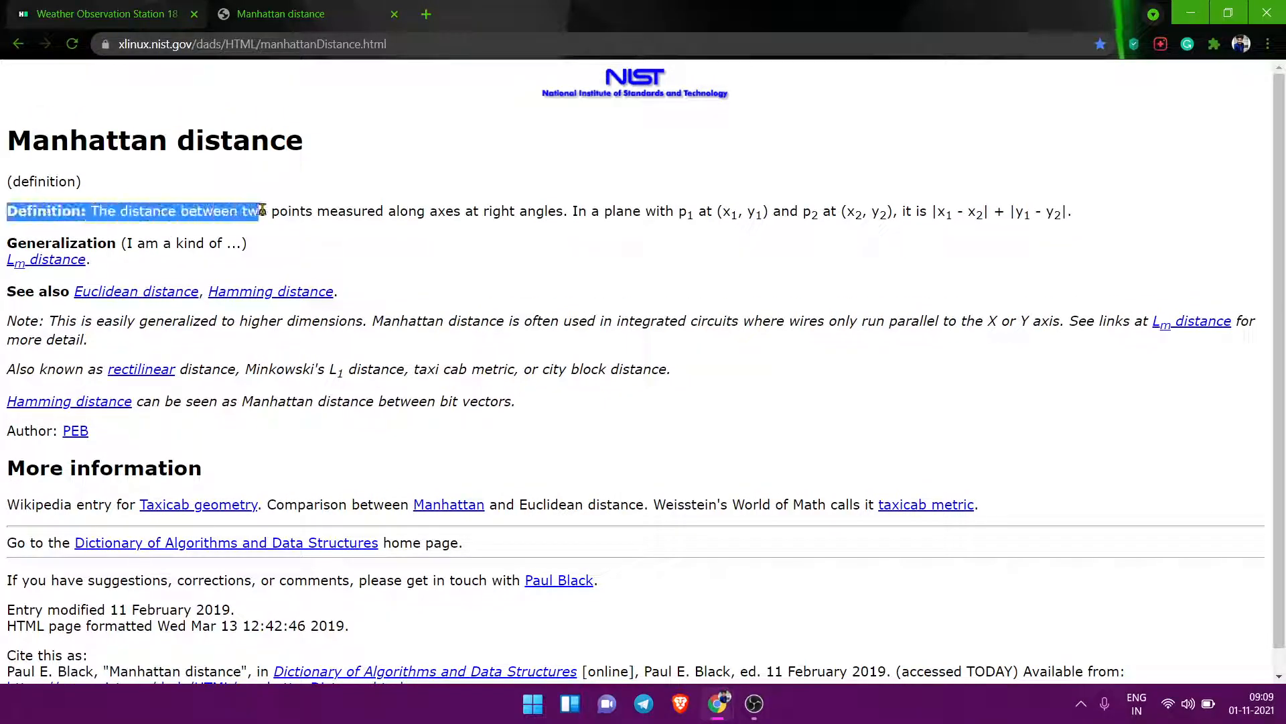
pyautogui.moveTo(259, 211); pyautogui.dragTo(474, 211)
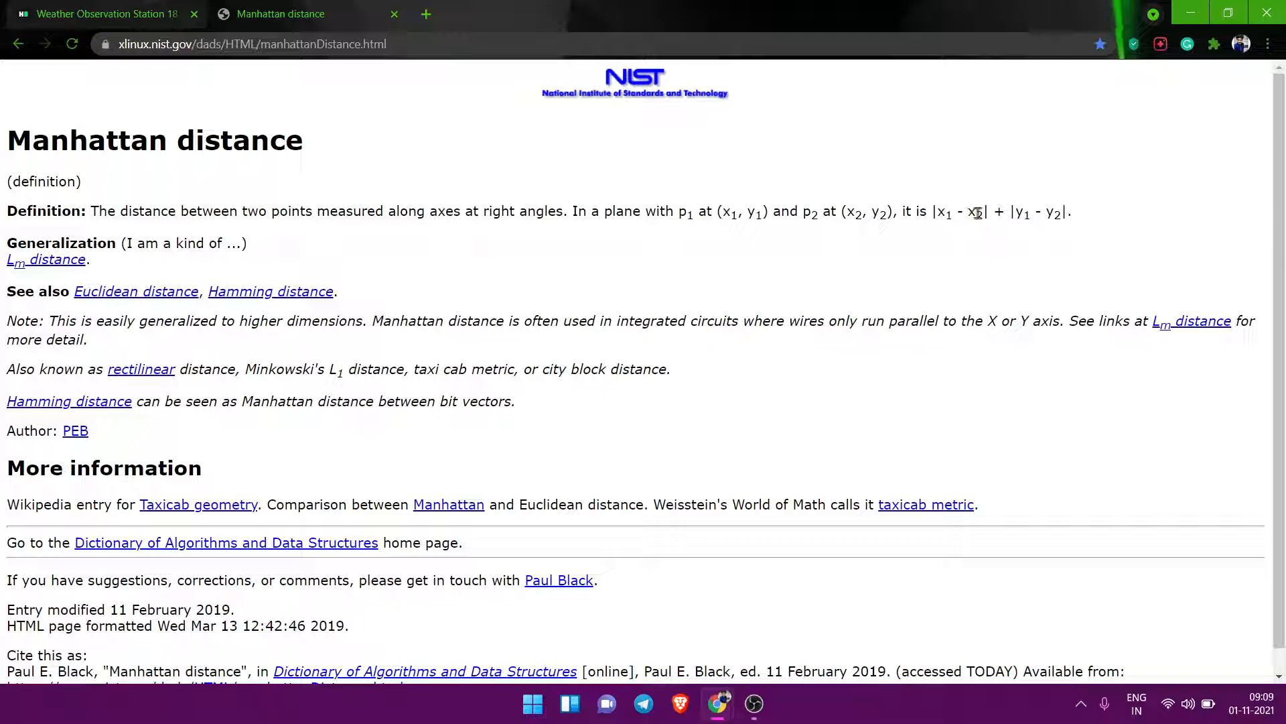
pyautogui.moveTo(845, 235)
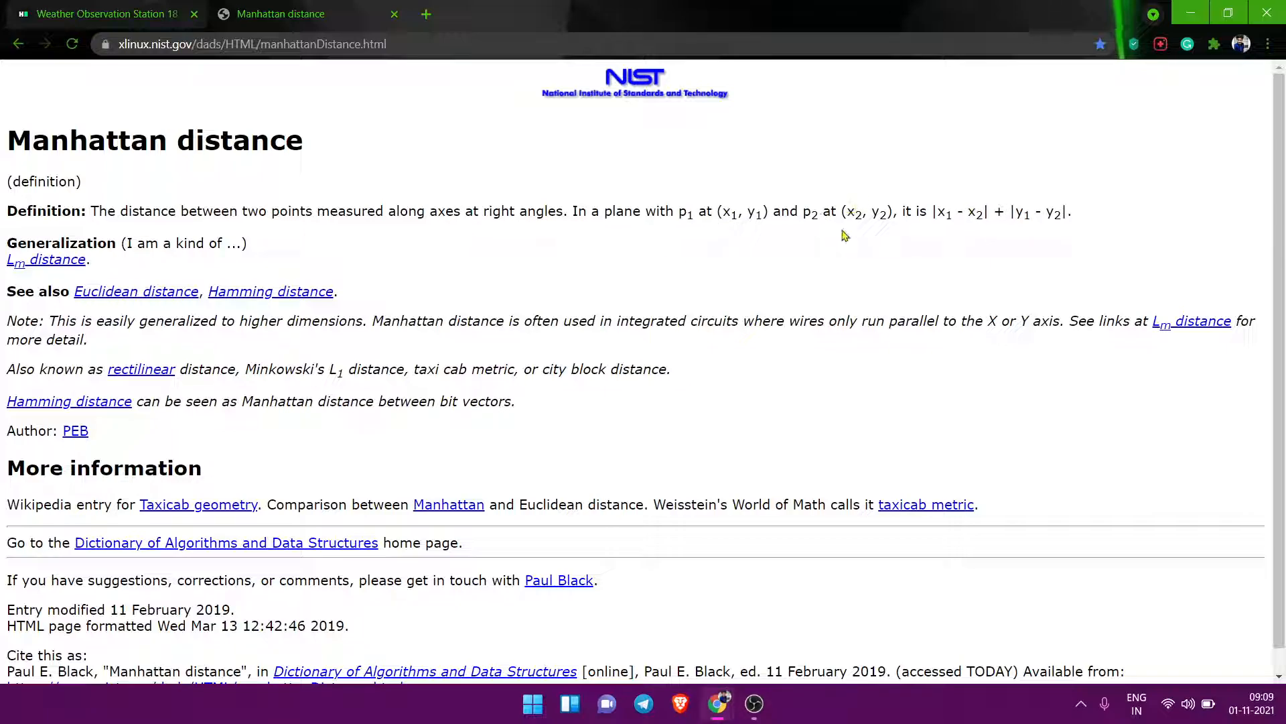
pyautogui.moveTo(712, 237)
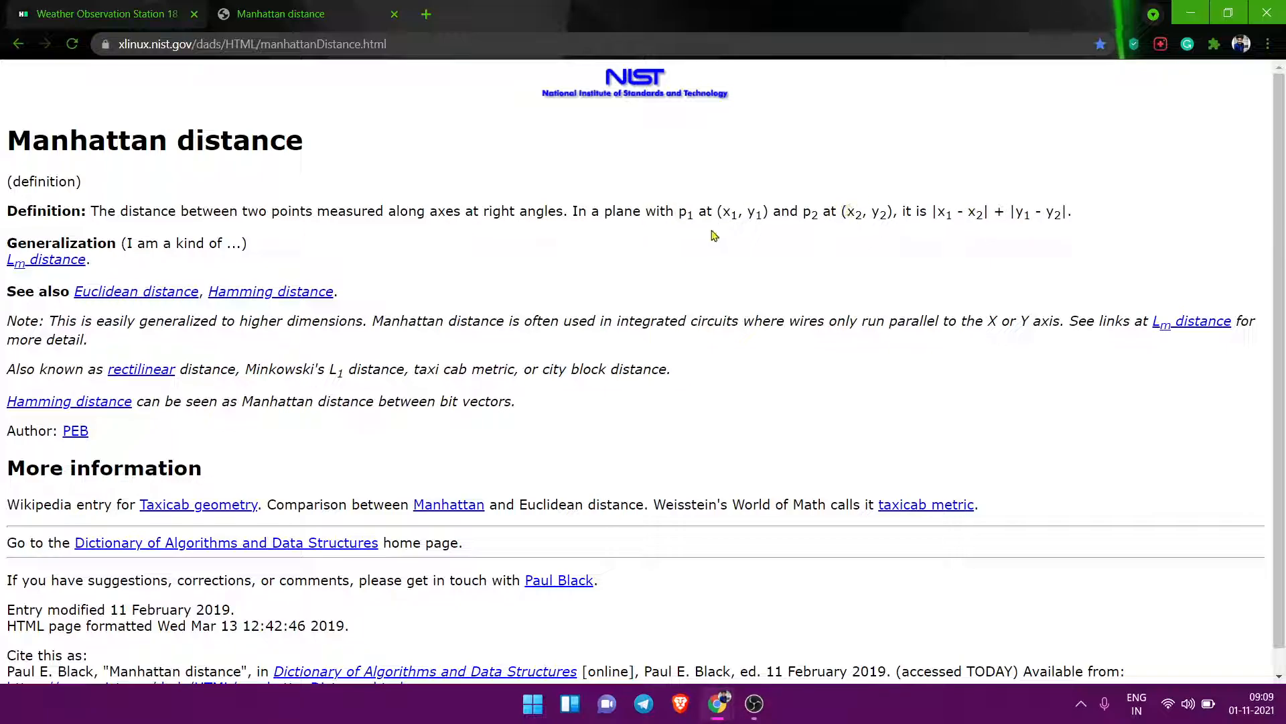
# - Return to the HackerRank challenge, place the cursor after the template comment, and view the problem
pyautogui.click(99, 14)
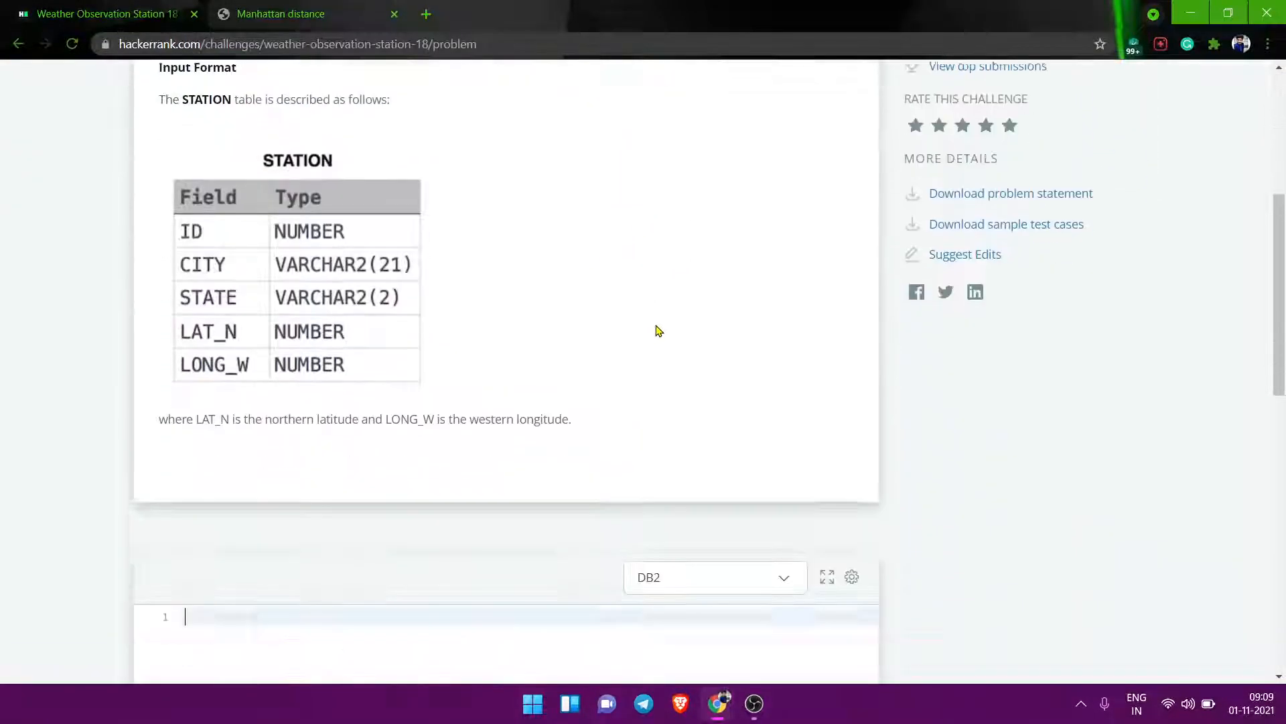
pyautogui.scroll(-3)
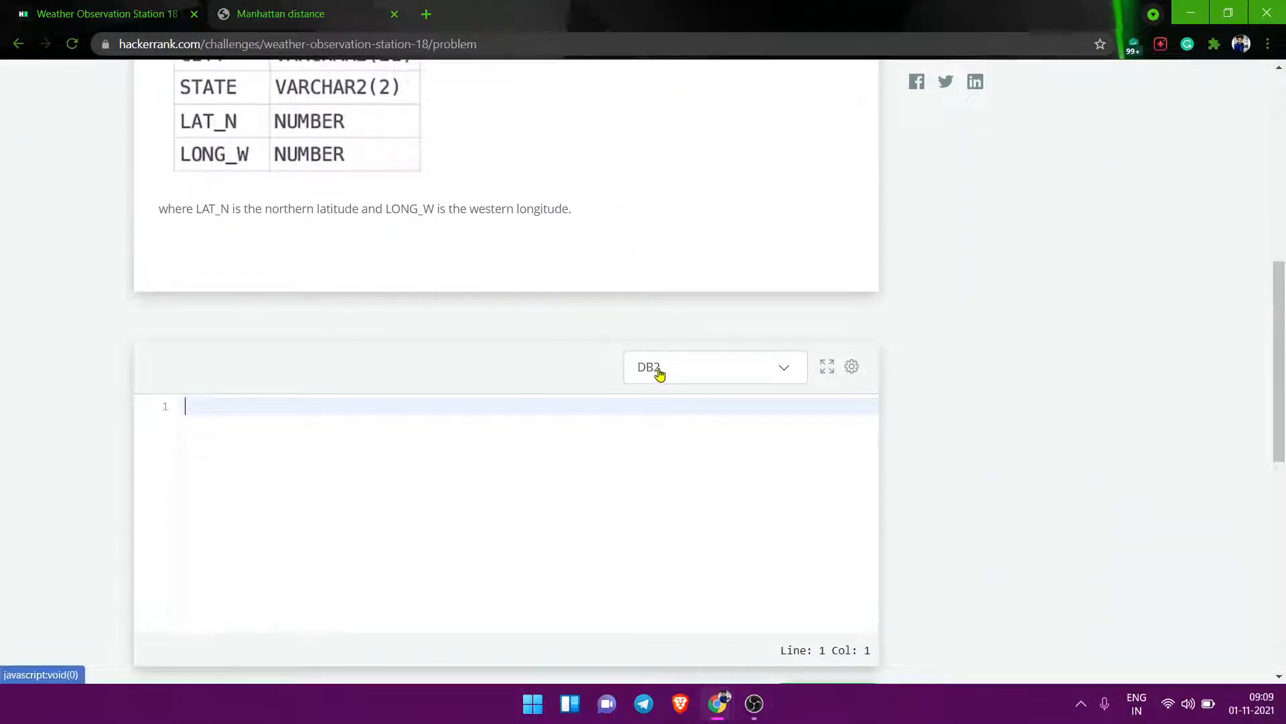
pyautogui.click(713, 367)
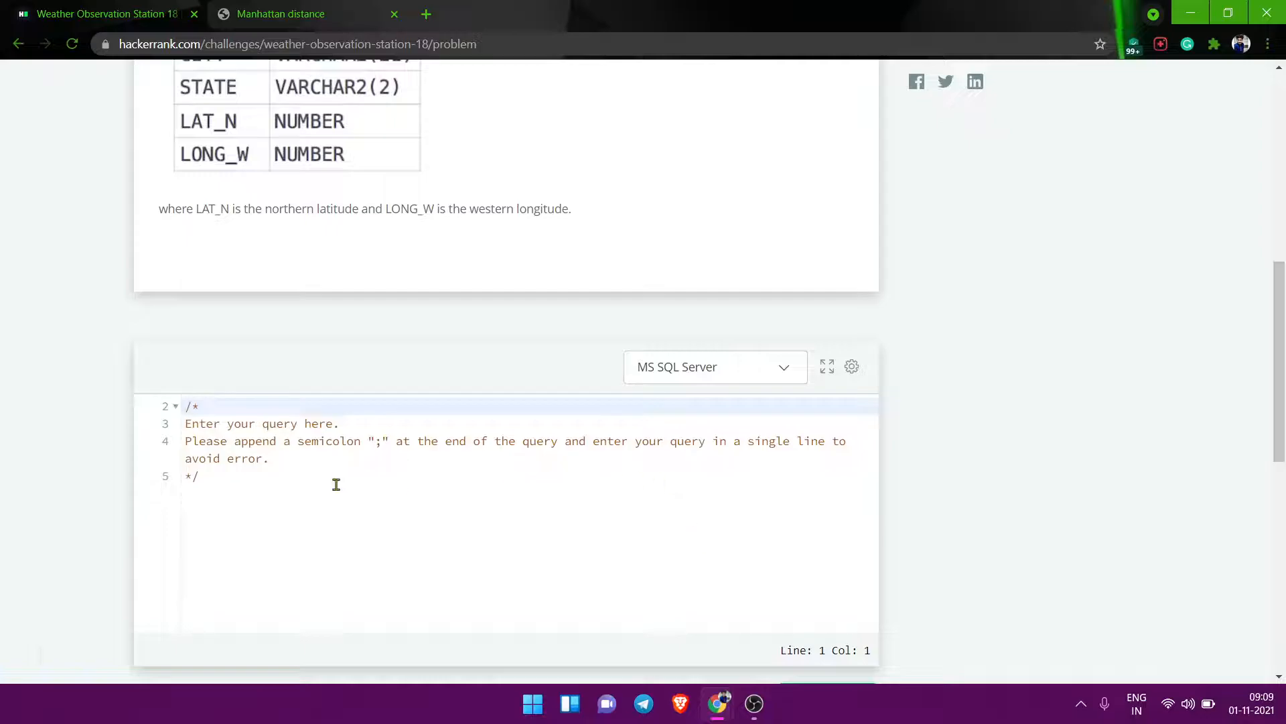
pyautogui.click(199, 476)
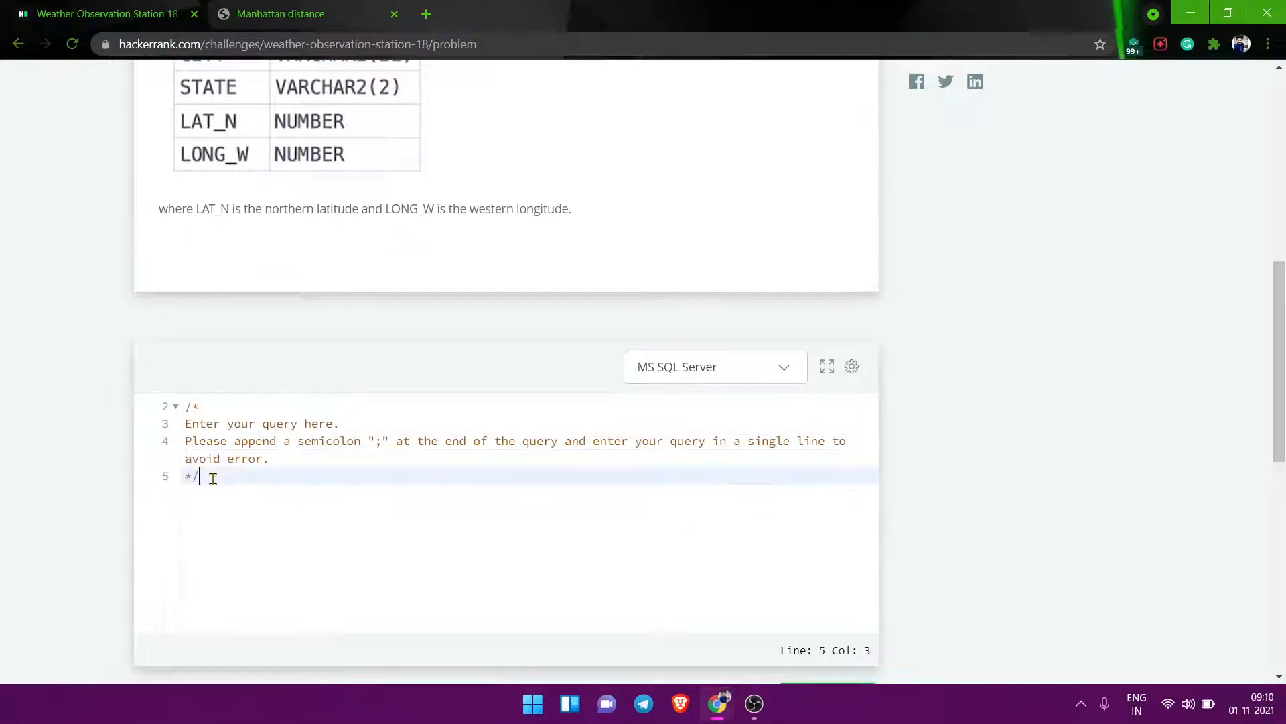
pyautogui.scroll(3)
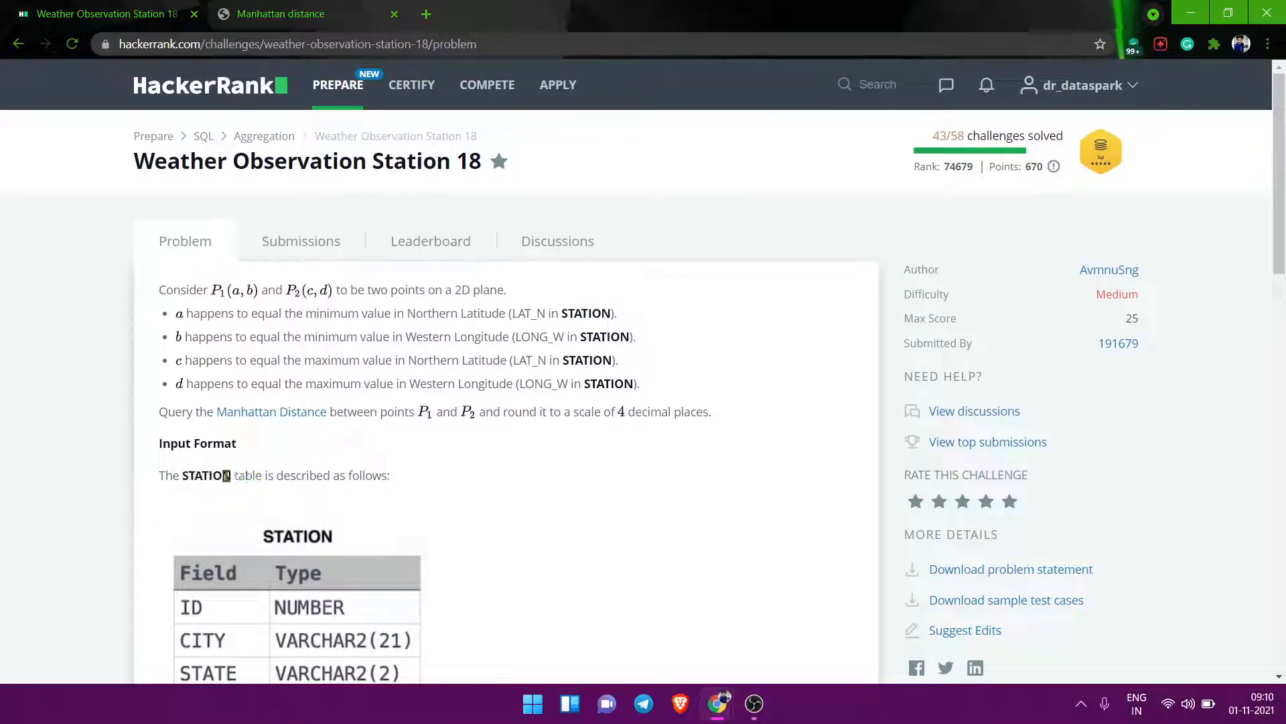
# - Type Select Max(LAT_N) - Min(Lat_N) on line 6 of the query editor
pyautogui.scroll(-3)
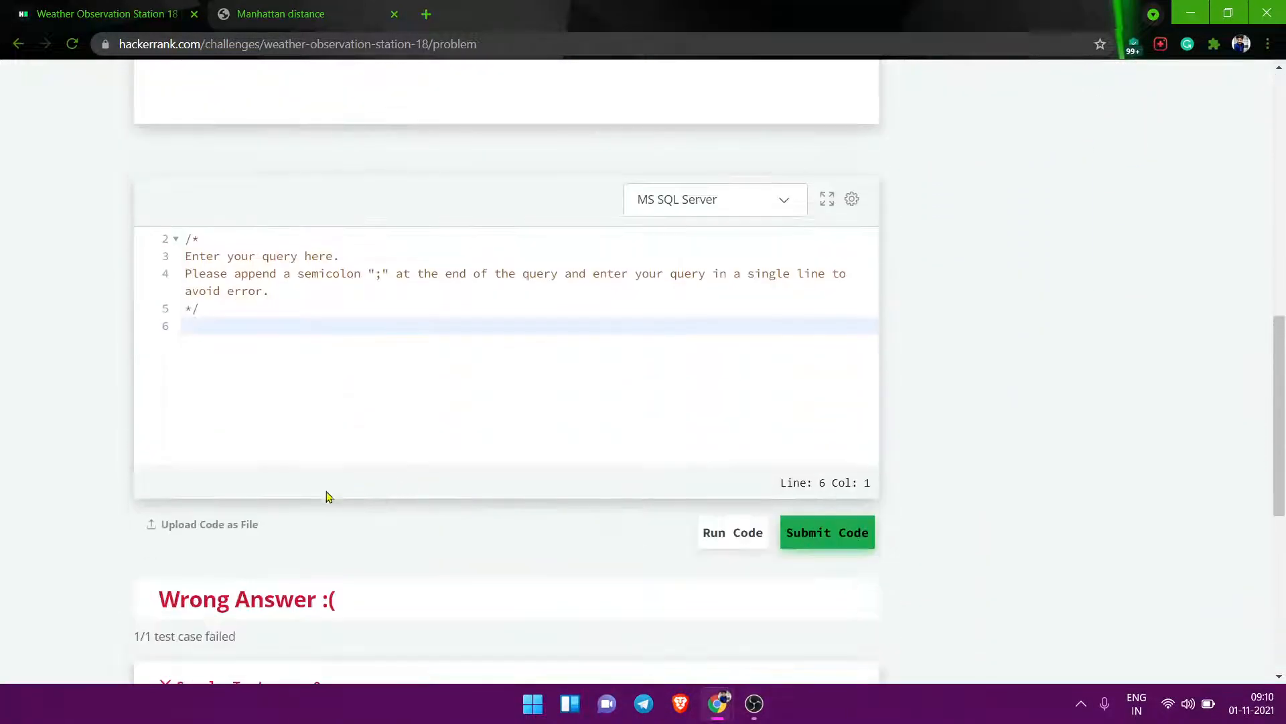
pyautogui.scroll(3)
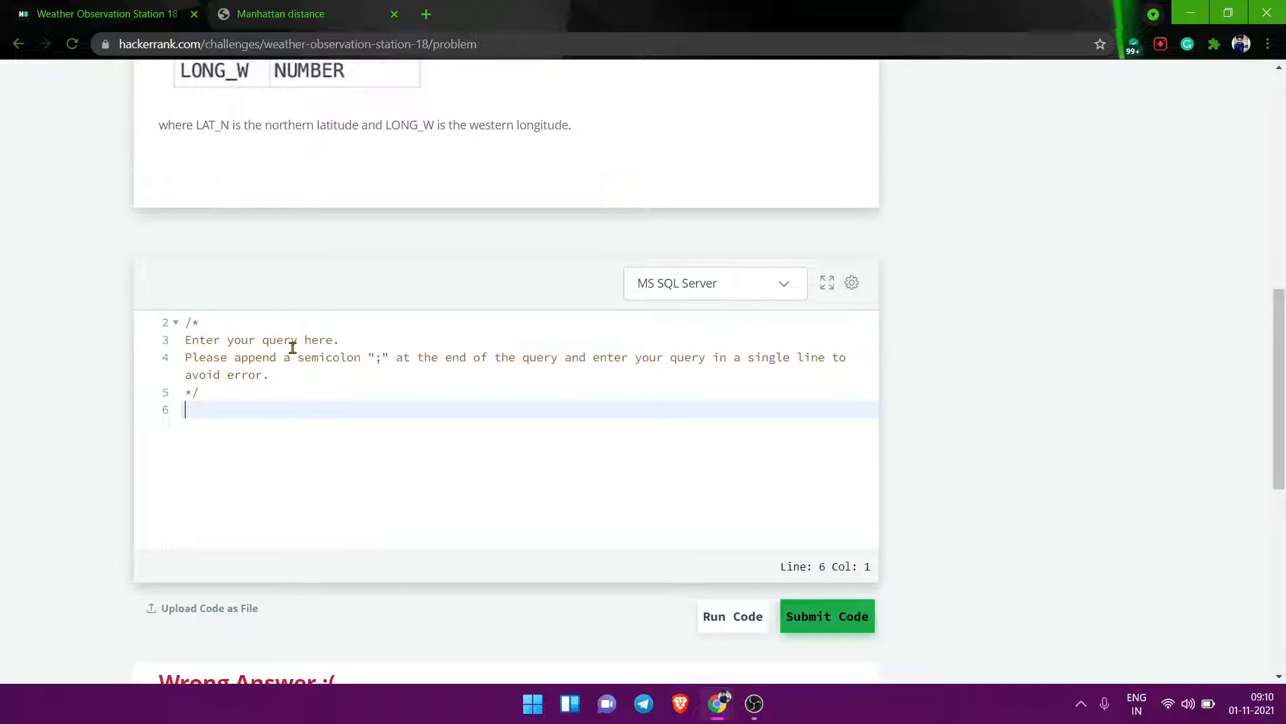
pyautogui.write('Select')
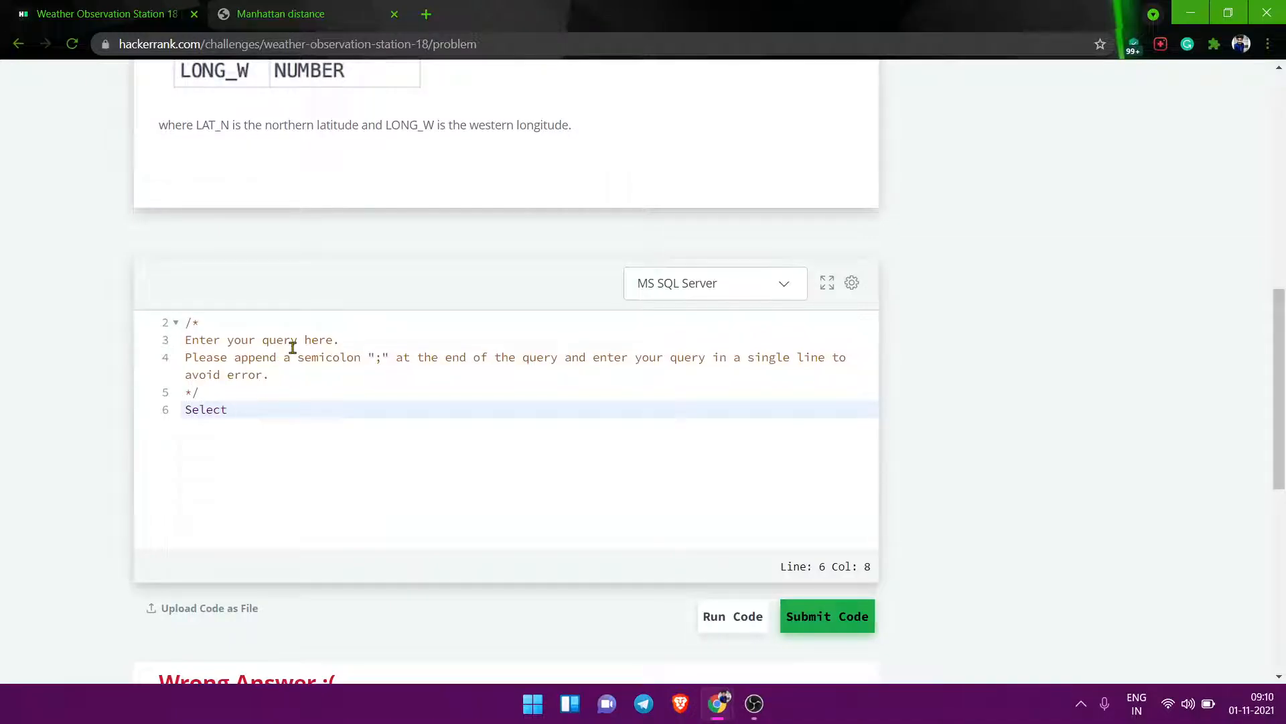
pyautogui.write('Max')
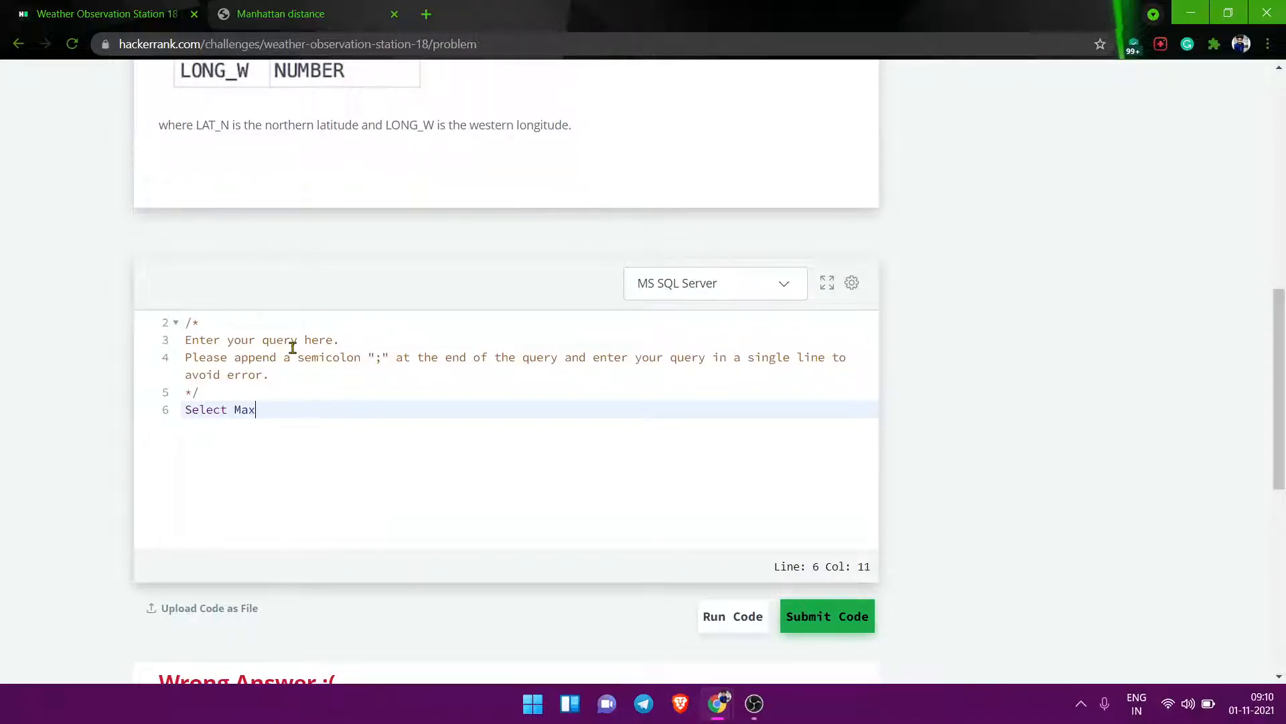
pyautogui.write('(LAT')
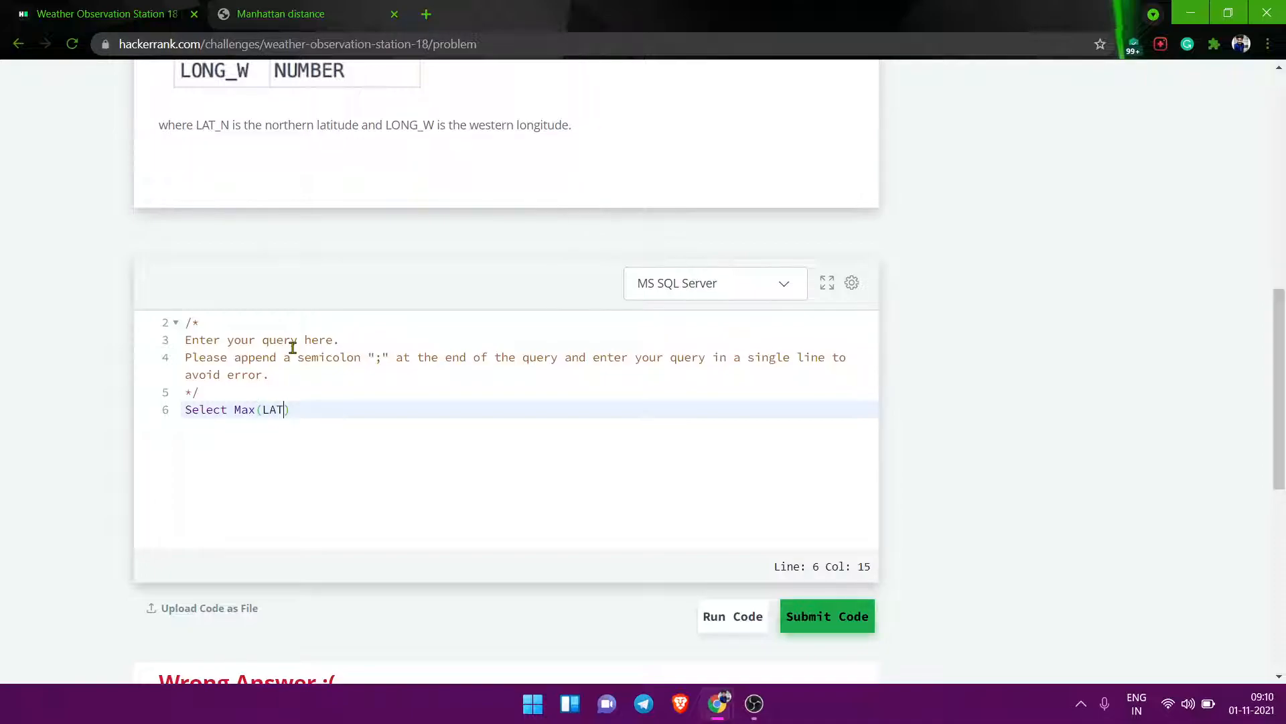
pyautogui.write('_N)')
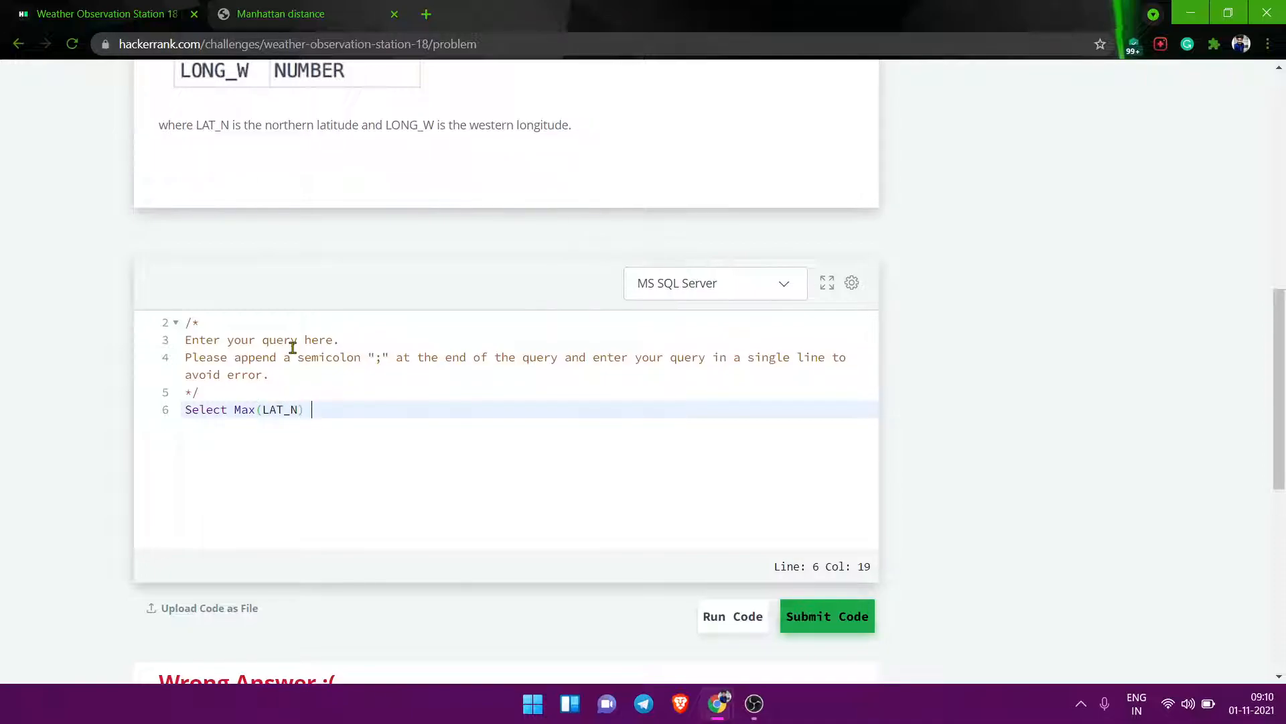
pyautogui.write('- M')
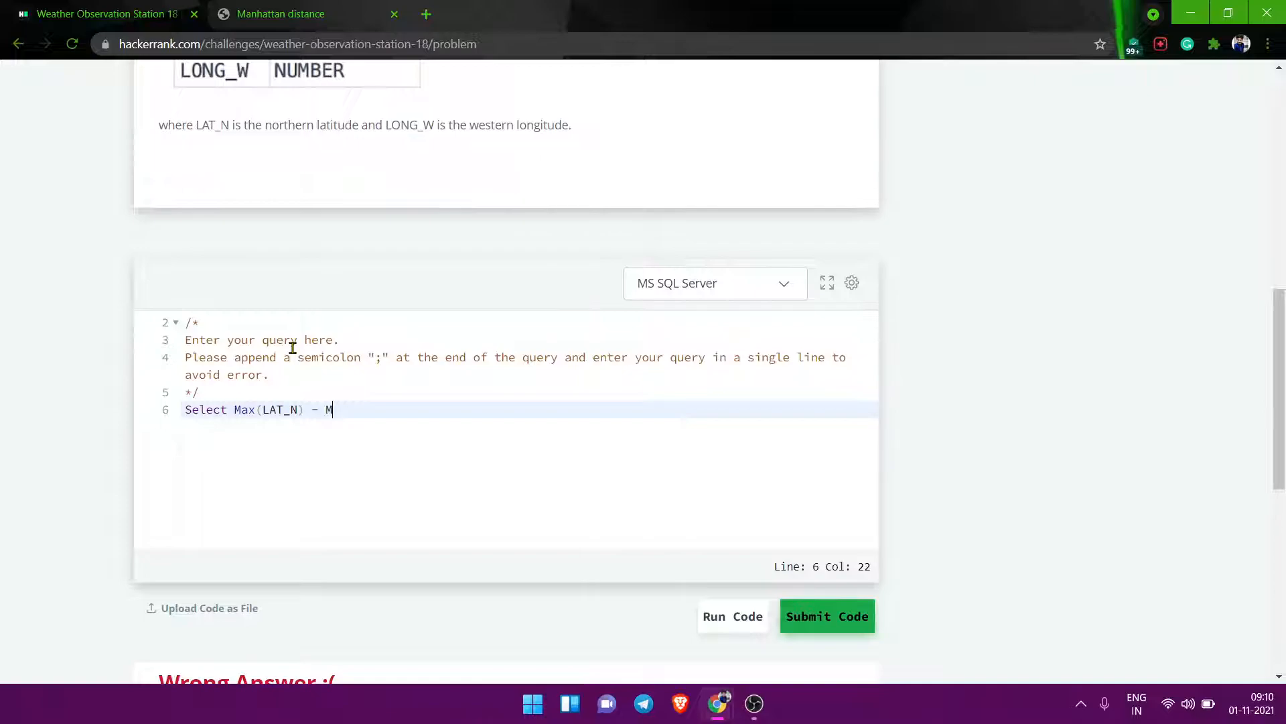
pyautogui.write('in(Lan')
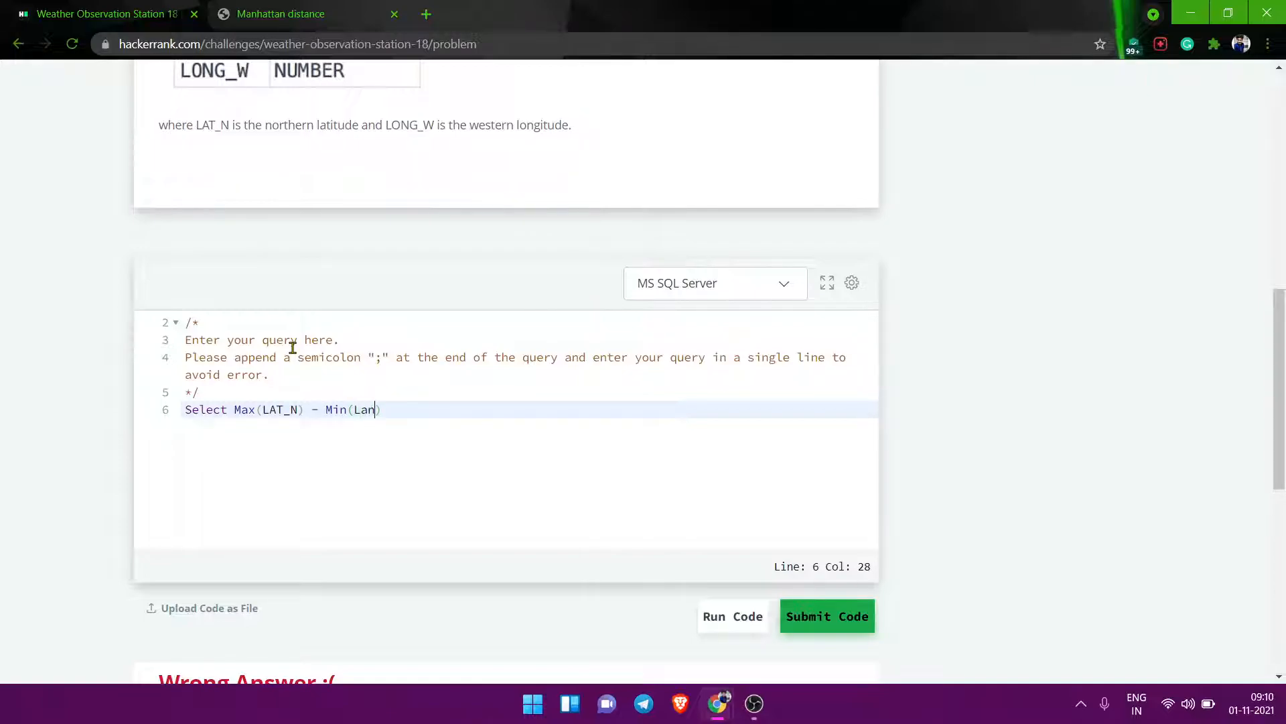
pyautogui.write('T_N)')
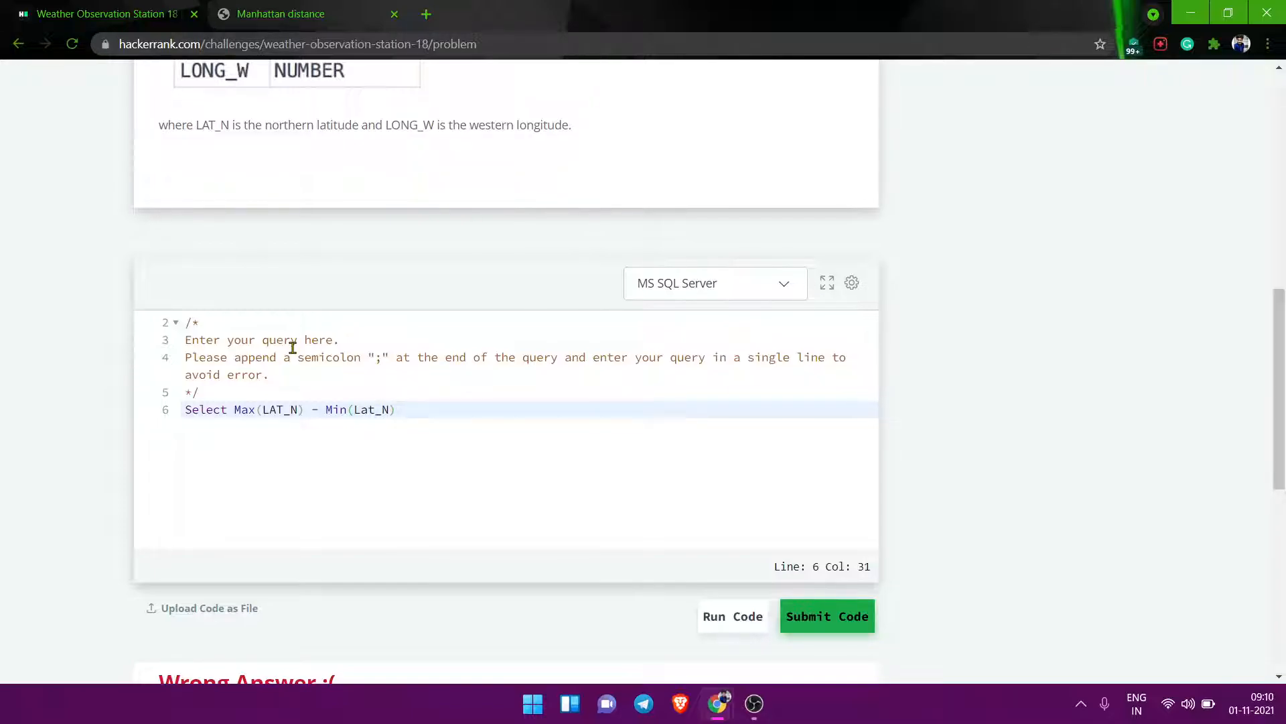
pyautogui.scroll(3)
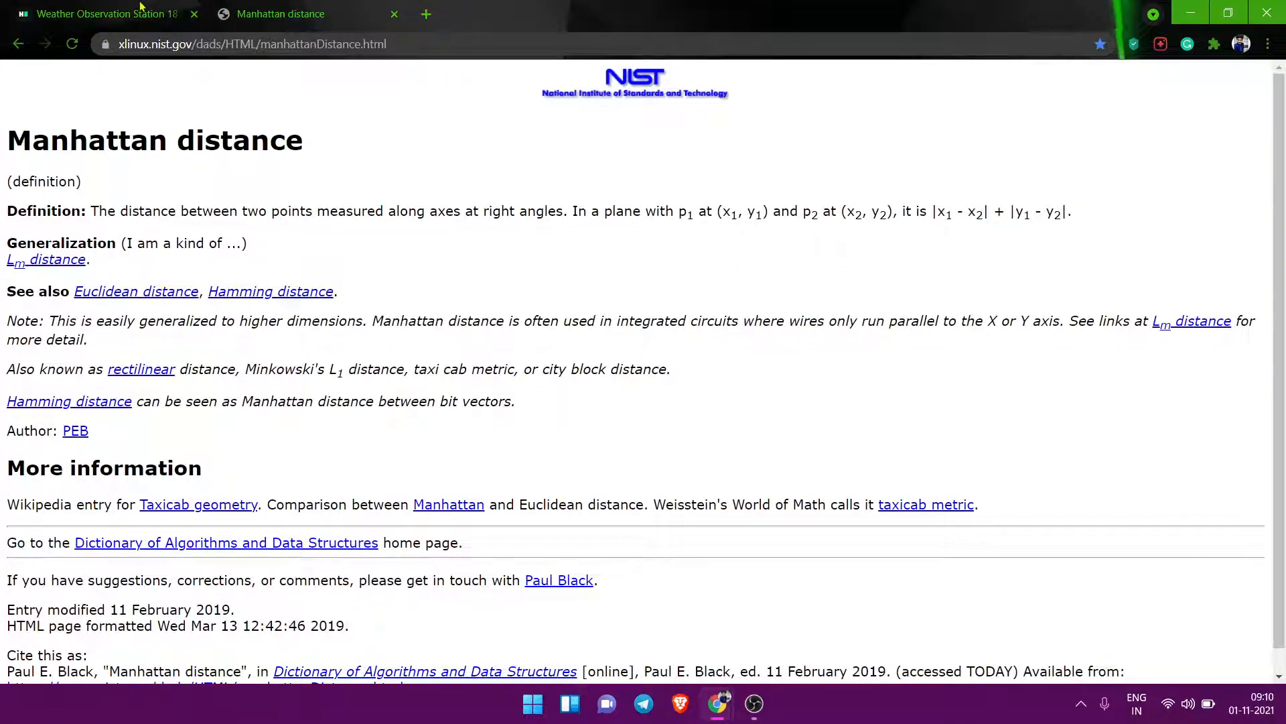
pyautogui.click(98, 14)
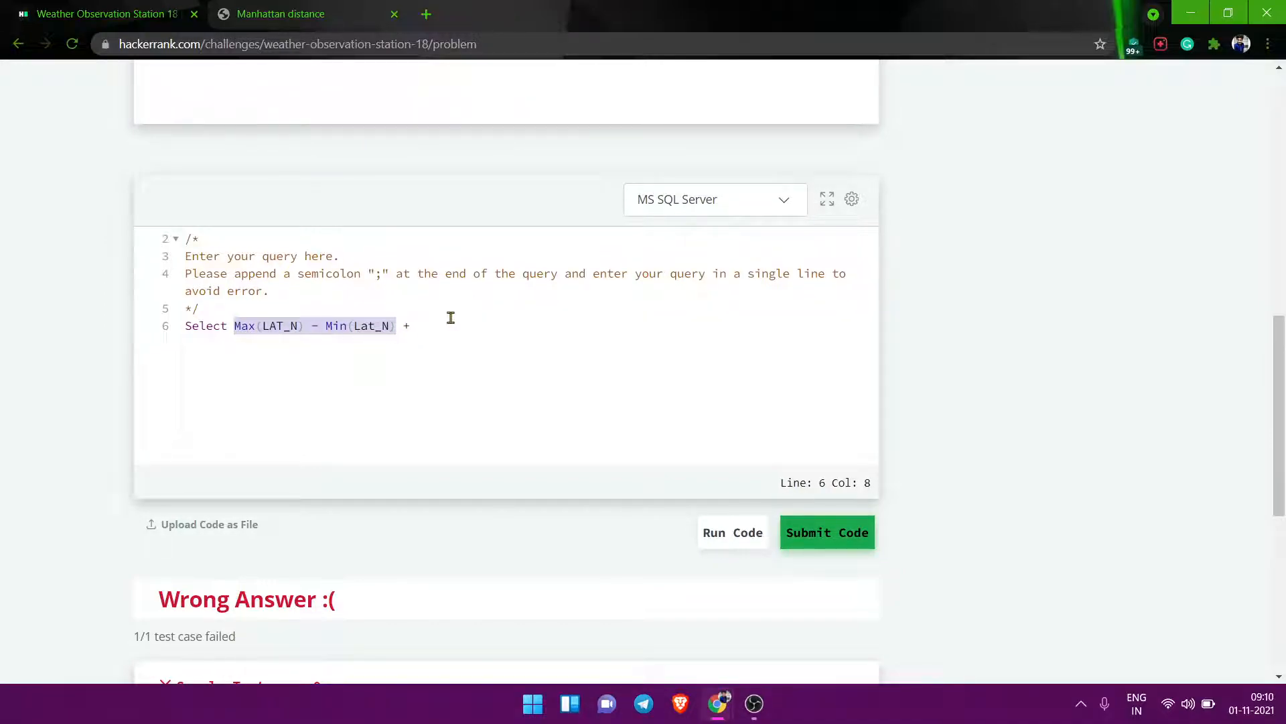
# - Add + Max(Long_W) - Min(Long_W) and From Station to the query
pyautogui.write('Max(LAT_N) - Min(Lat_N)')
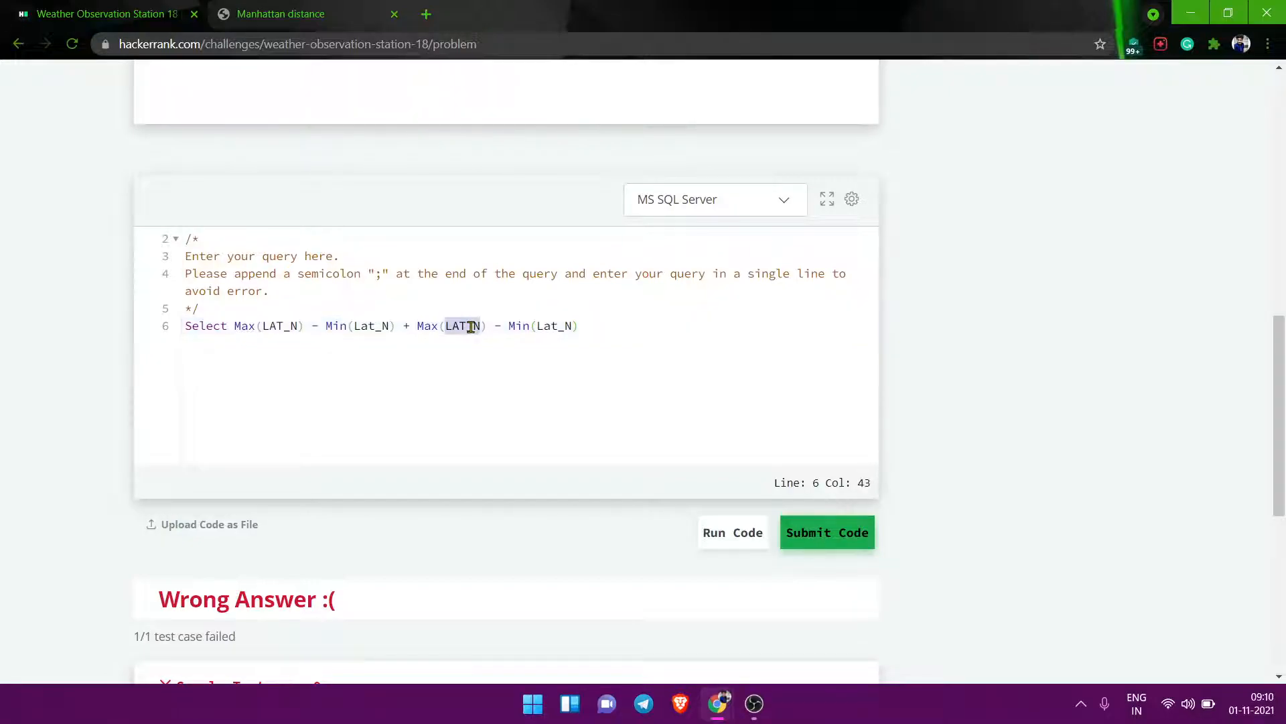
pyautogui.write('Long_W')
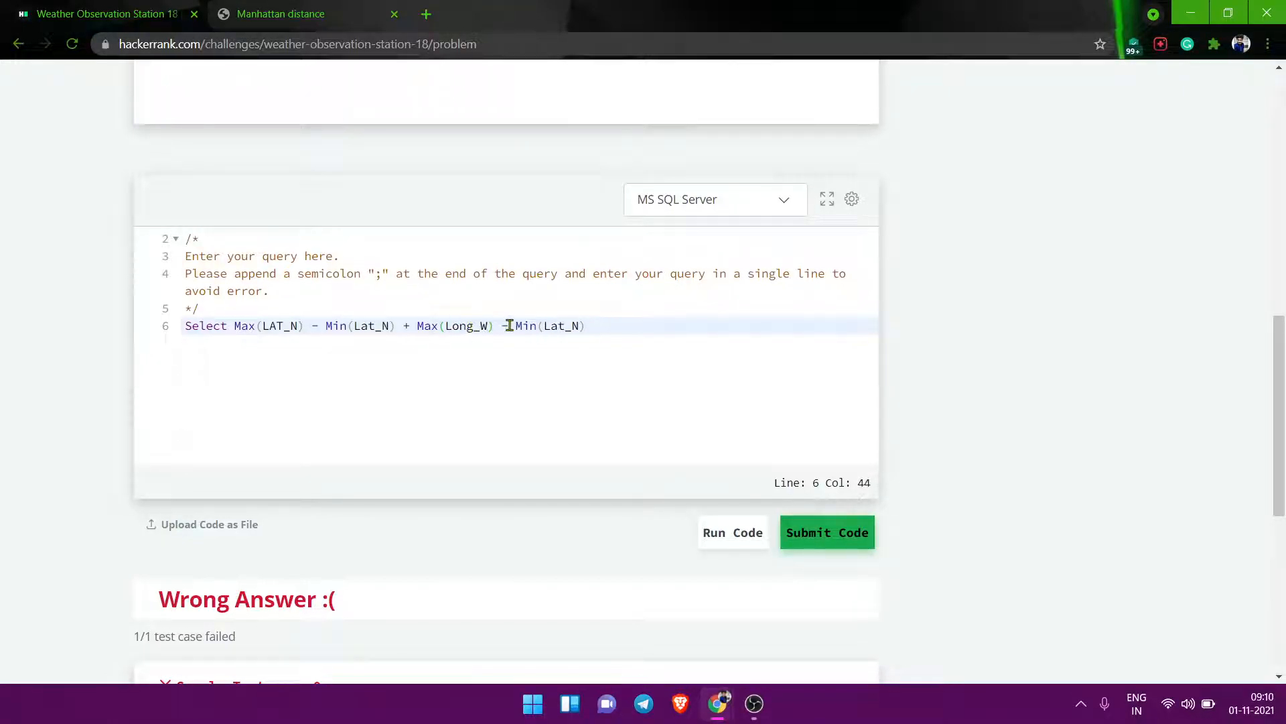
pyautogui.doubleClick(466, 325)
pyautogui.write('Fro')
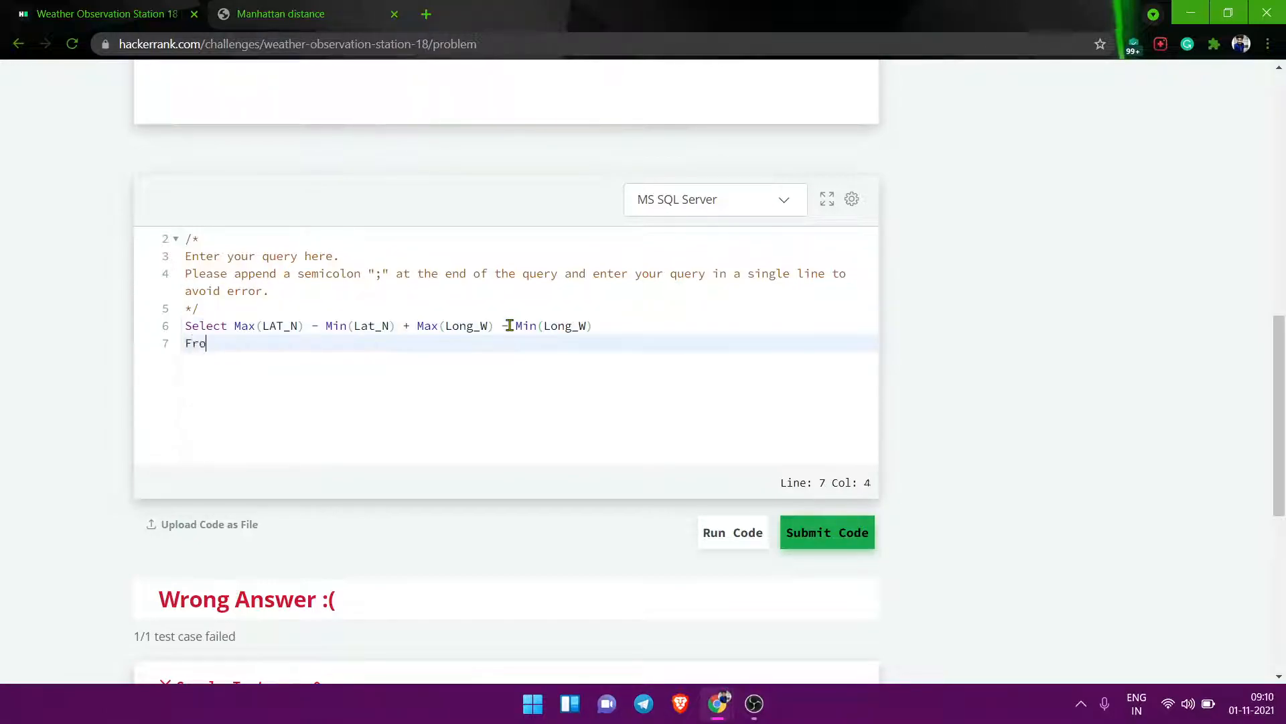
pyautogui.write('m')
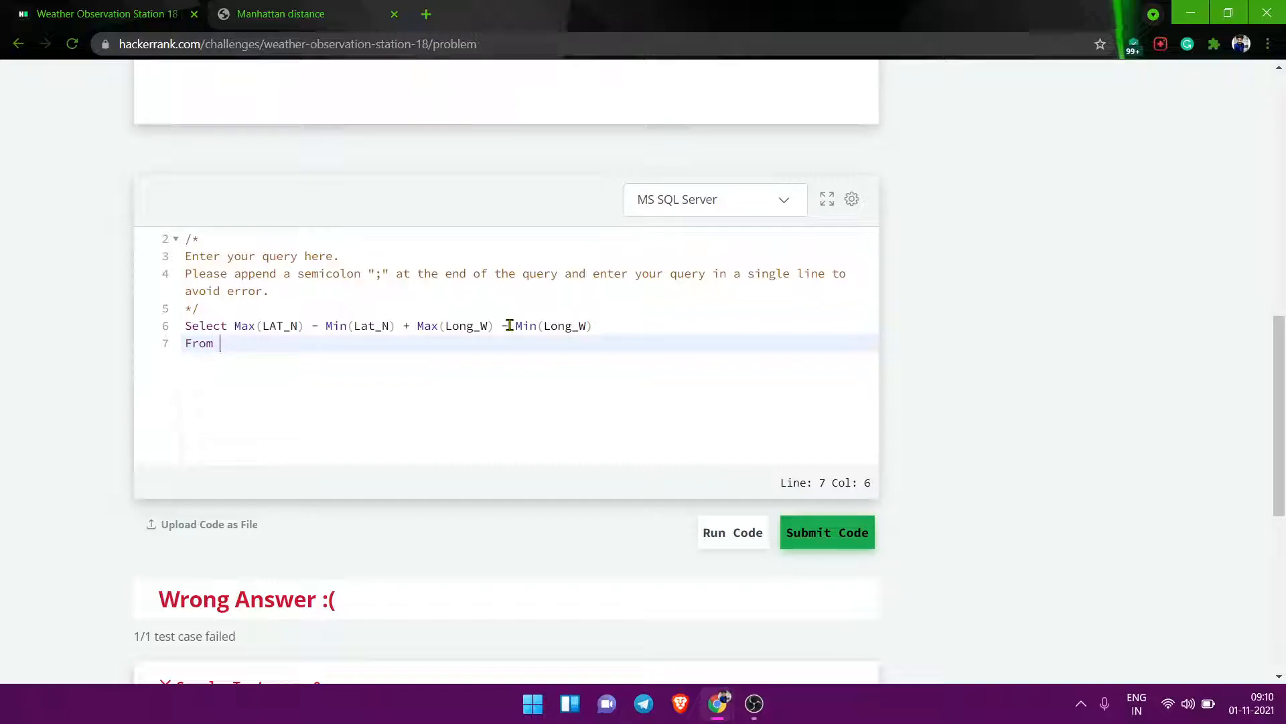
pyautogui.write('S')
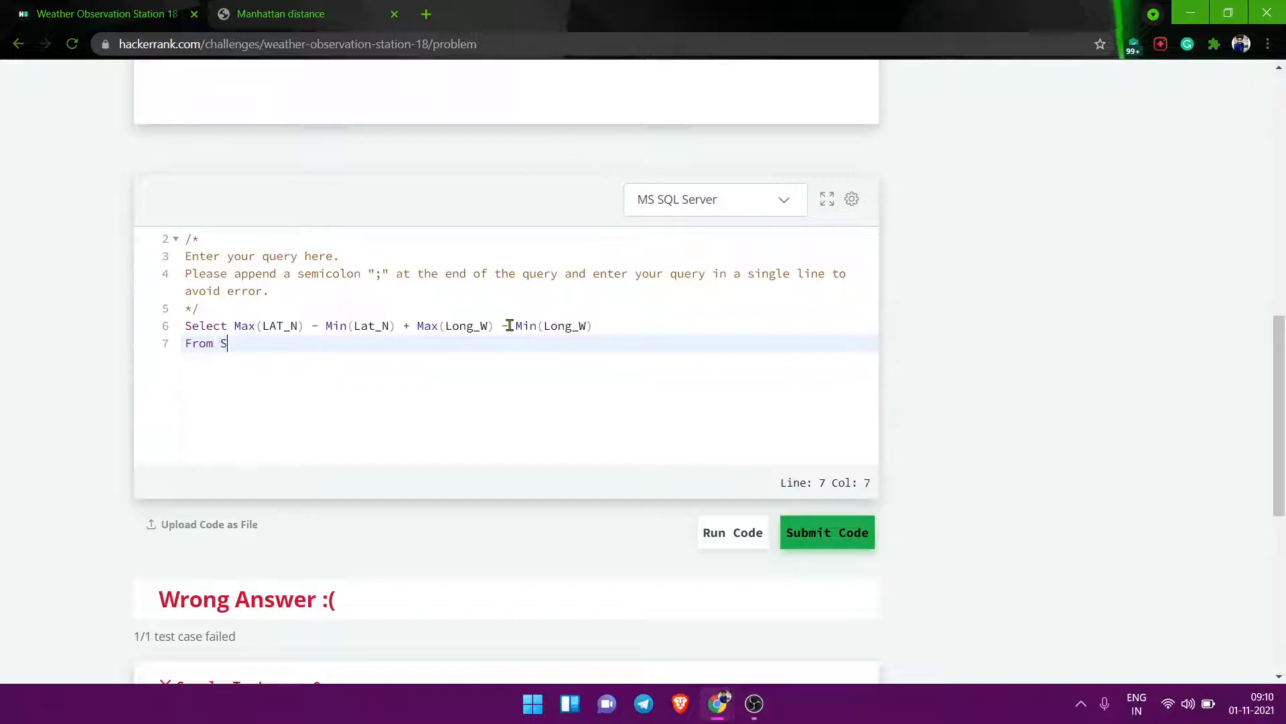
# - Wrap both coordinate ranges in Mod() and revisit the Manhattan distance definition
pyautogui.scroll(3)
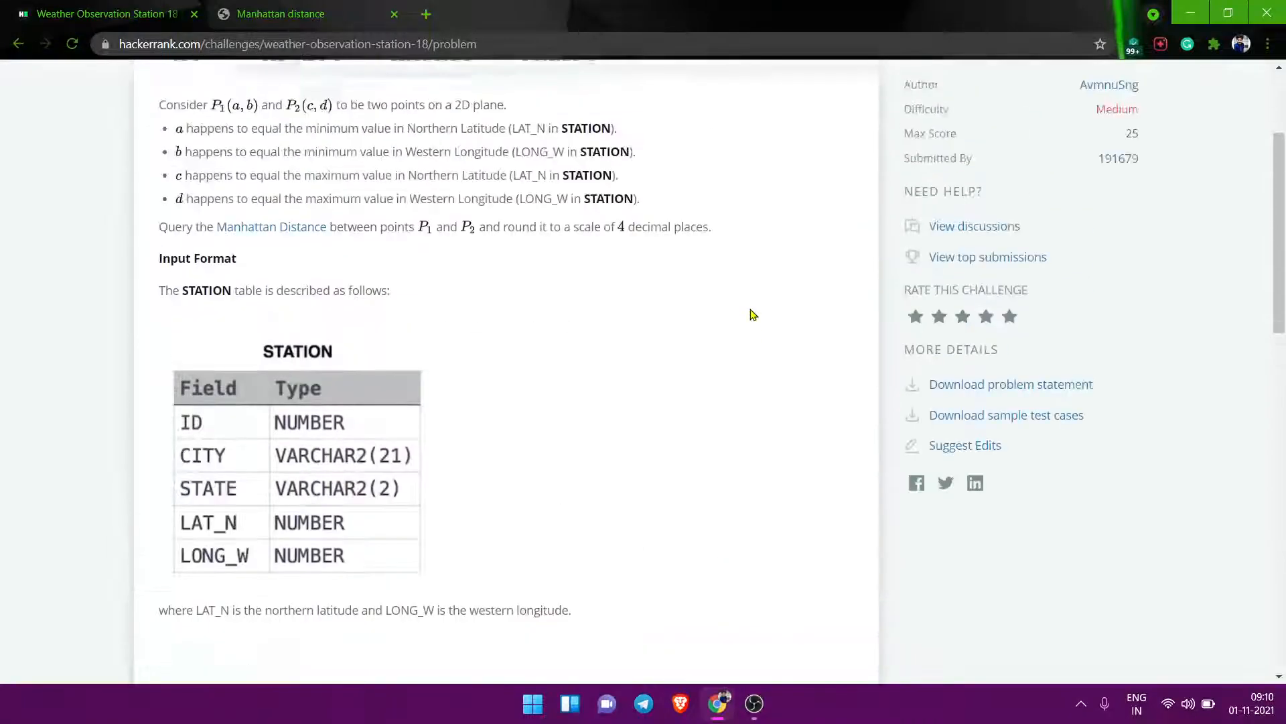
pyautogui.scroll(3)
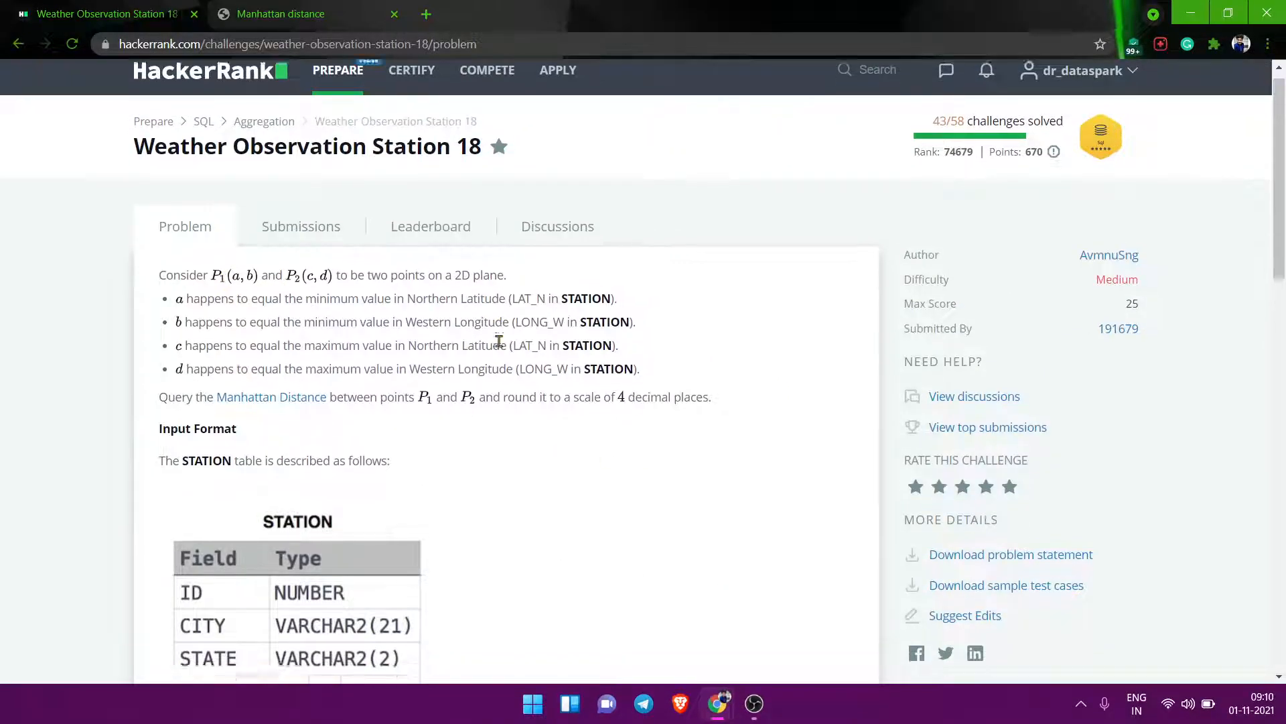
pyautogui.scroll(-3)
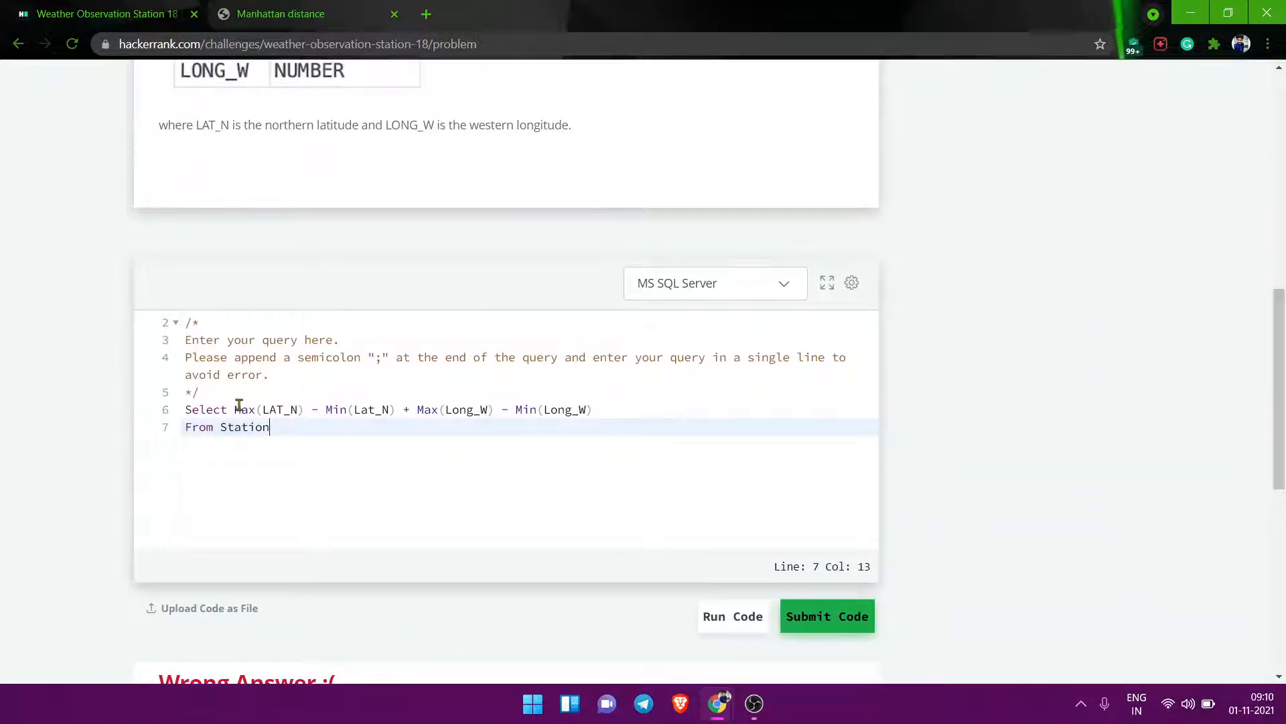
pyautogui.write('Mod(')
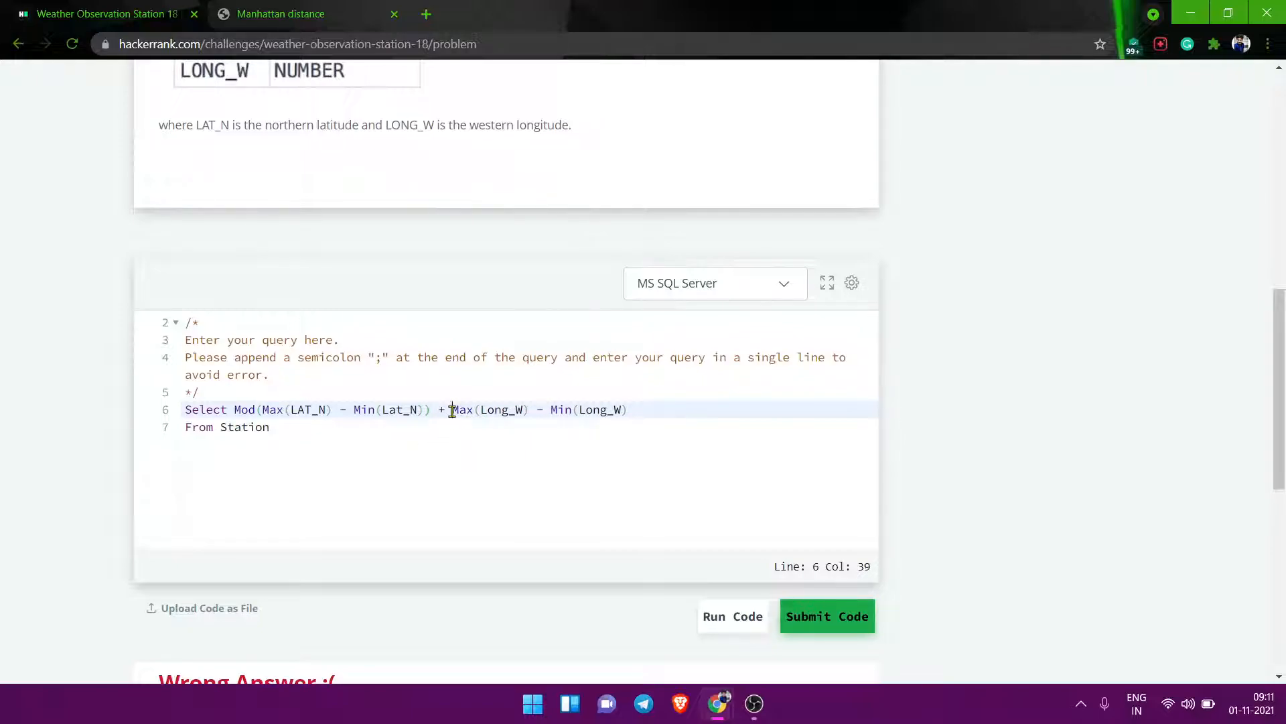
pyautogui.write('Mod(M')
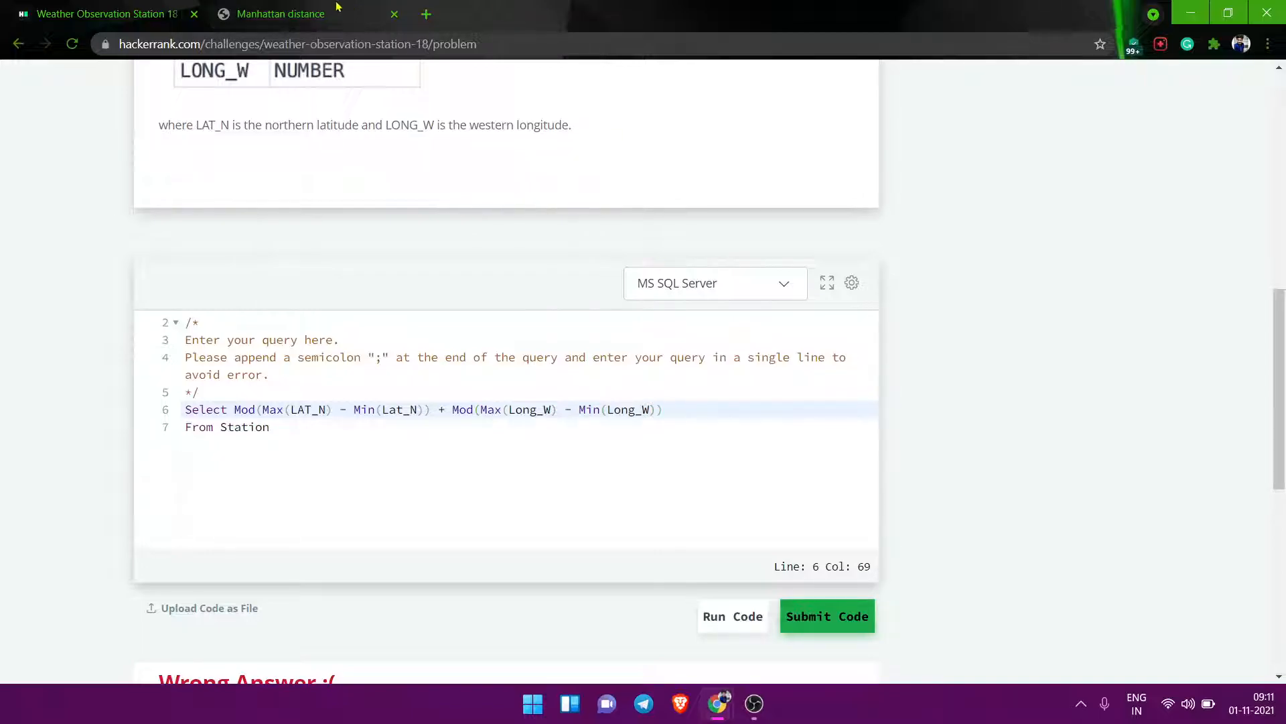
pyautogui.click(280, 14)
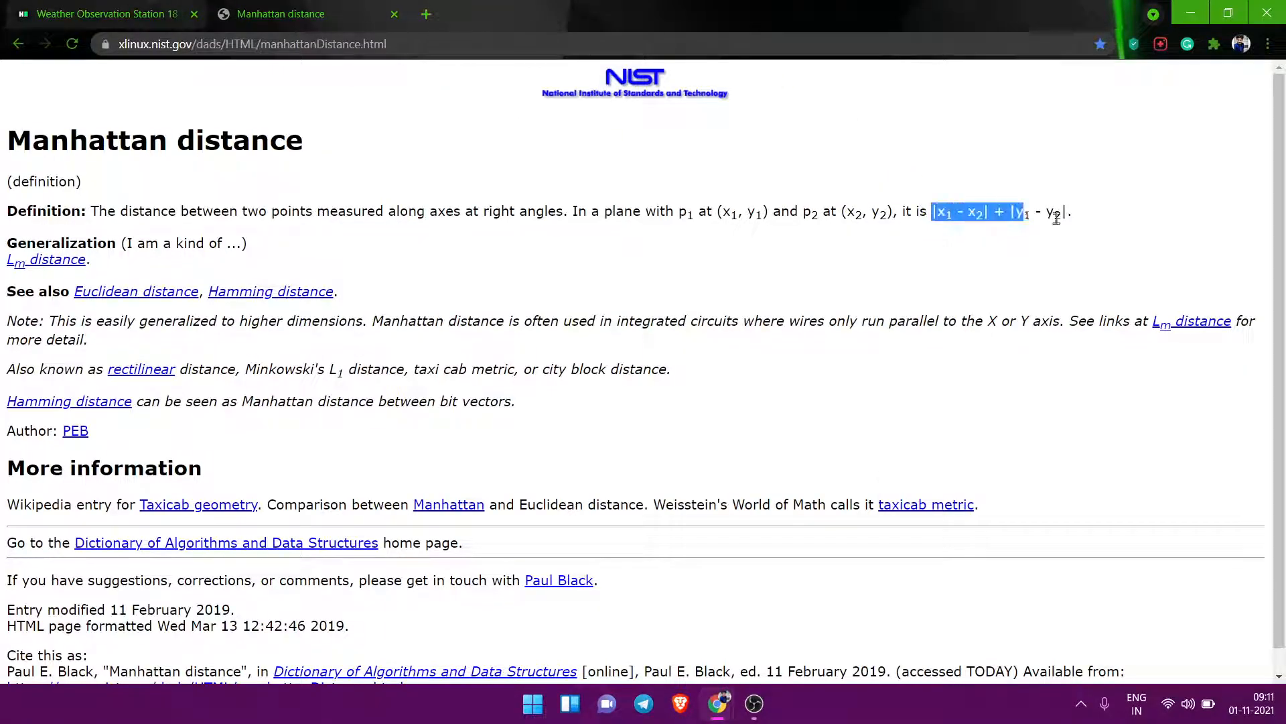
# - Run the Mod query, hit the 'Mod is not a recognized built-in function' error, then select the first Mod
pyautogui.click(99, 15)
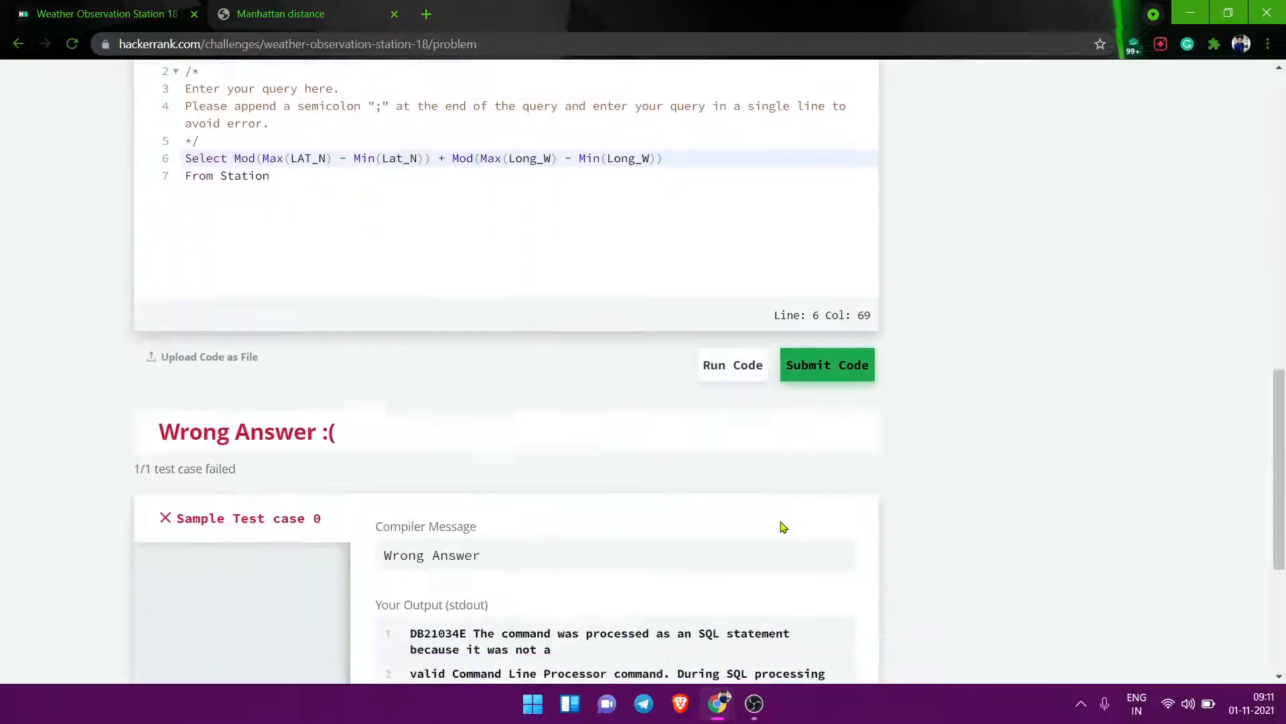
pyautogui.click(827, 365)
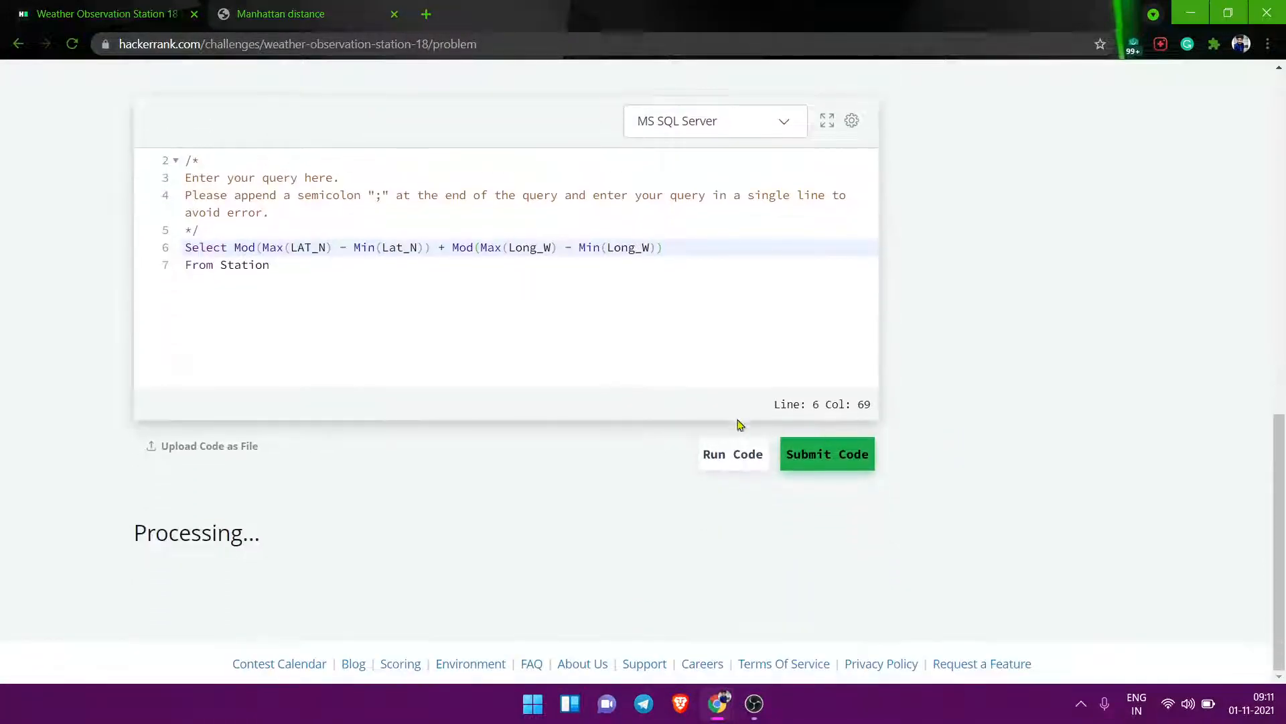
pyautogui.moveTo(587, 340)
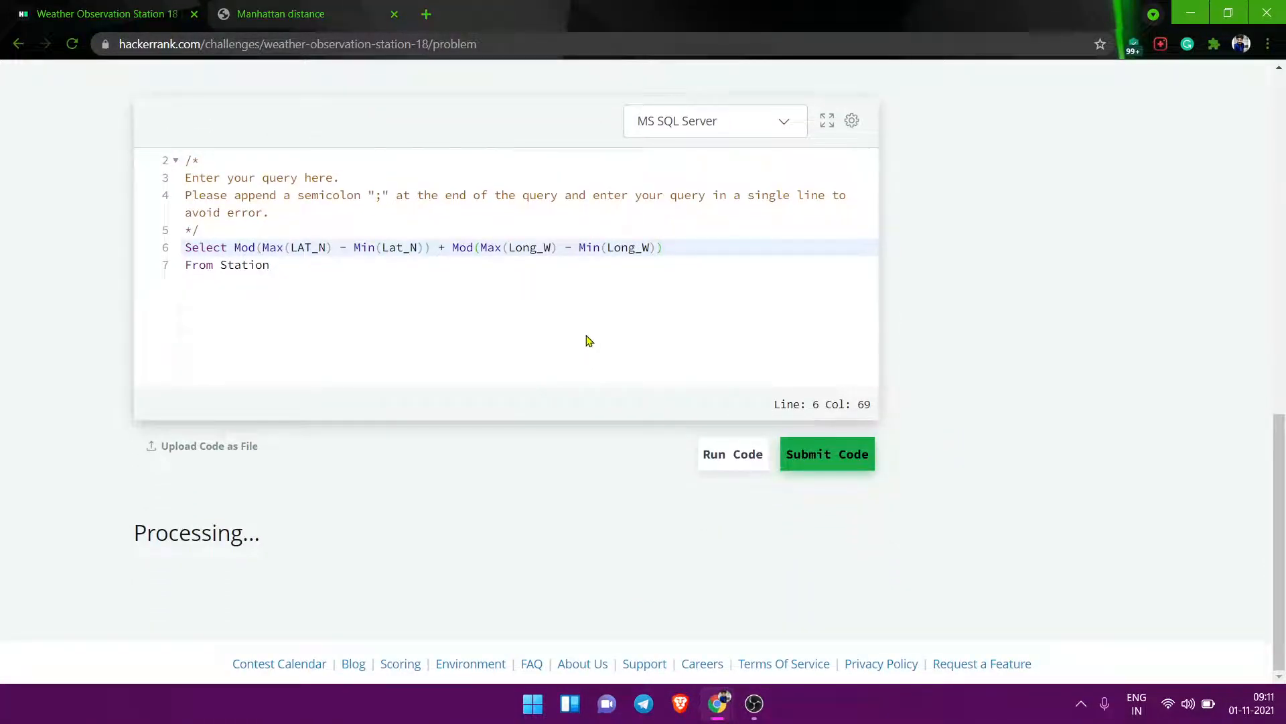
pyautogui.moveTo(353, 277)
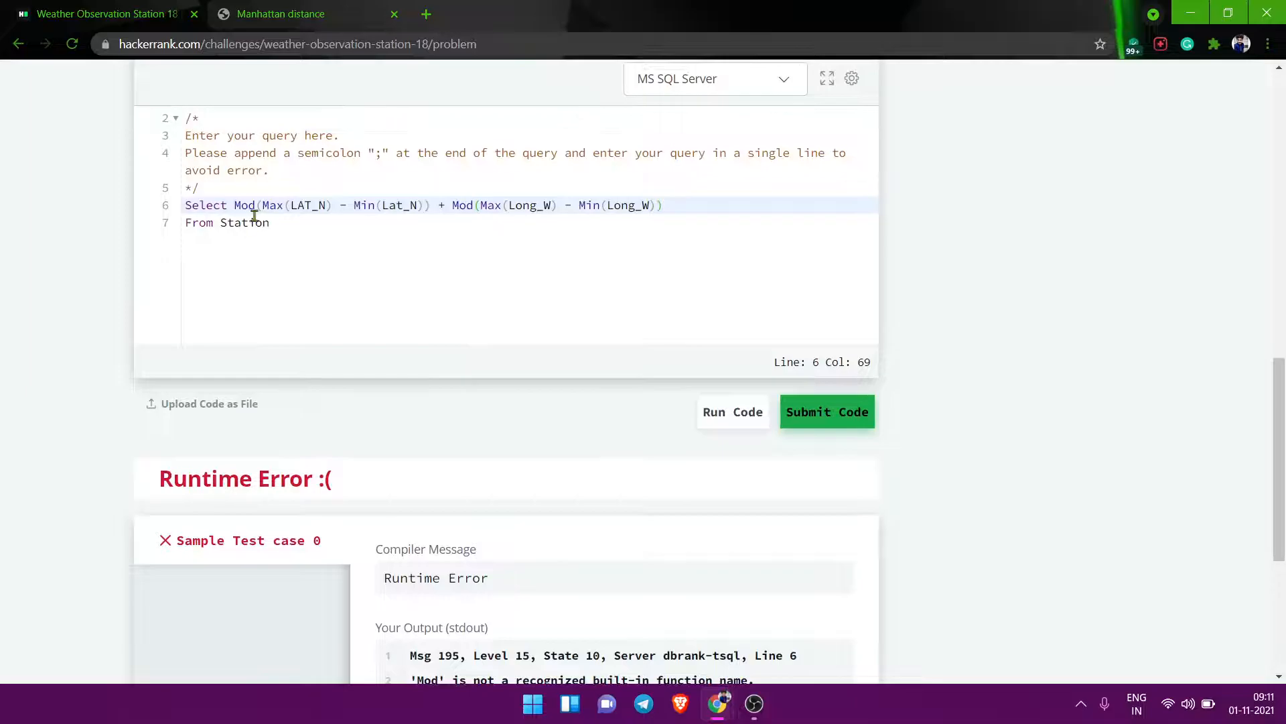
pyautogui.click(256, 205)
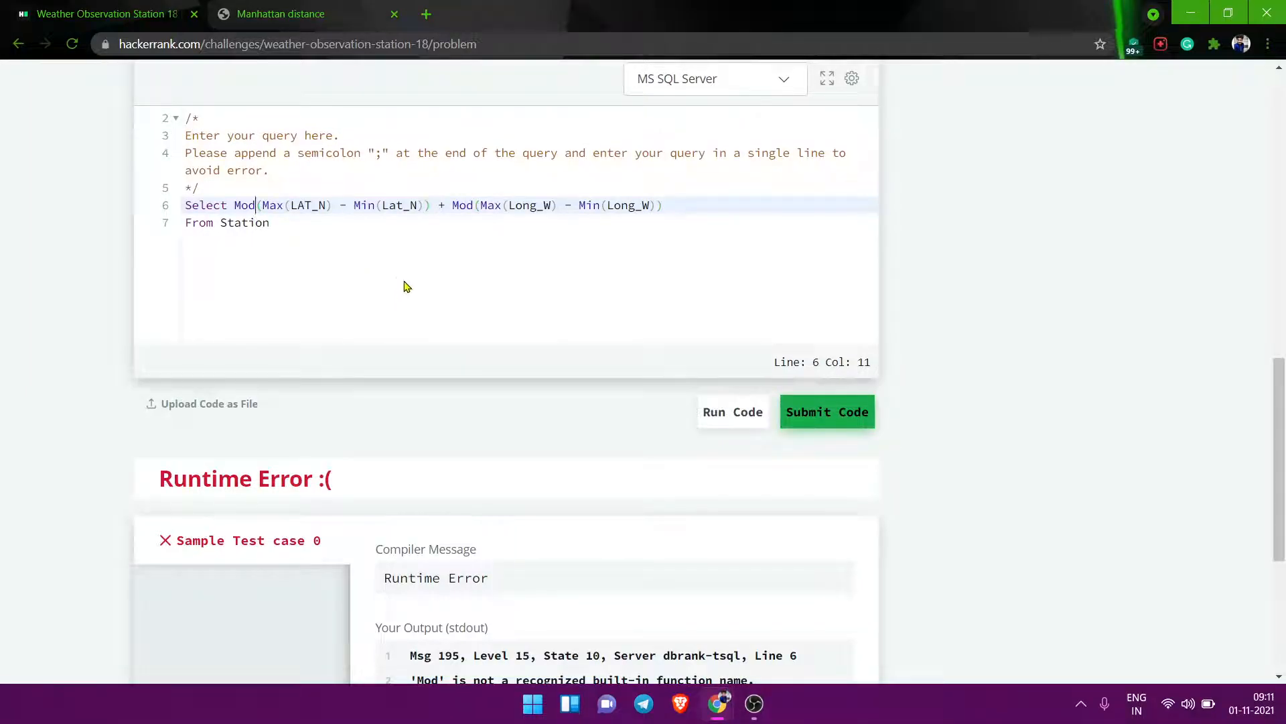
pyautogui.scroll(3)
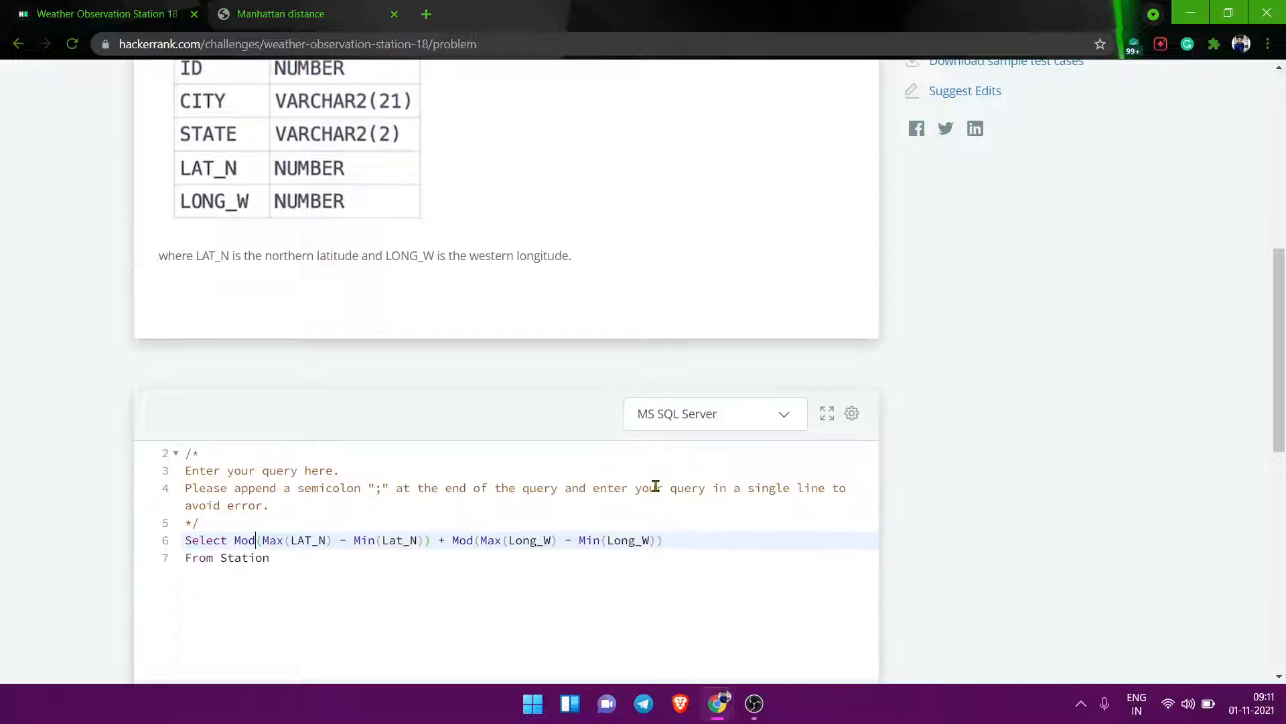
# - Replace both Mod calls with abs and run, getting Wrong Answer 259.68593000
pyautogui.write('abs')
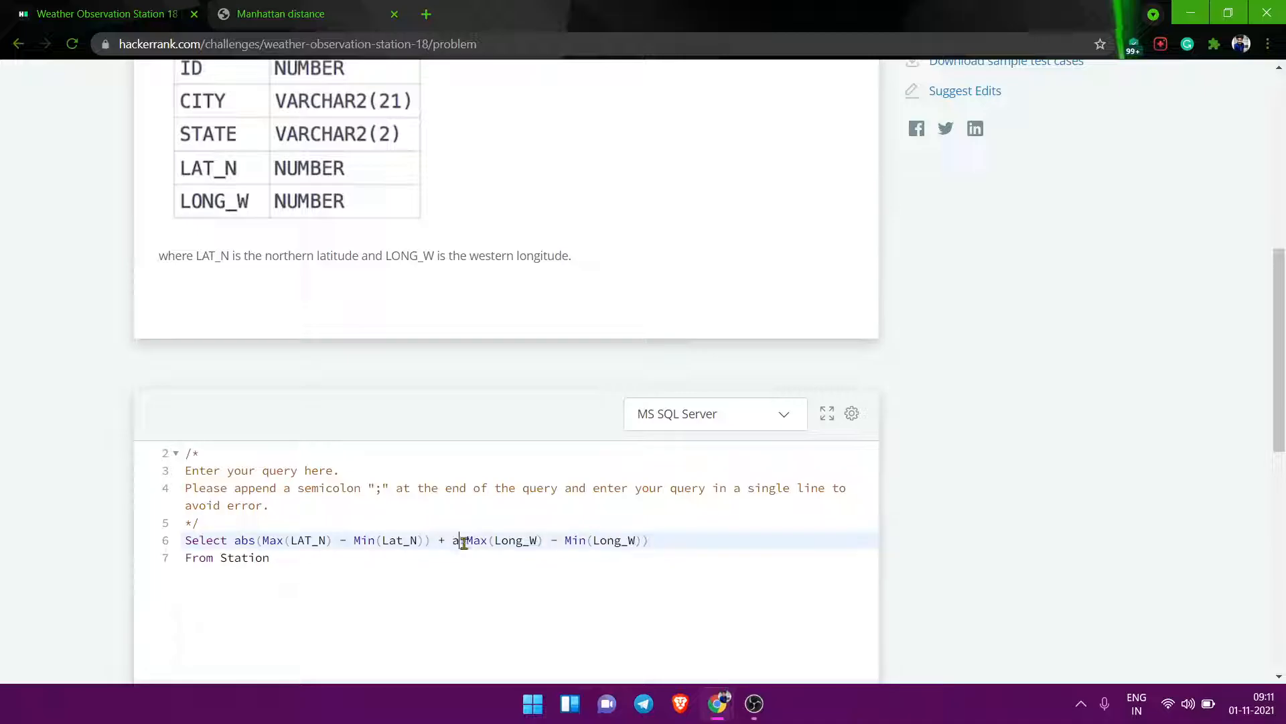
pyautogui.click(731, 495)
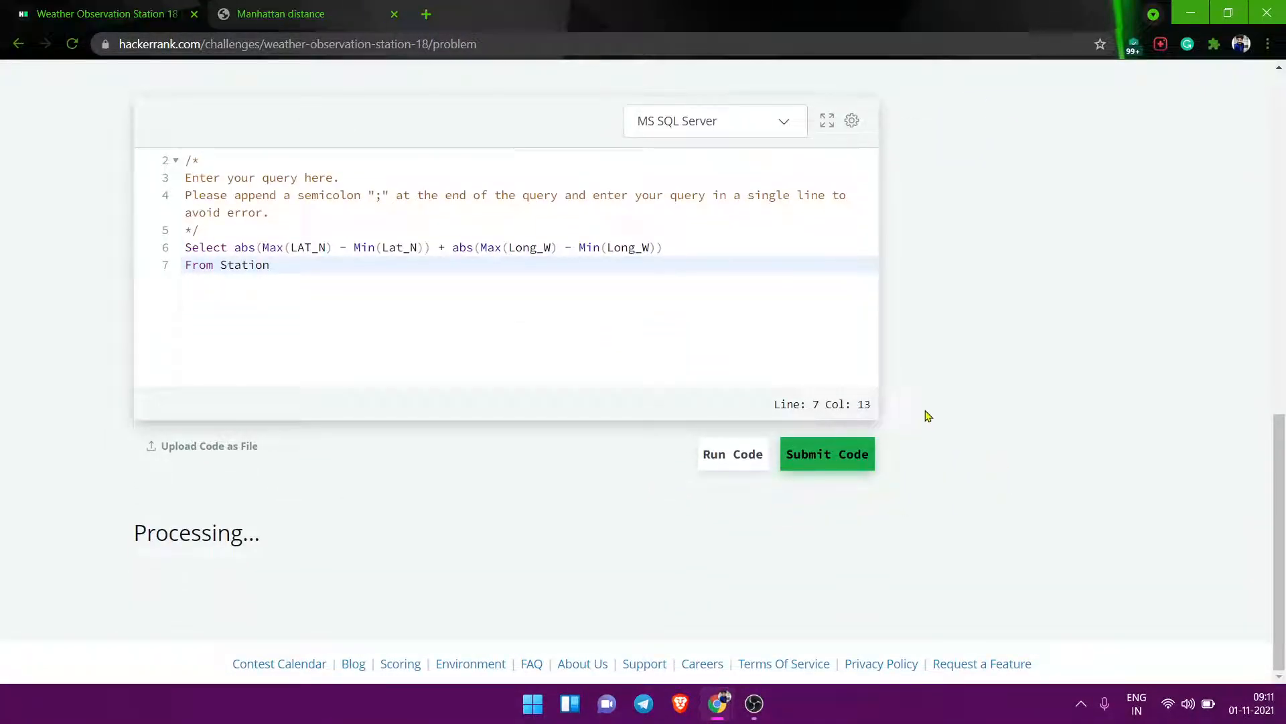
pyautogui.moveTo(1024, 399)
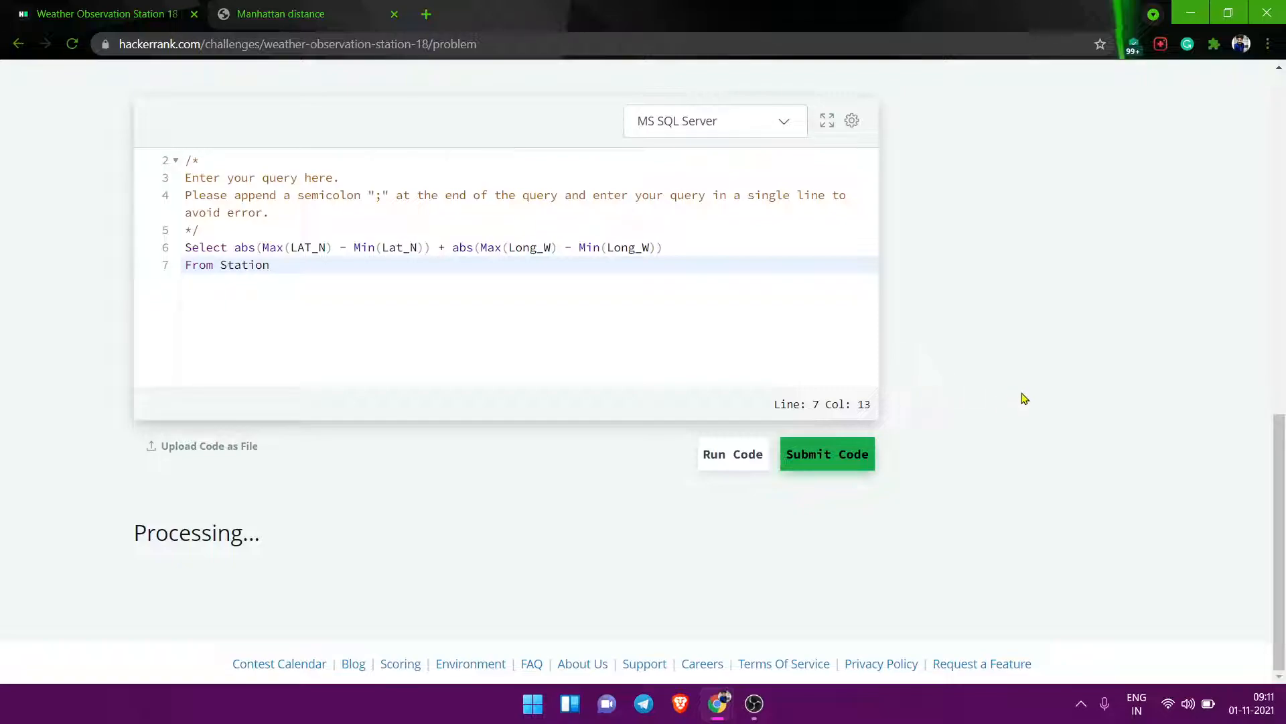
pyautogui.moveTo(1057, 420)
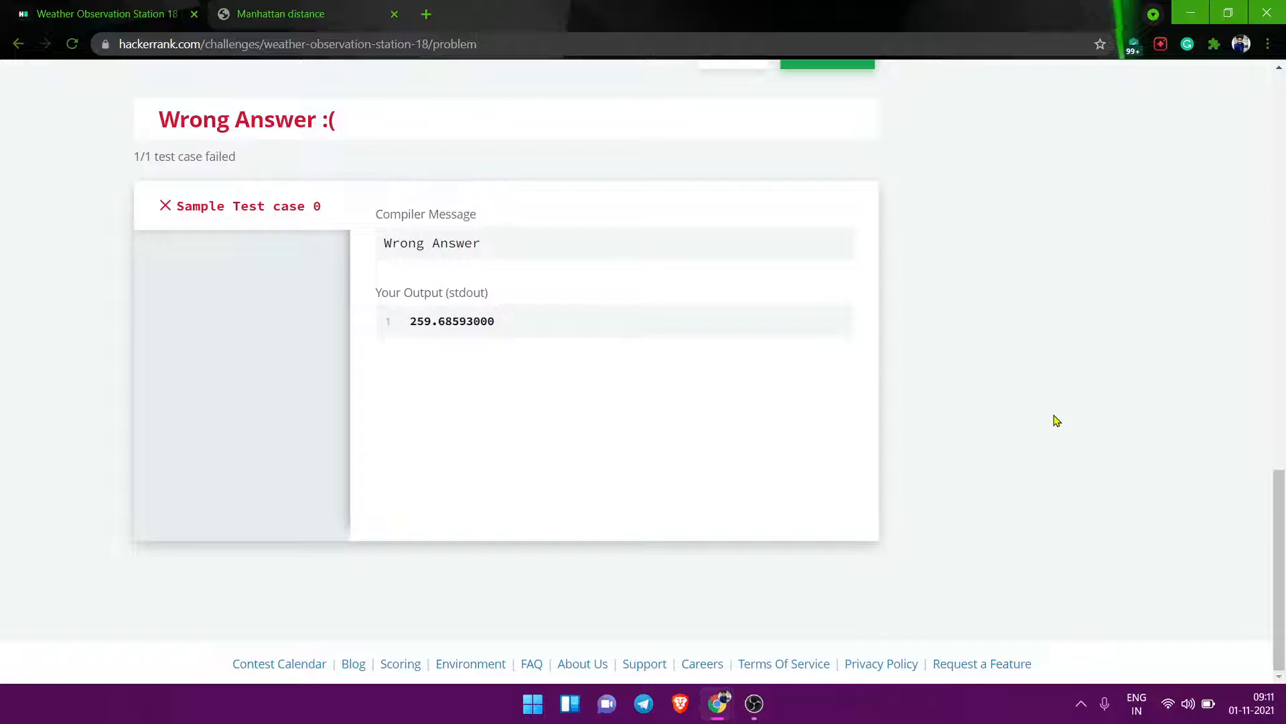
pyautogui.scroll(3)
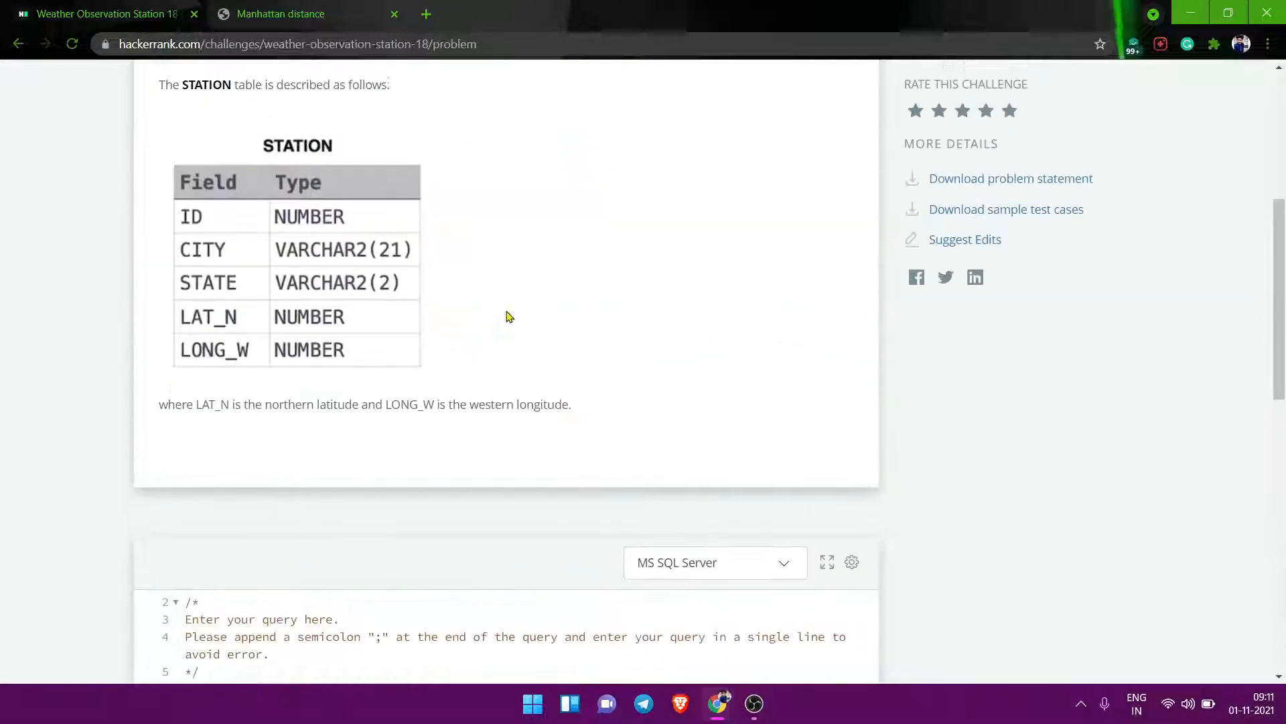
pyautogui.scroll(3)
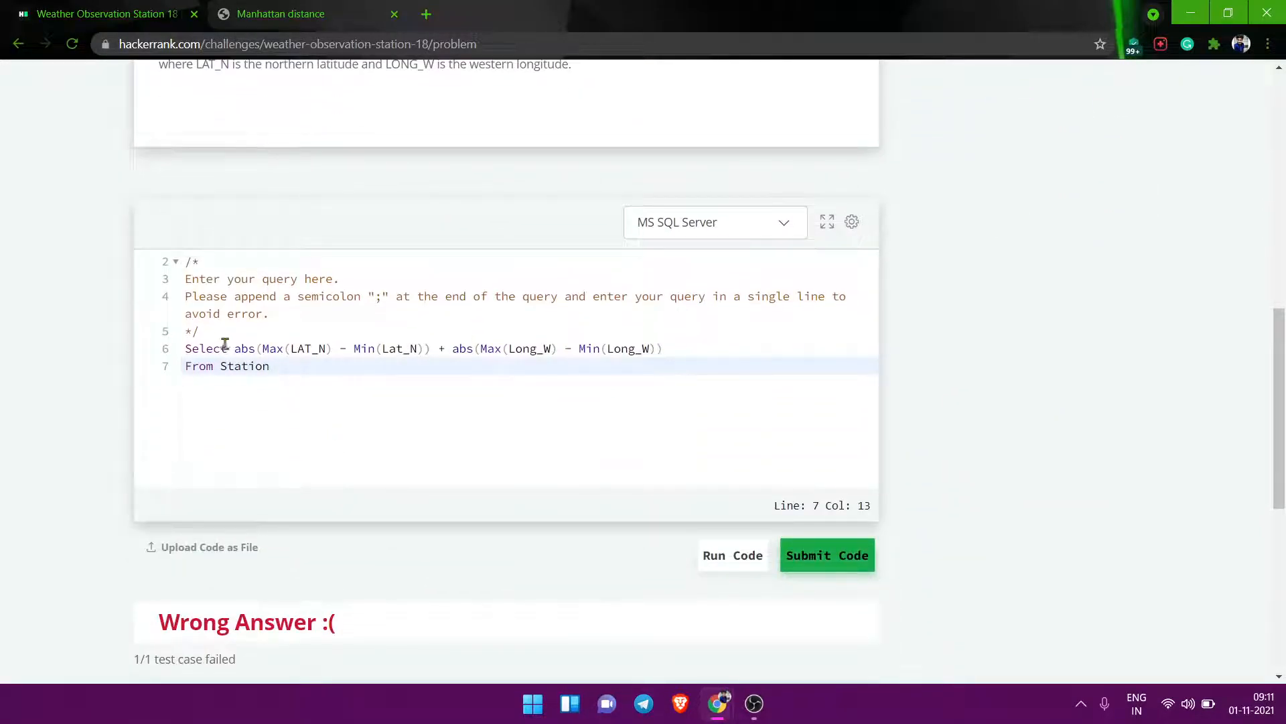
# - Wrap the abs sum in Cast(... as decimal(16,4))
pyautogui.write('Cast')
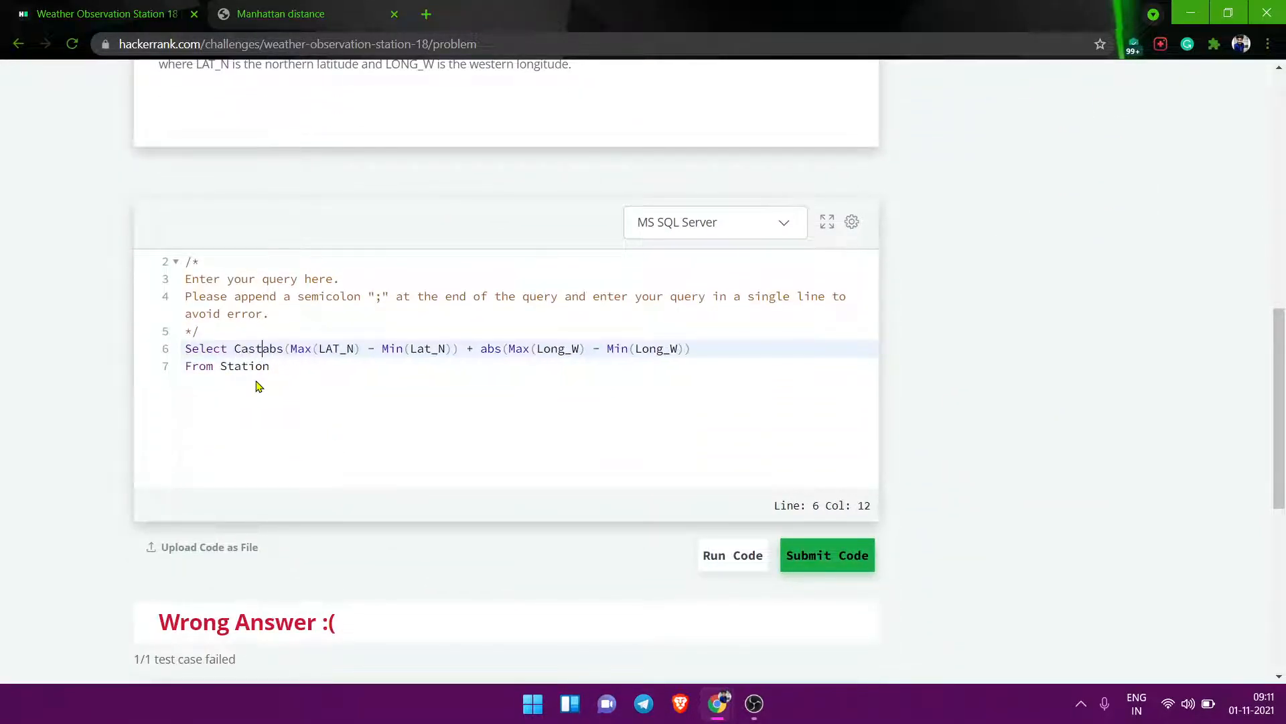
pyautogui.press('Backspace')
pyautogui.write('(')
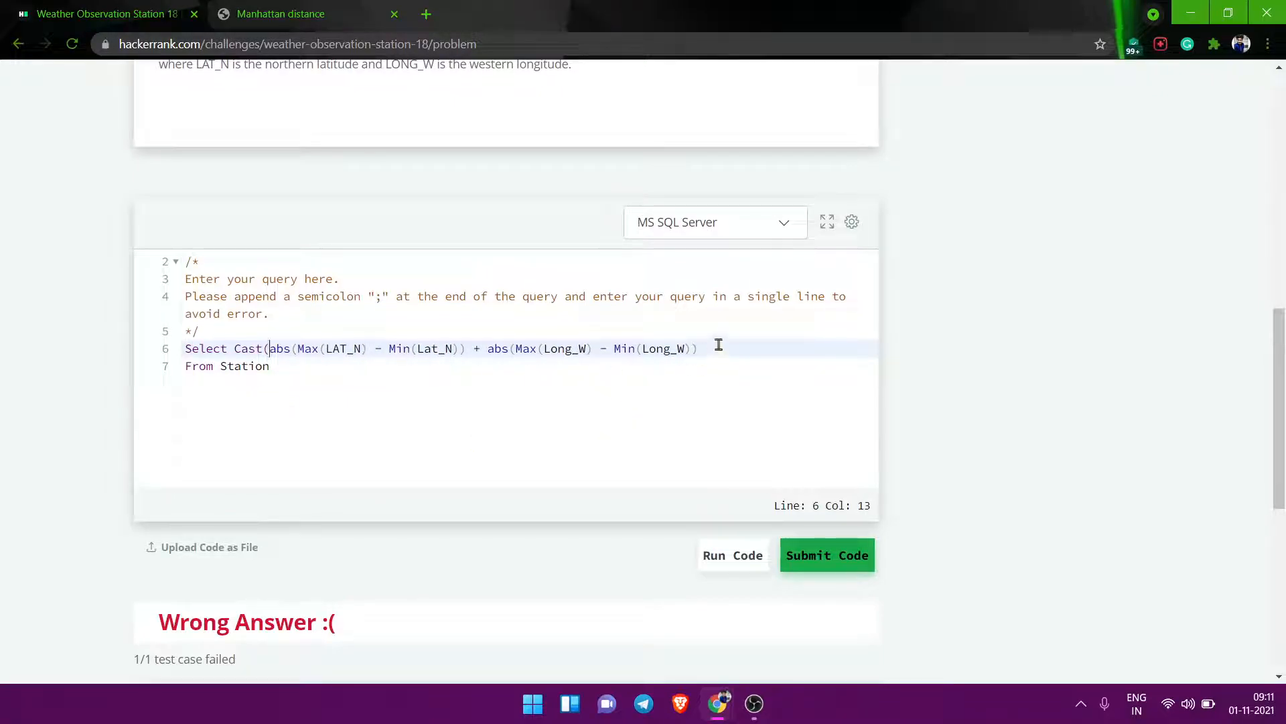
pyautogui.write('as n')
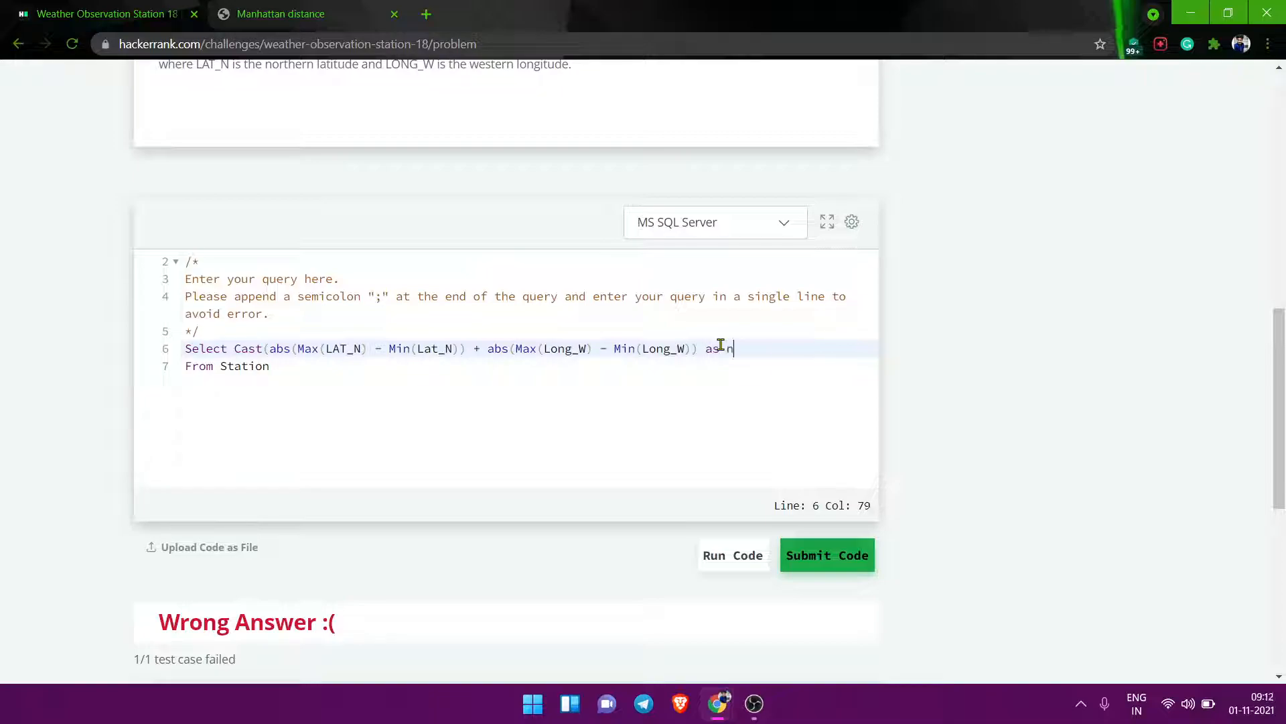
pyautogui.write('decimeal')
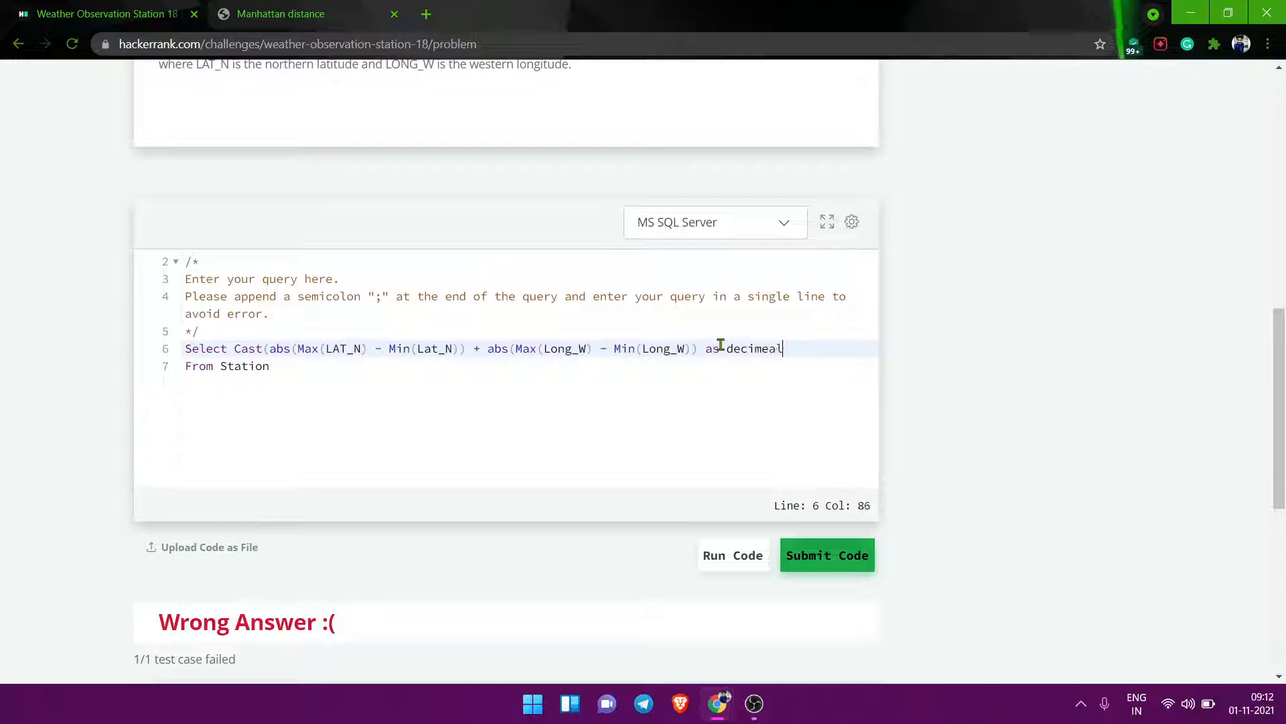
pyautogui.write('((')
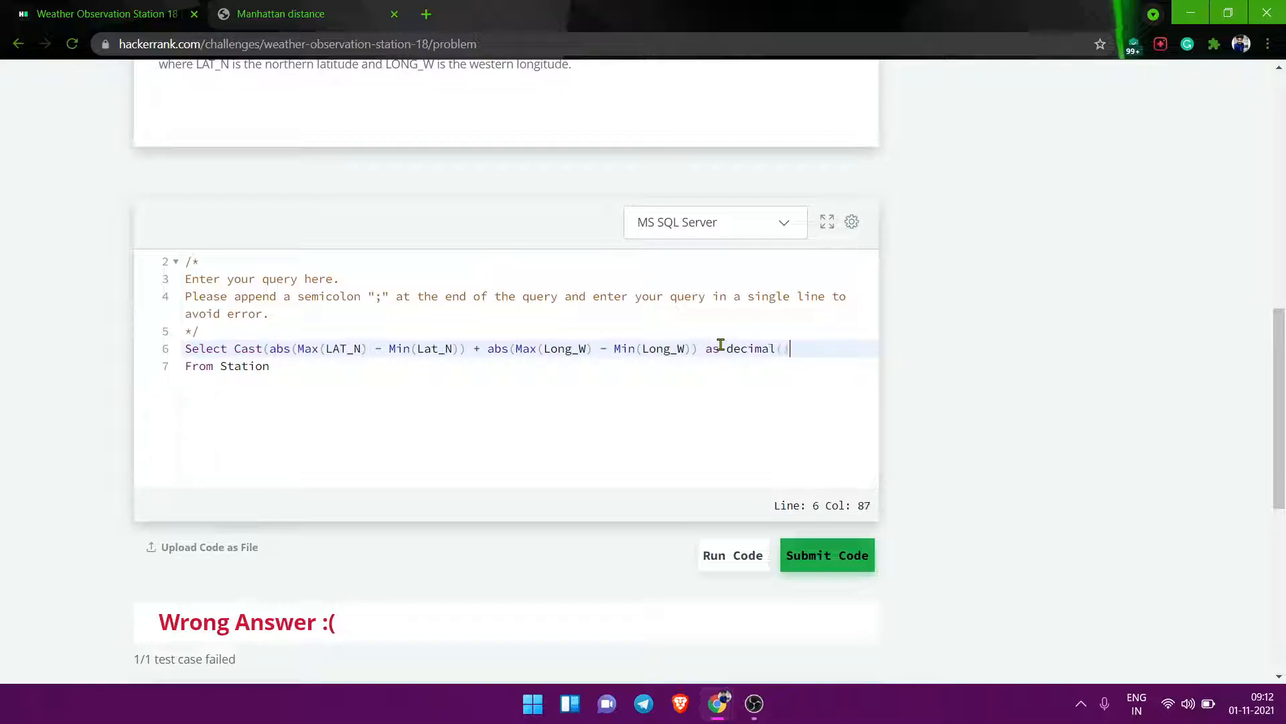
pyautogui.write('16')
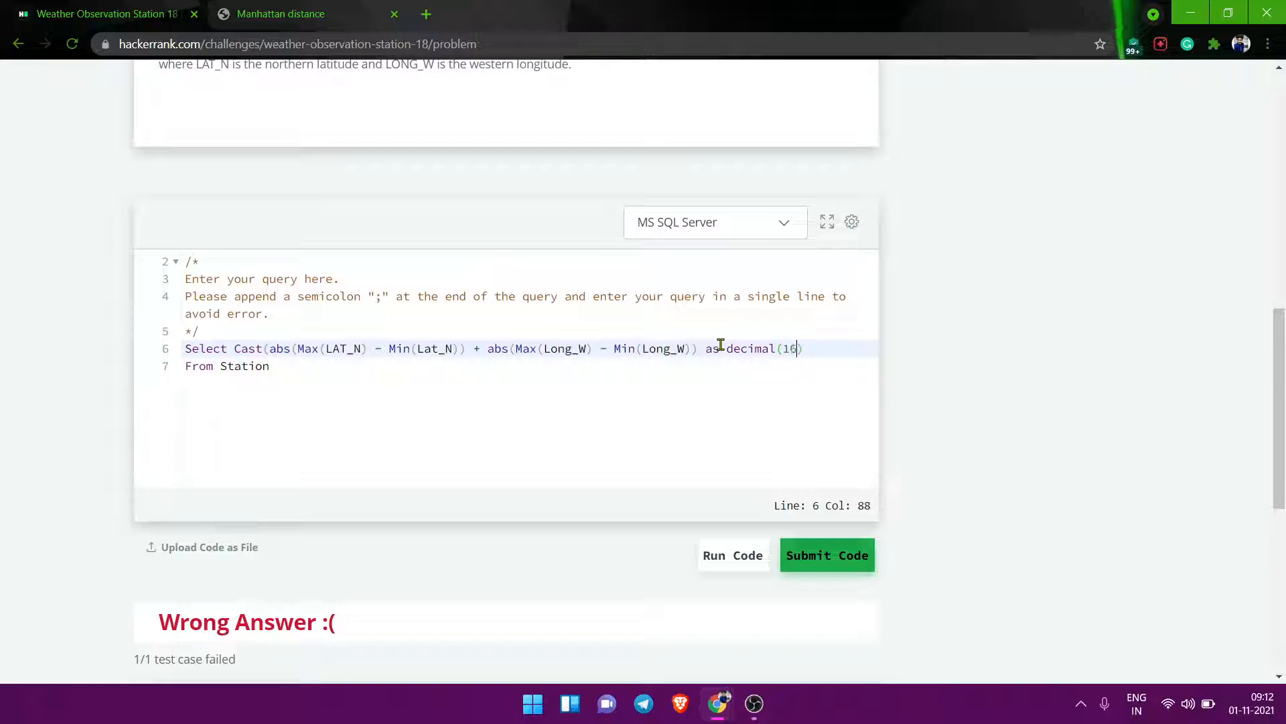
pyautogui.write(',4')
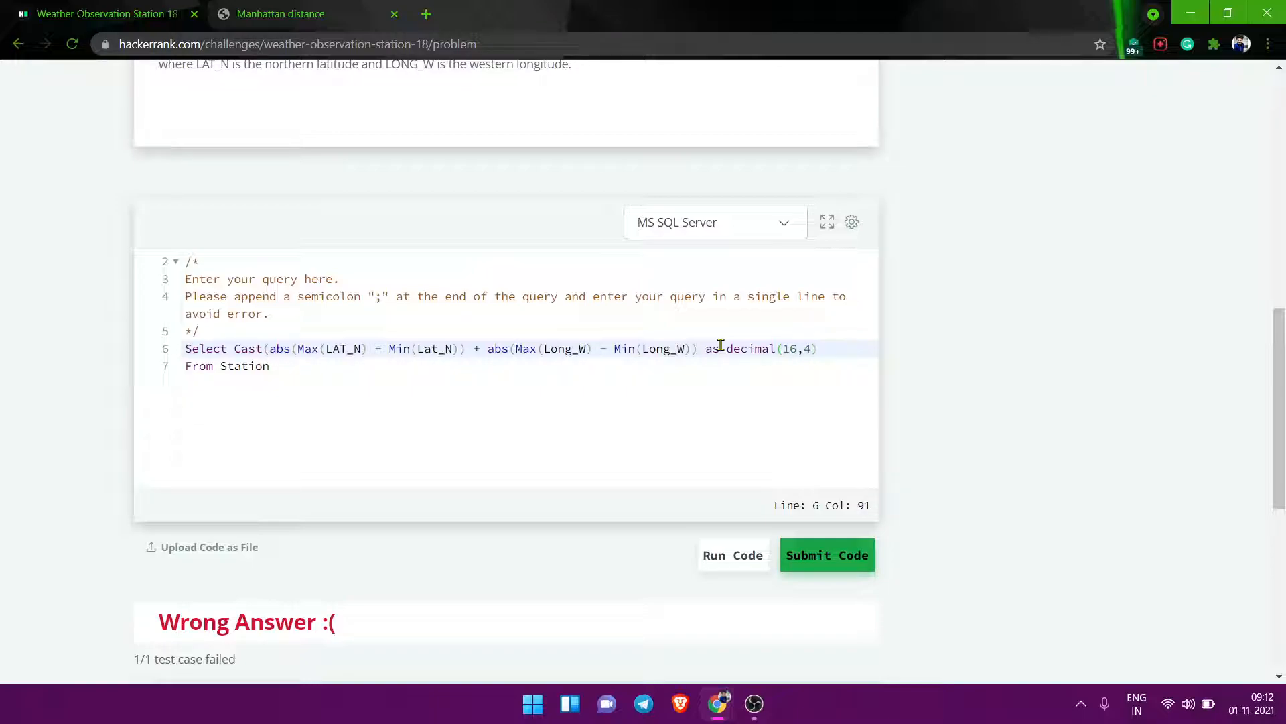
# - Run the cast query, confirm the 259.6859 sample output passes, then submit the code
pyautogui.click(827, 555)
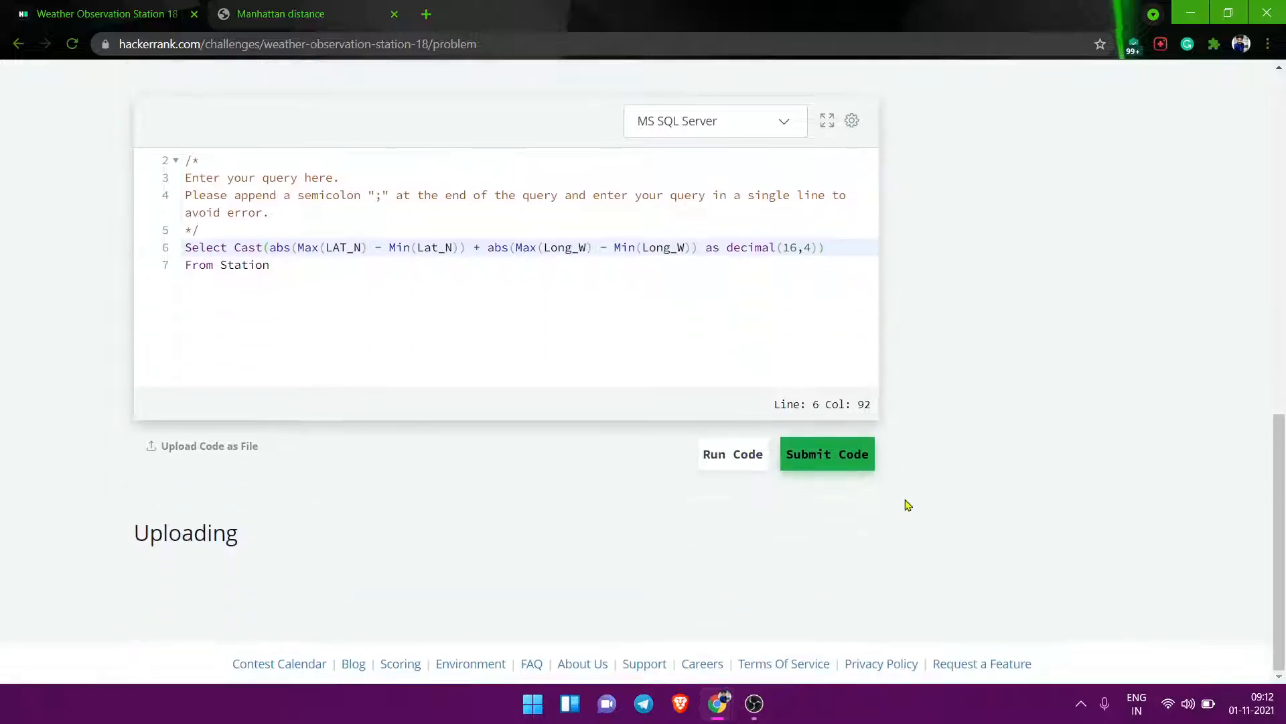
pyautogui.scroll(3)
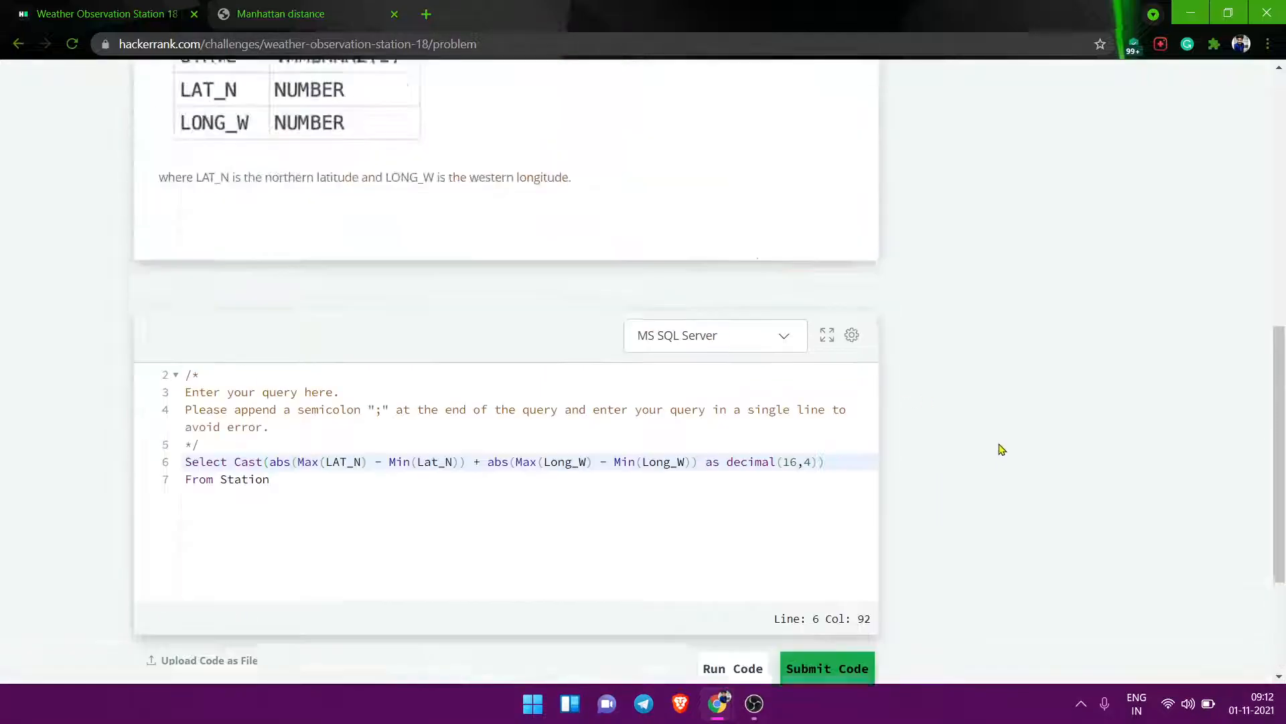
pyautogui.scroll(3)
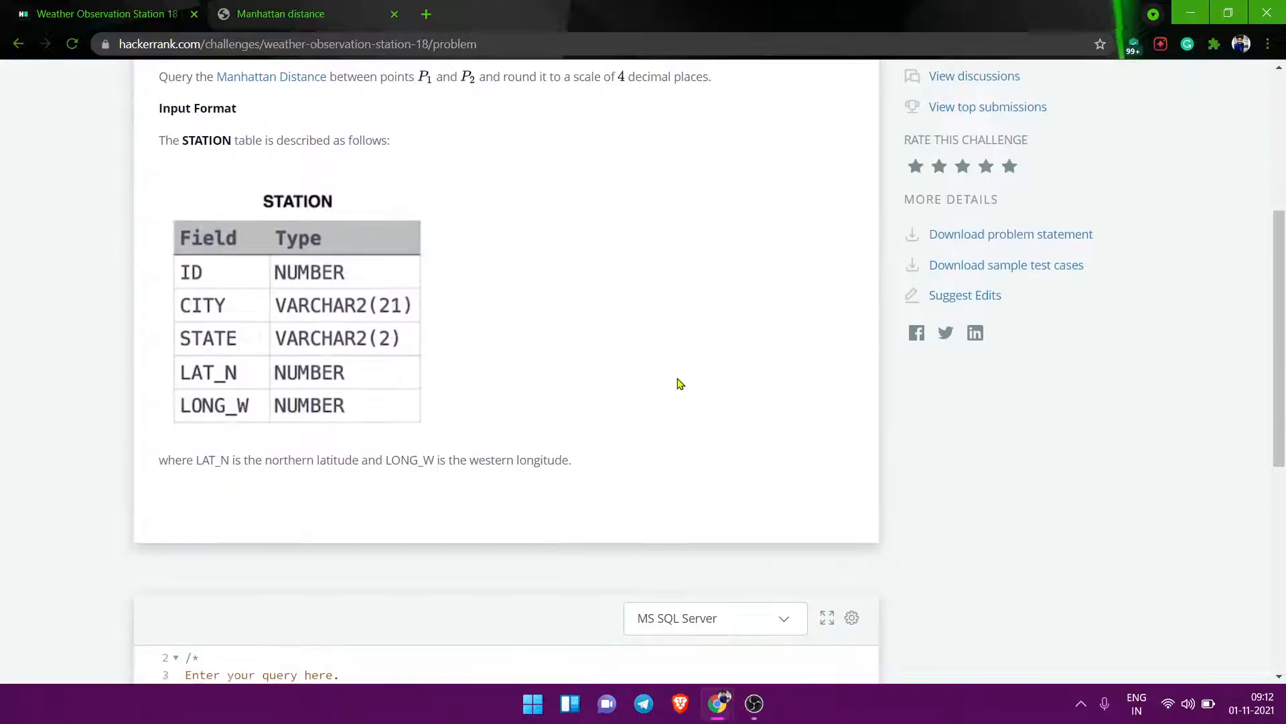
pyautogui.click(827, 454)
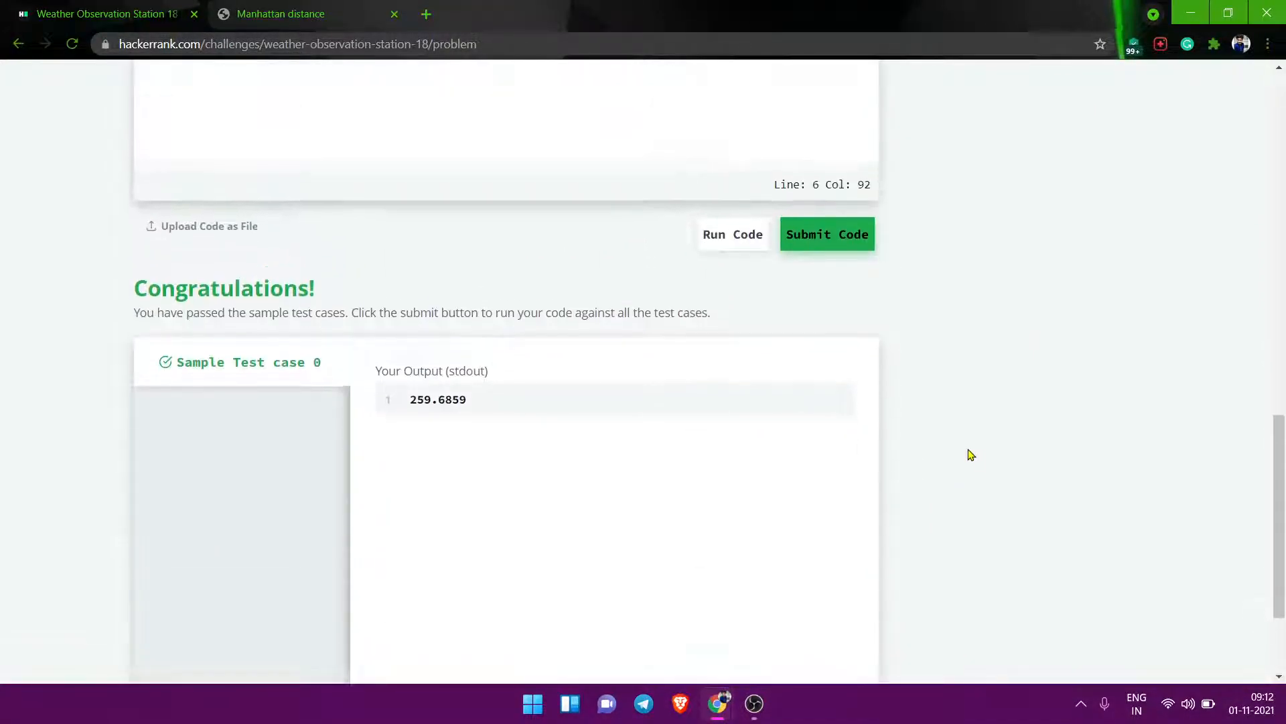
pyautogui.scroll(3)
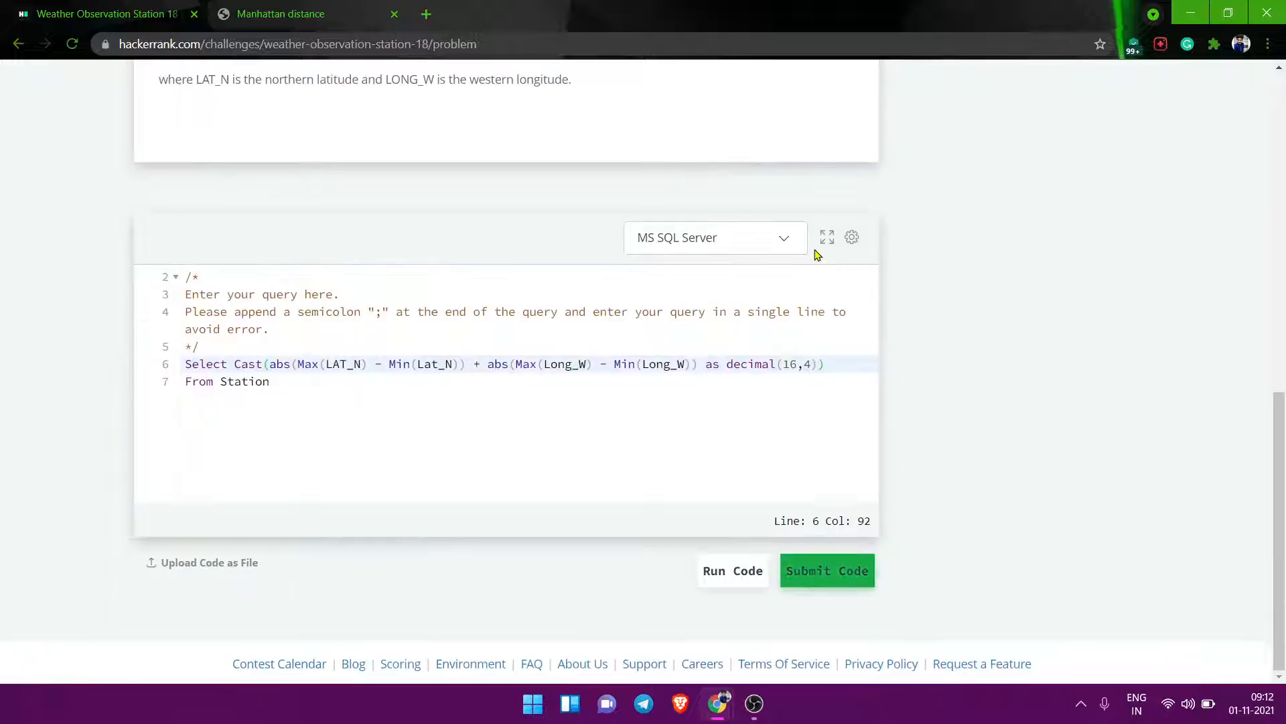
pyautogui.click(733, 571)
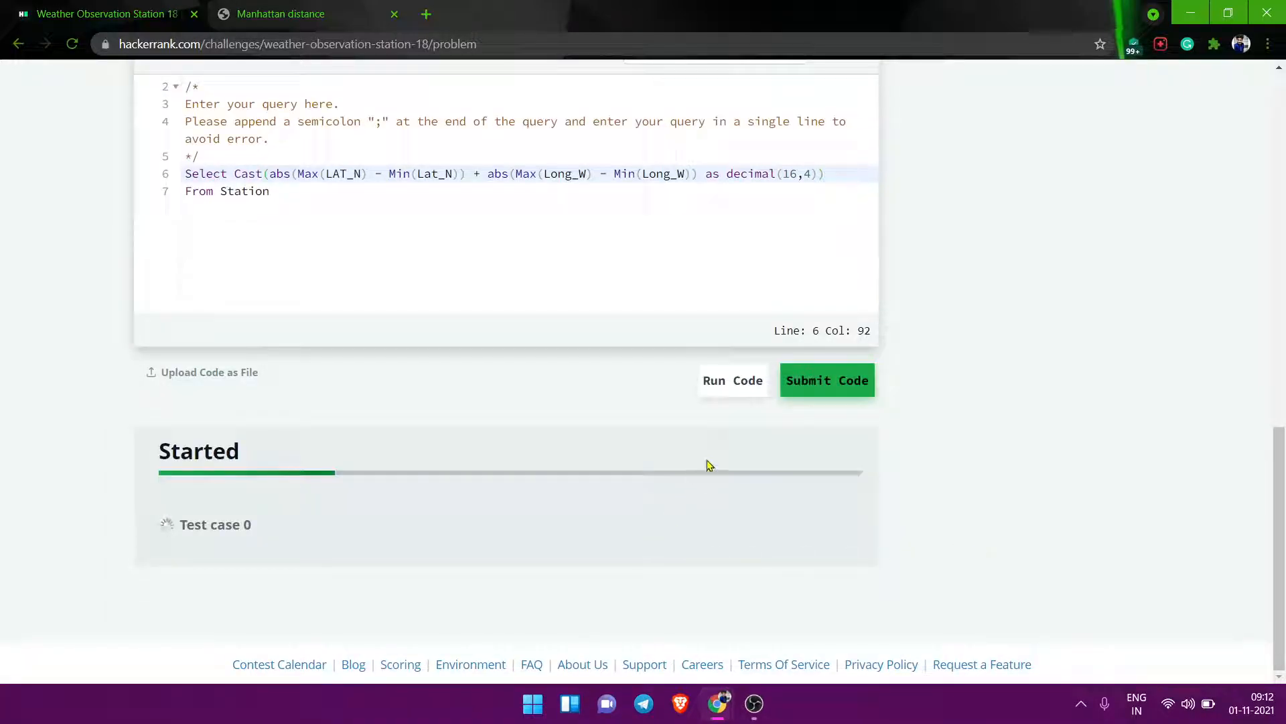
pyautogui.moveTo(655, 509)
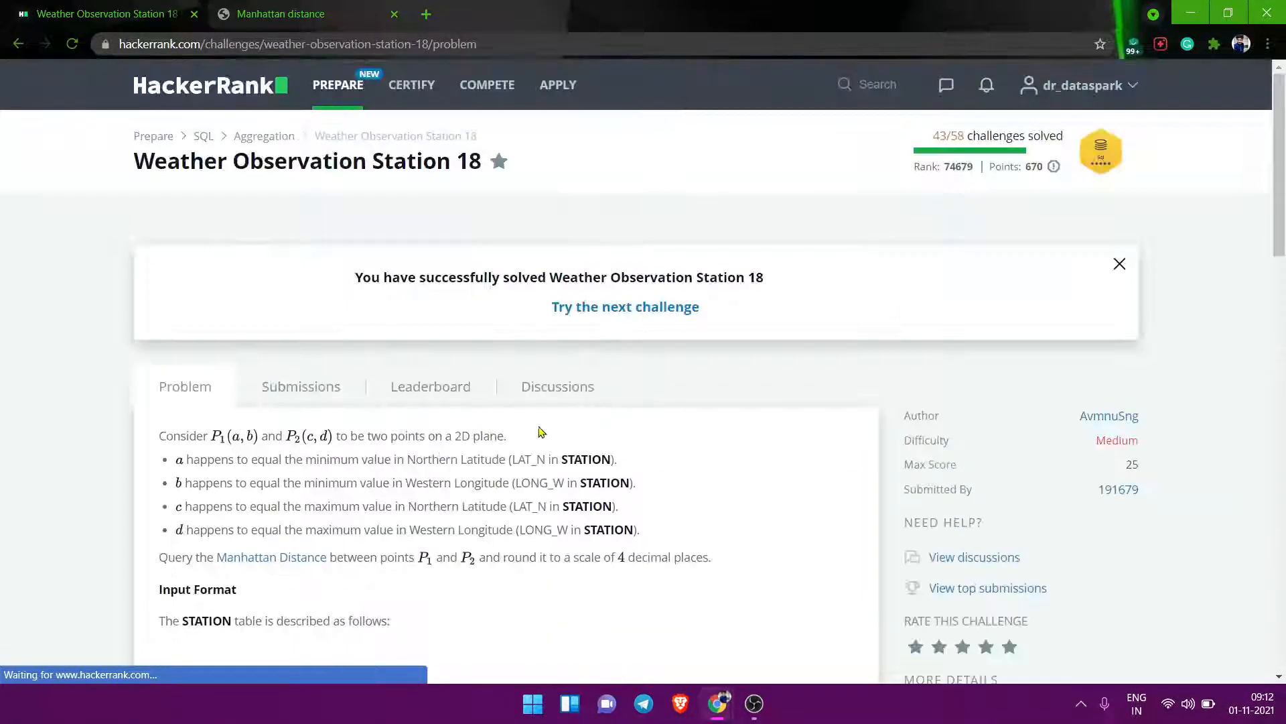
# - Scroll the solved challenge's statement and open the Manhattan Distance link
pyautogui.scroll(-3)
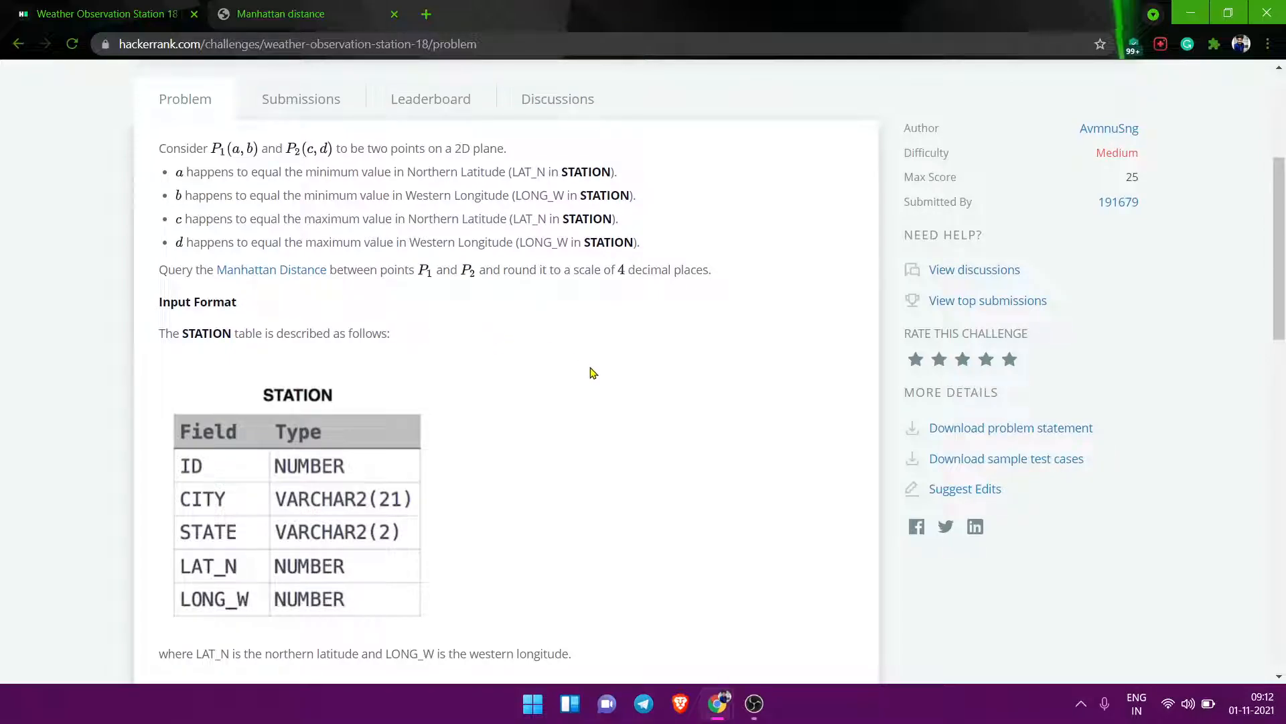
pyautogui.moveTo(441, 329)
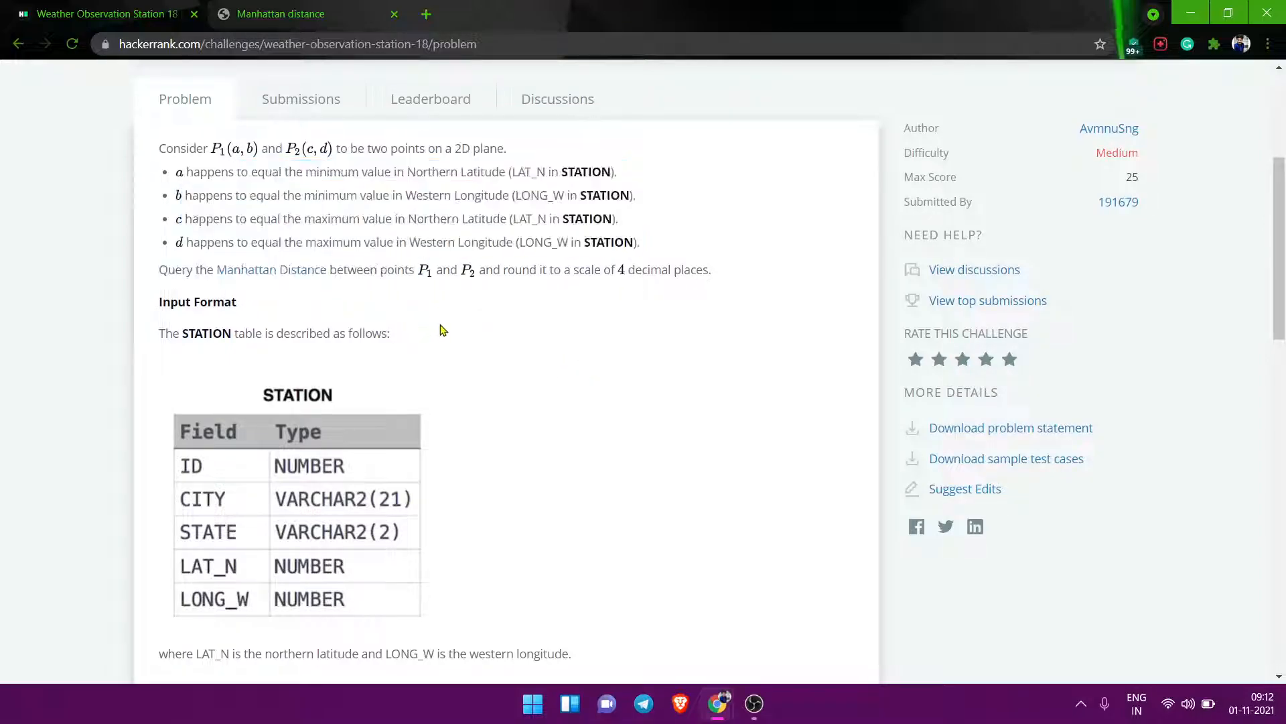
pyautogui.moveTo(270, 269)
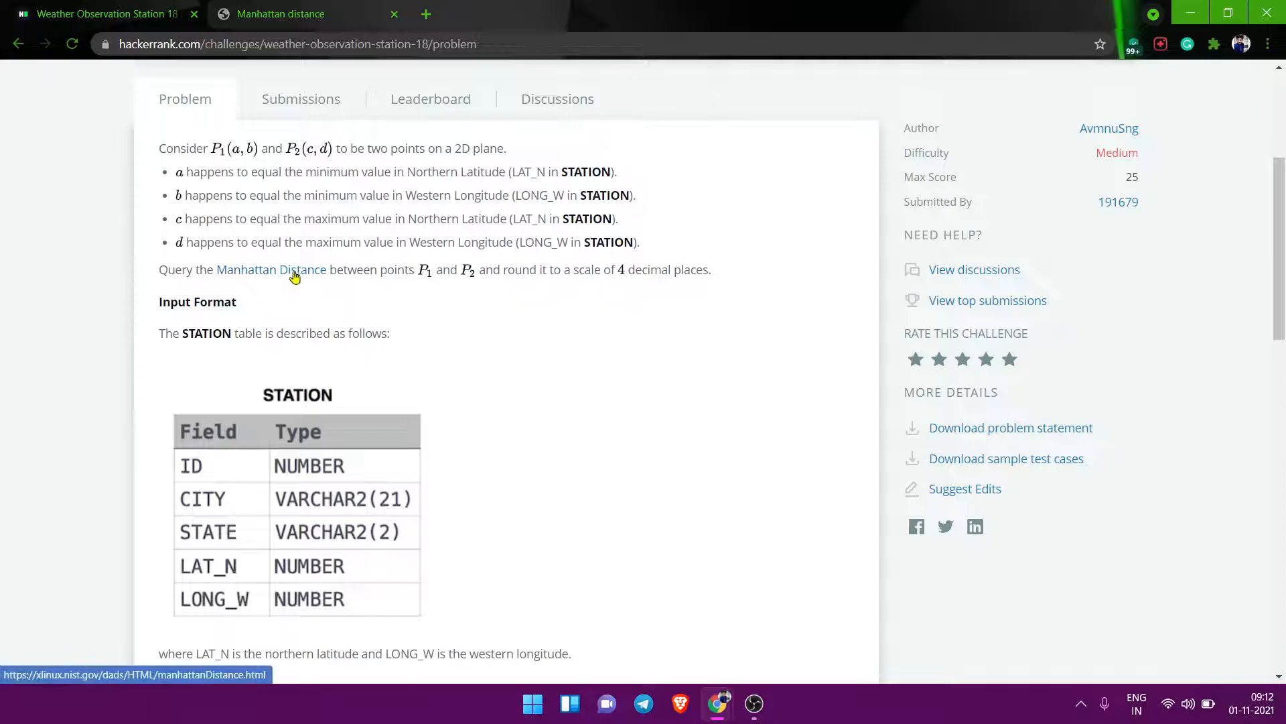
pyautogui.click(266, 270)
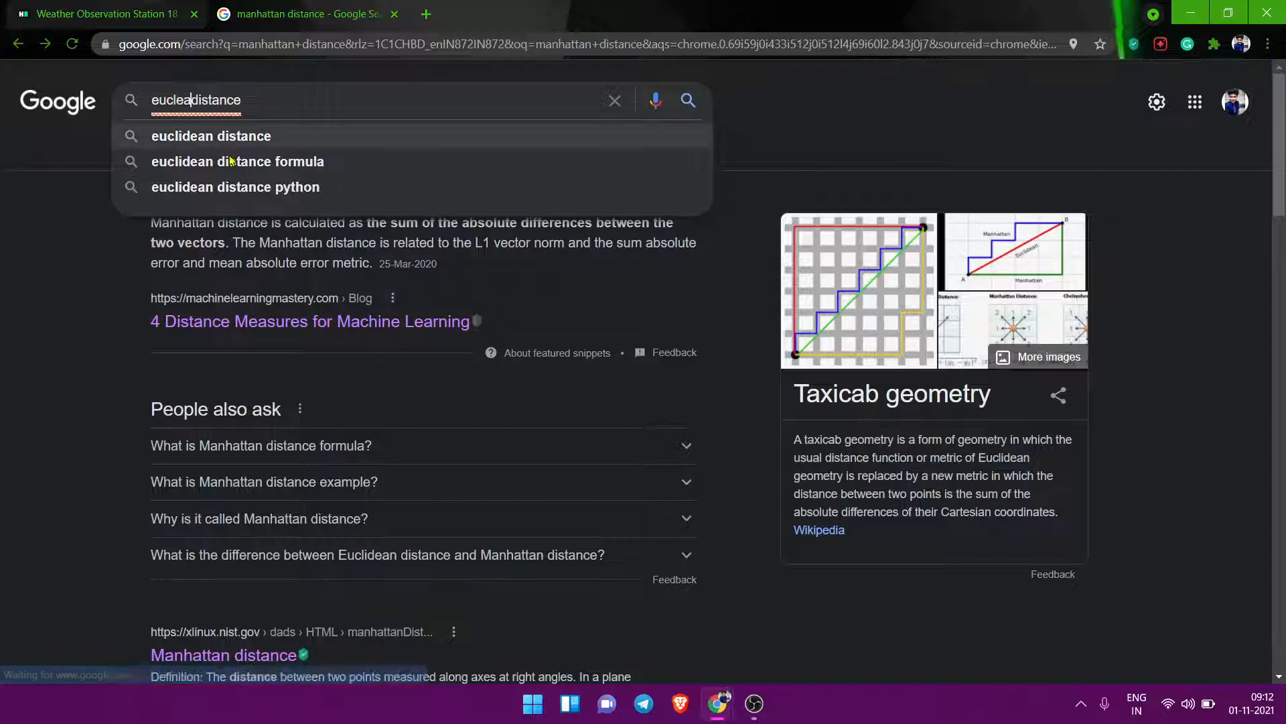
# - Search Google for 'euclidean distance' and open the Euclidean distance Wikipedia article
pyautogui.click(212, 135)
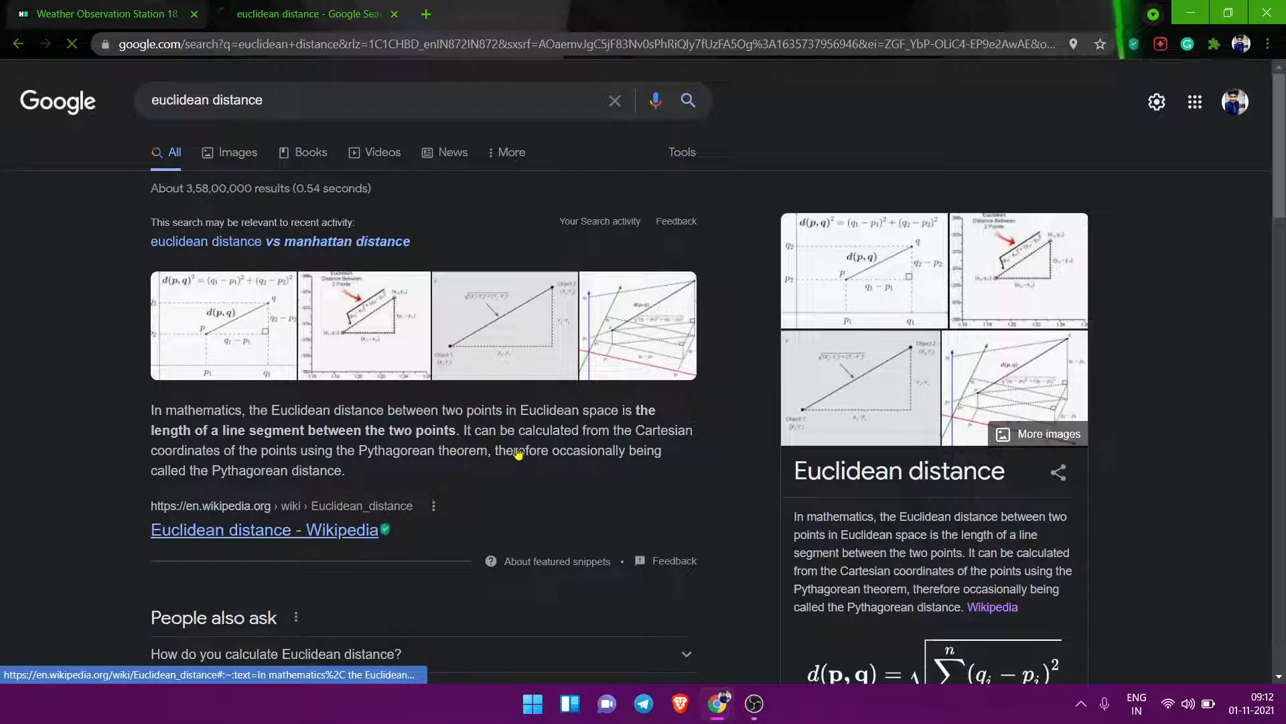
pyautogui.click(264, 529)
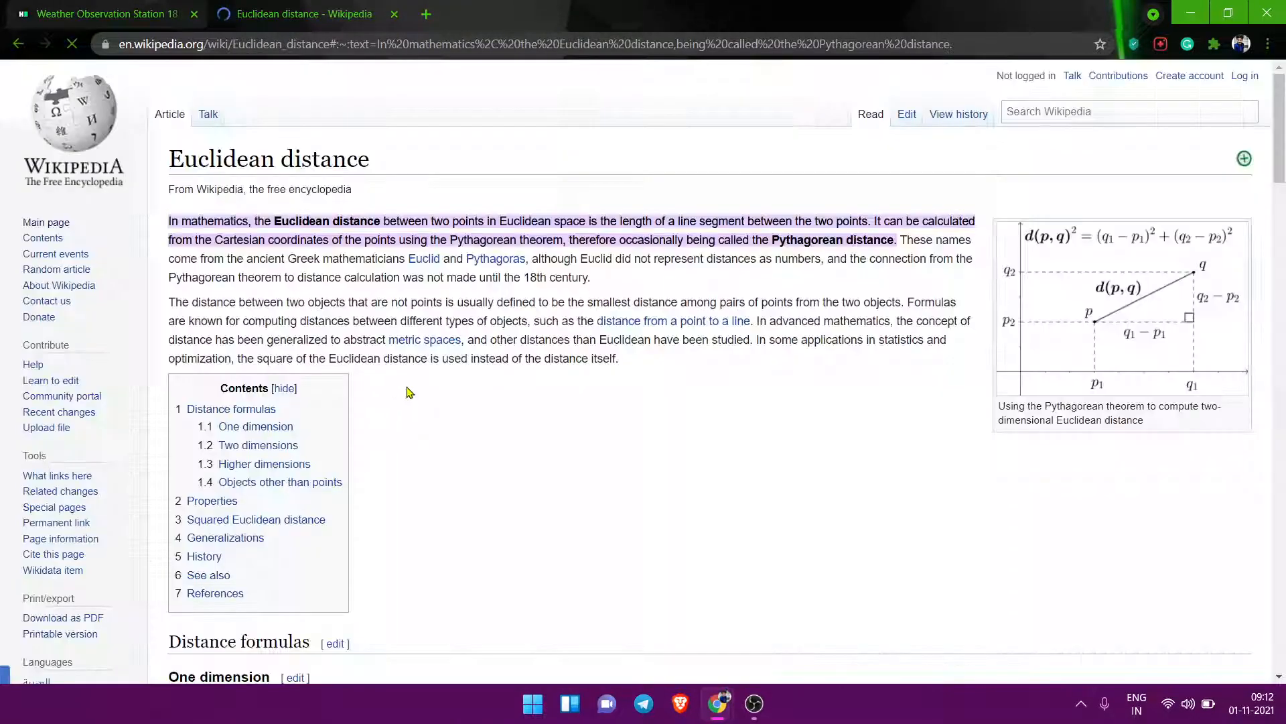
# - Highlight the 'Two dimensions' heading and its distance formula, then go back to HackerRank
pyautogui.scroll(-3)
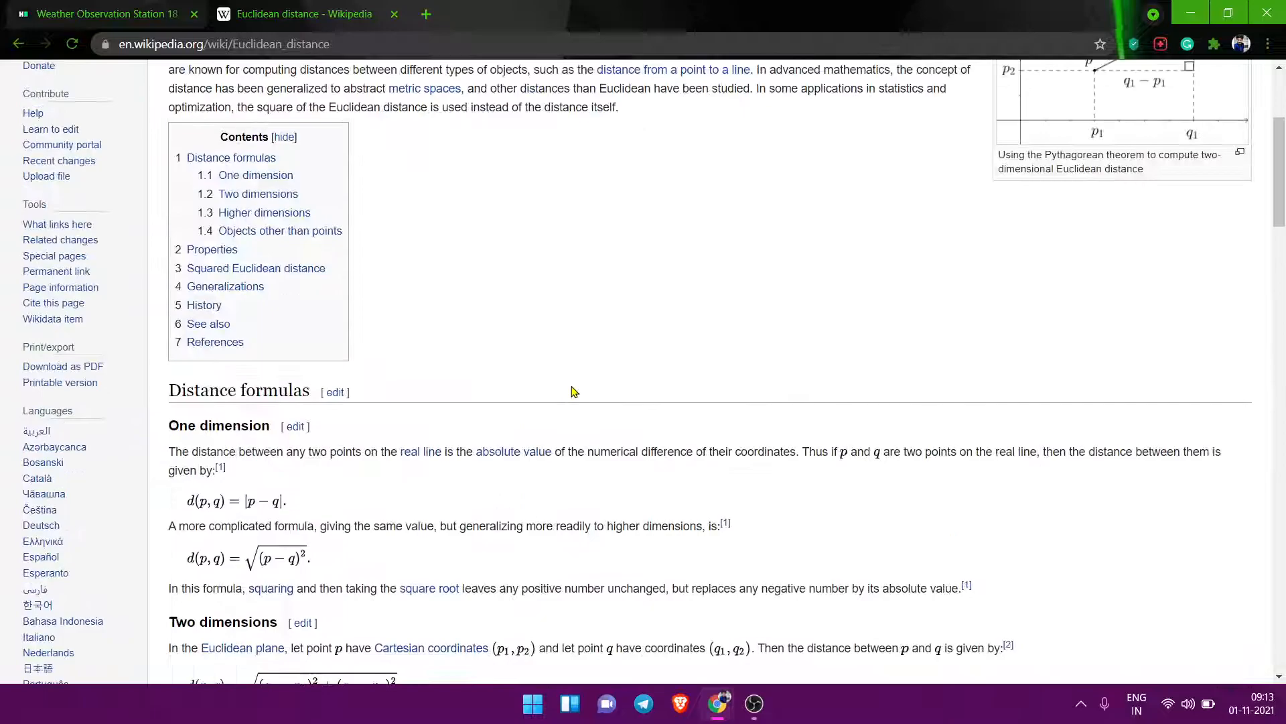
pyautogui.scroll(-3)
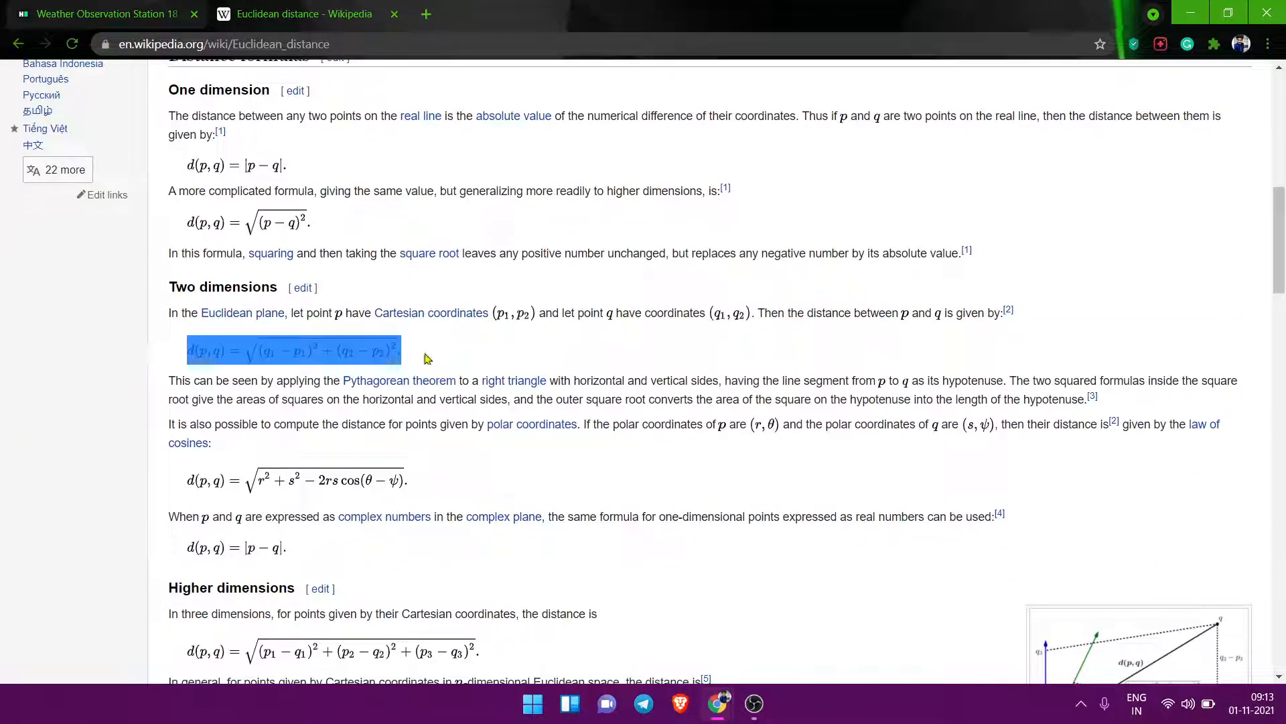
pyautogui.click(318, 369)
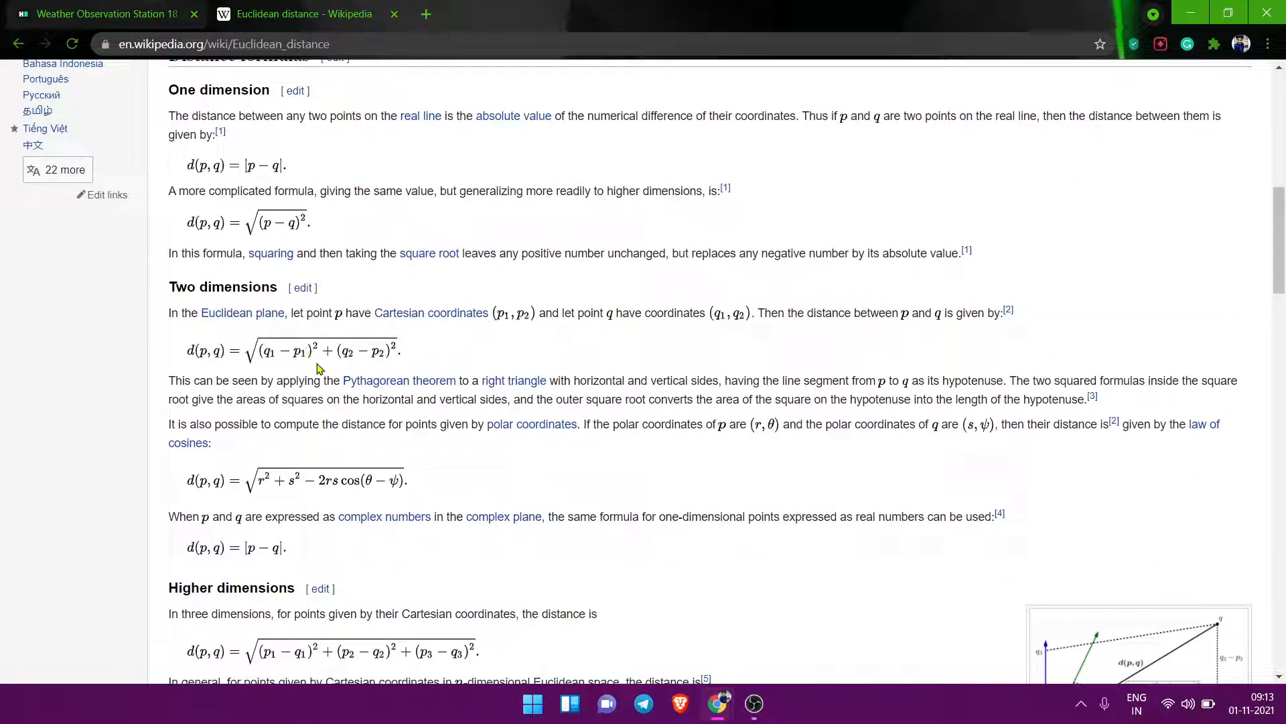
pyautogui.moveTo(381, 380)
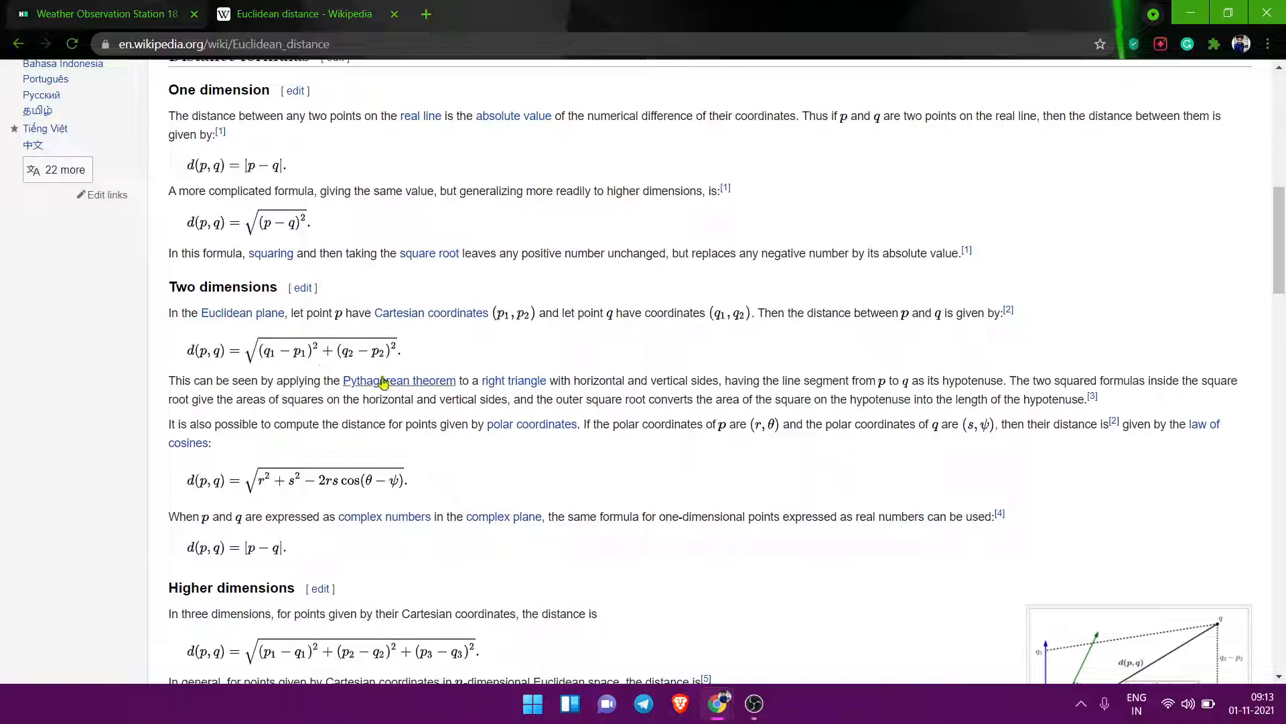
pyautogui.moveTo(478, 377)
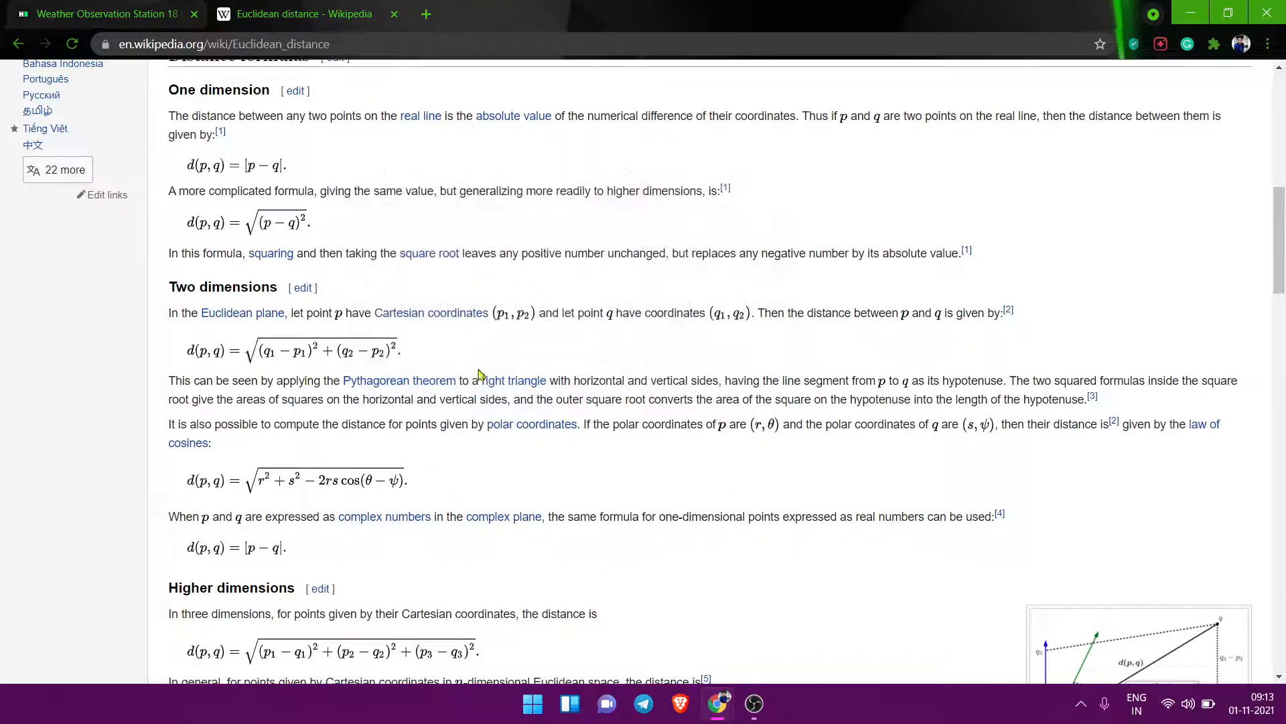
pyautogui.doubleClick(292, 351)
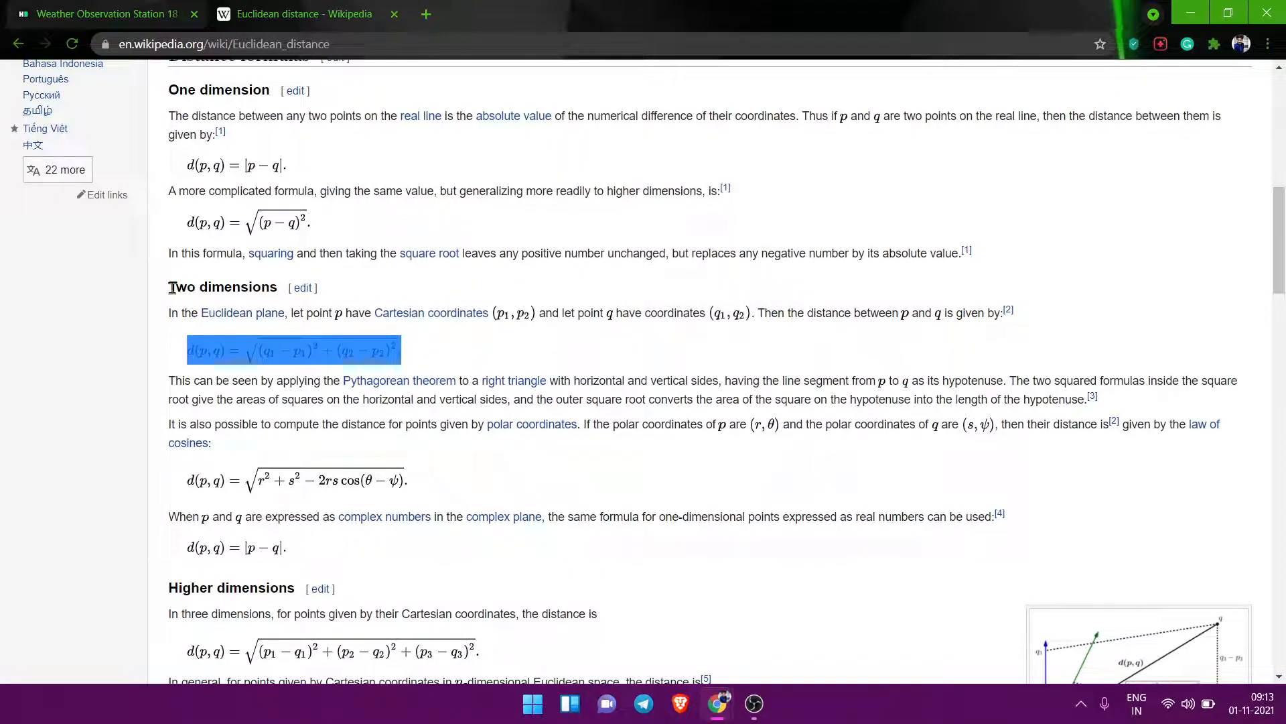
pyautogui.doubleClick(223, 286)
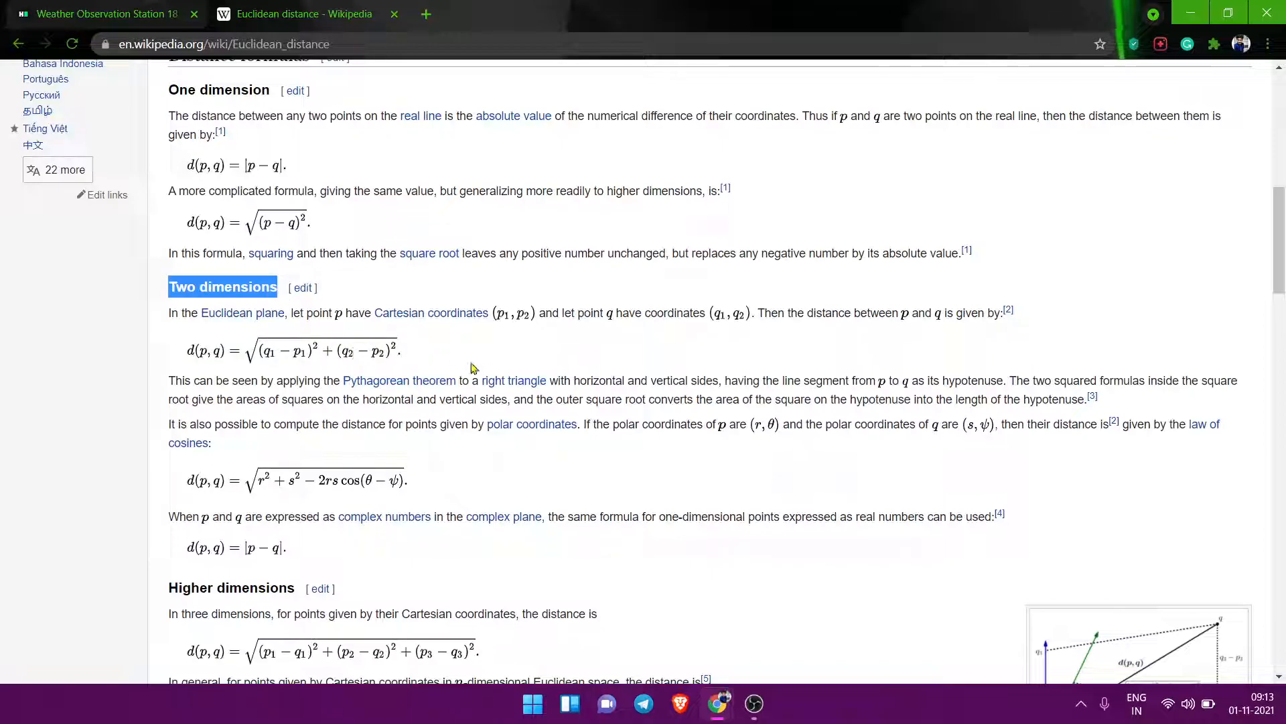
pyautogui.moveTo(482, 338)
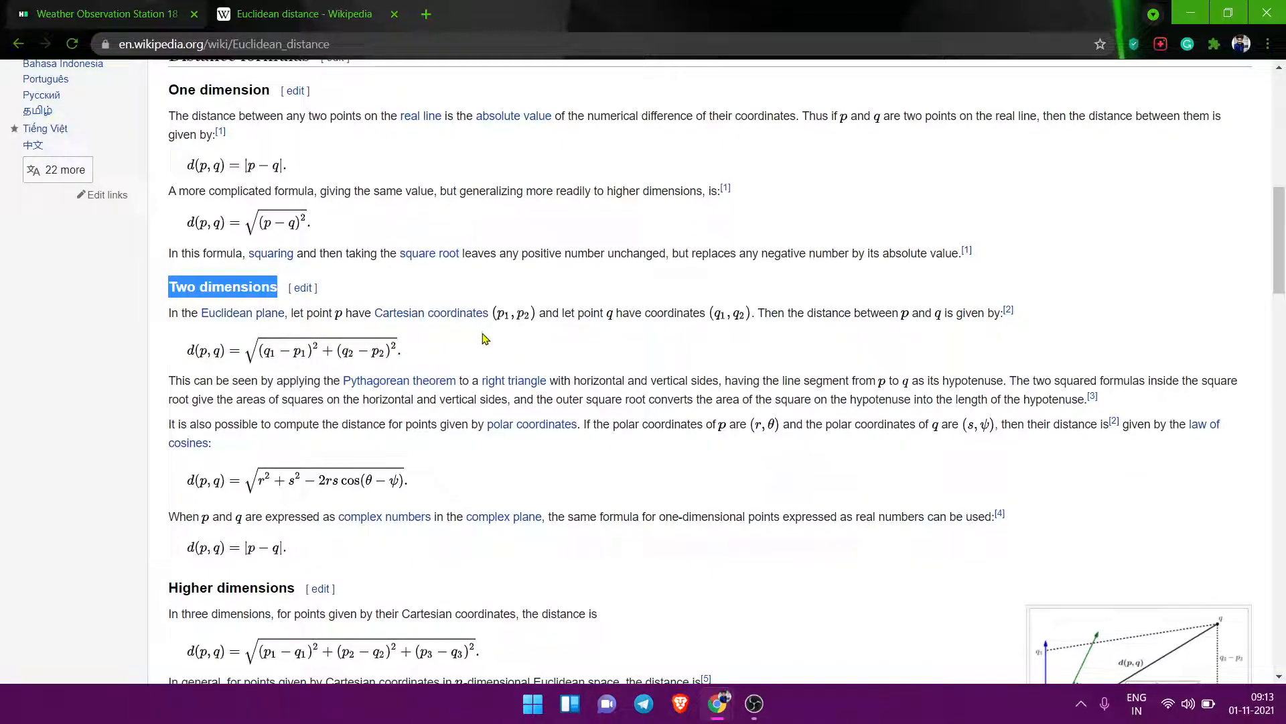
pyautogui.doubleClick(293, 350)
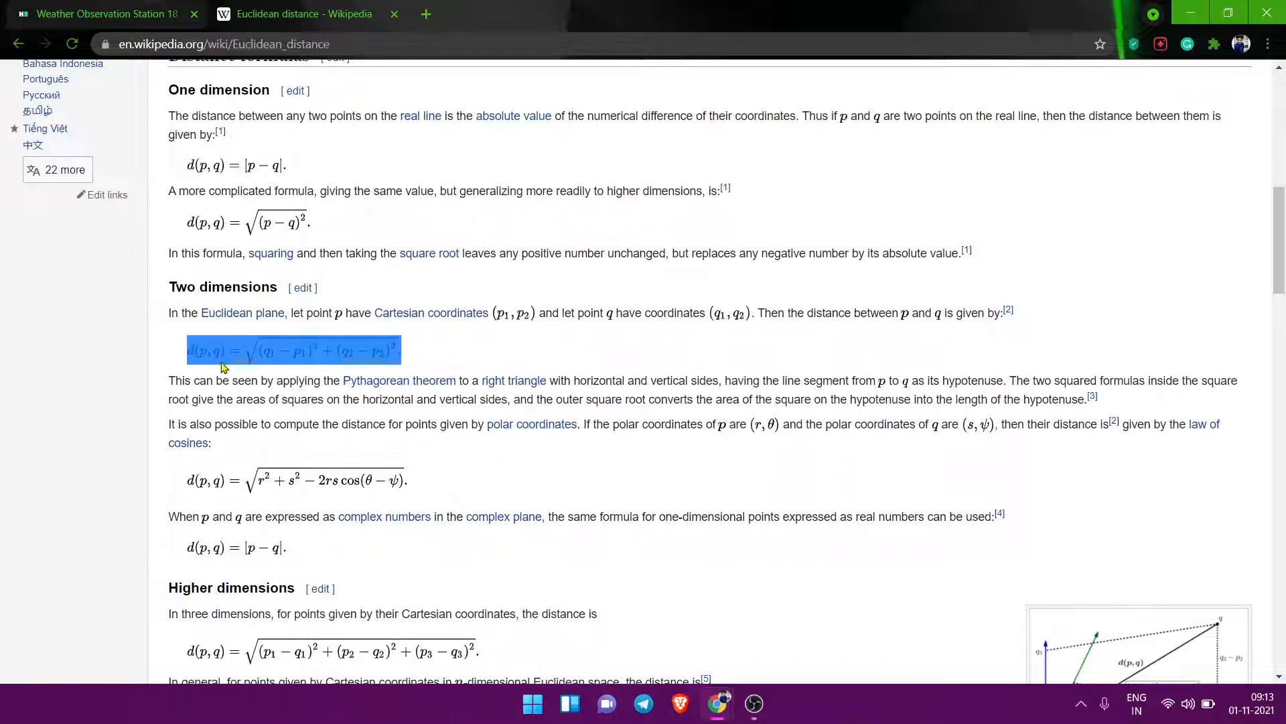
pyautogui.click(99, 14)
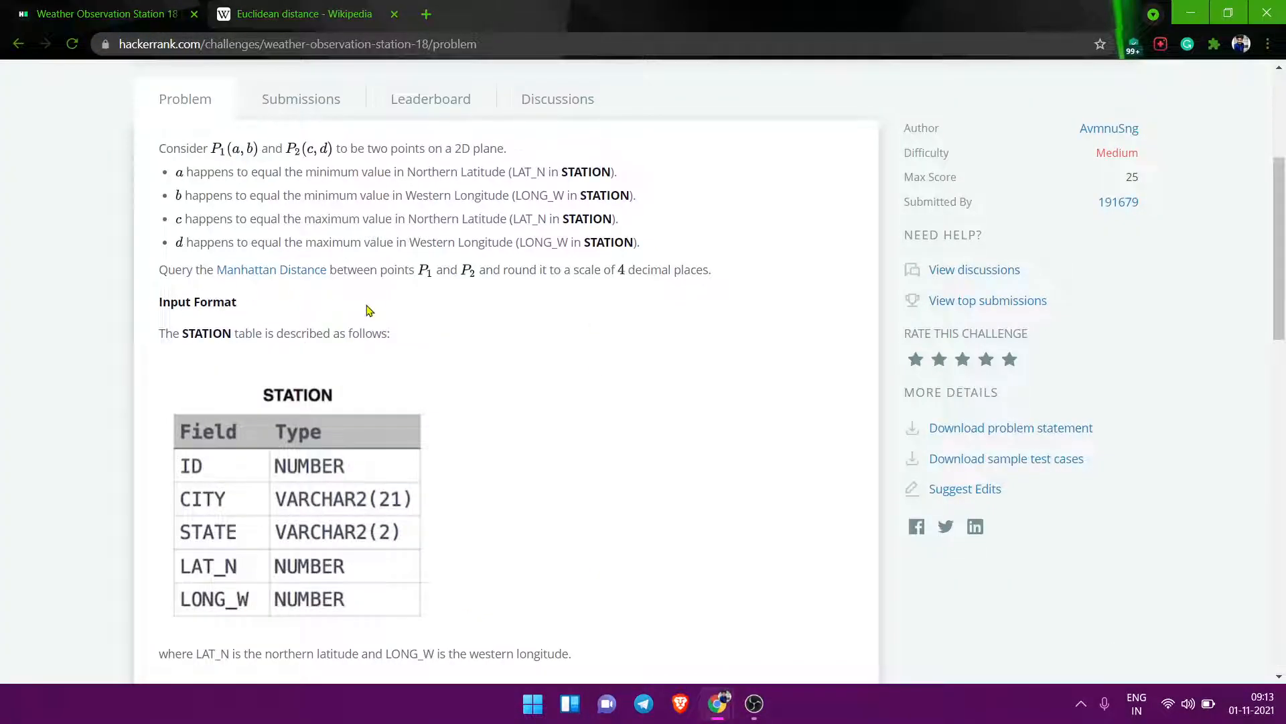
pyautogui.moveTo(408, 302)
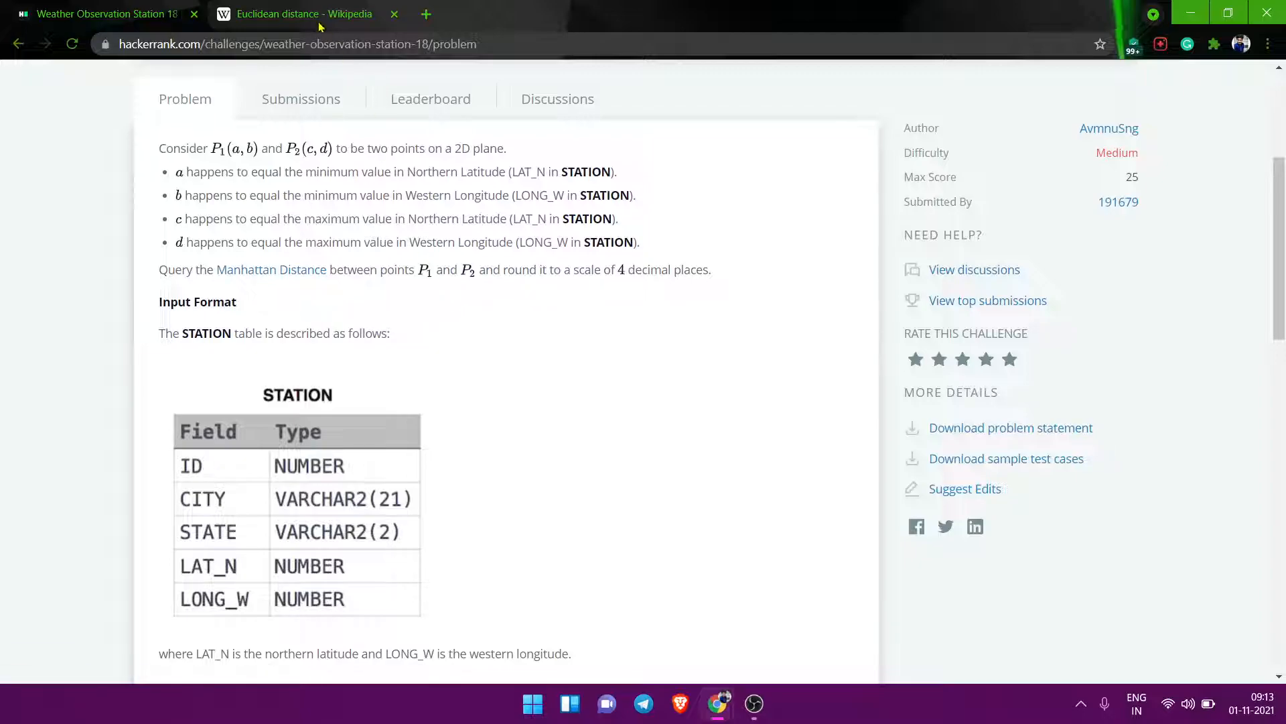
# - Compare the query's second abs() term with the Wikipedia two-dimensional distance formula
pyautogui.click(304, 14)
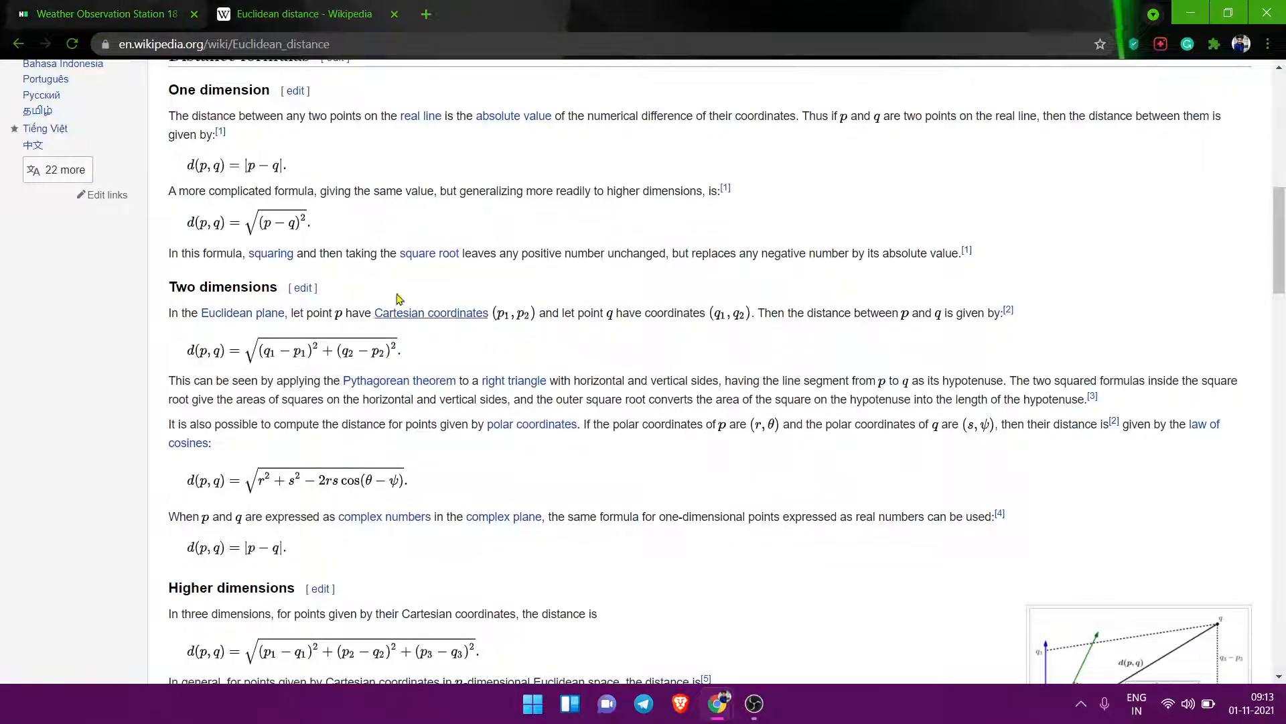
pyautogui.click(99, 14)
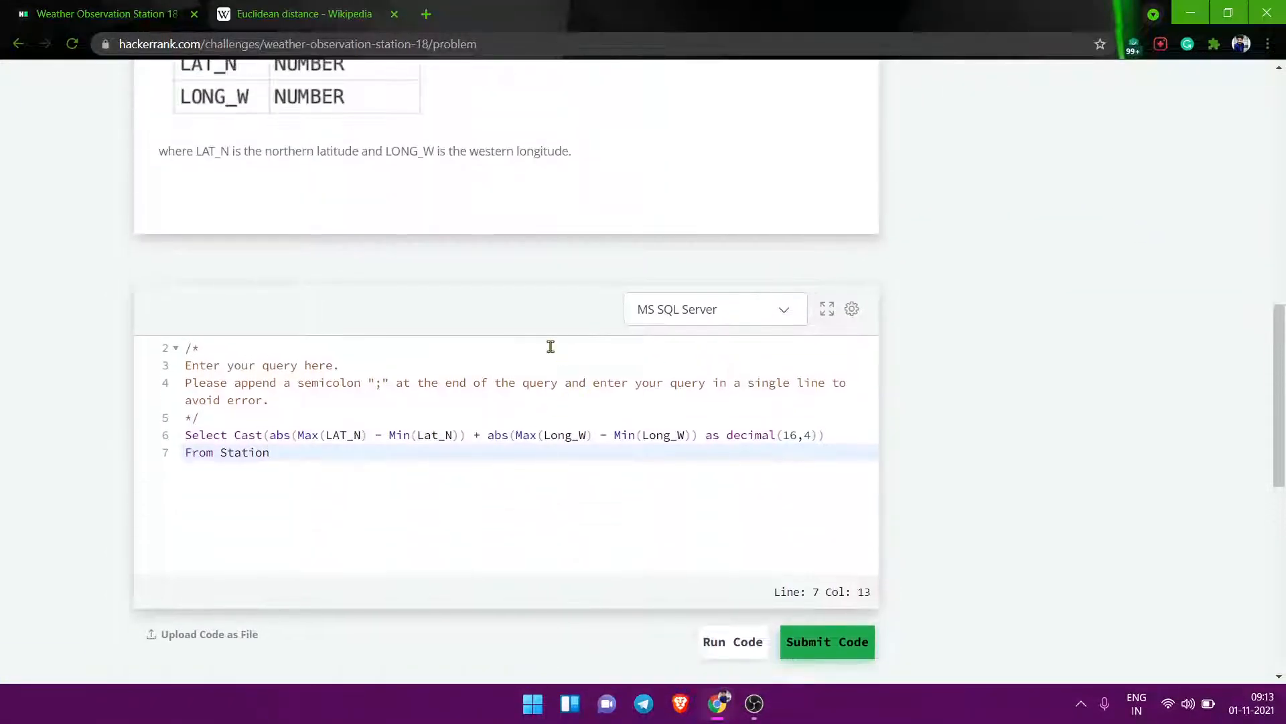
pyautogui.doubleClick(496, 435)
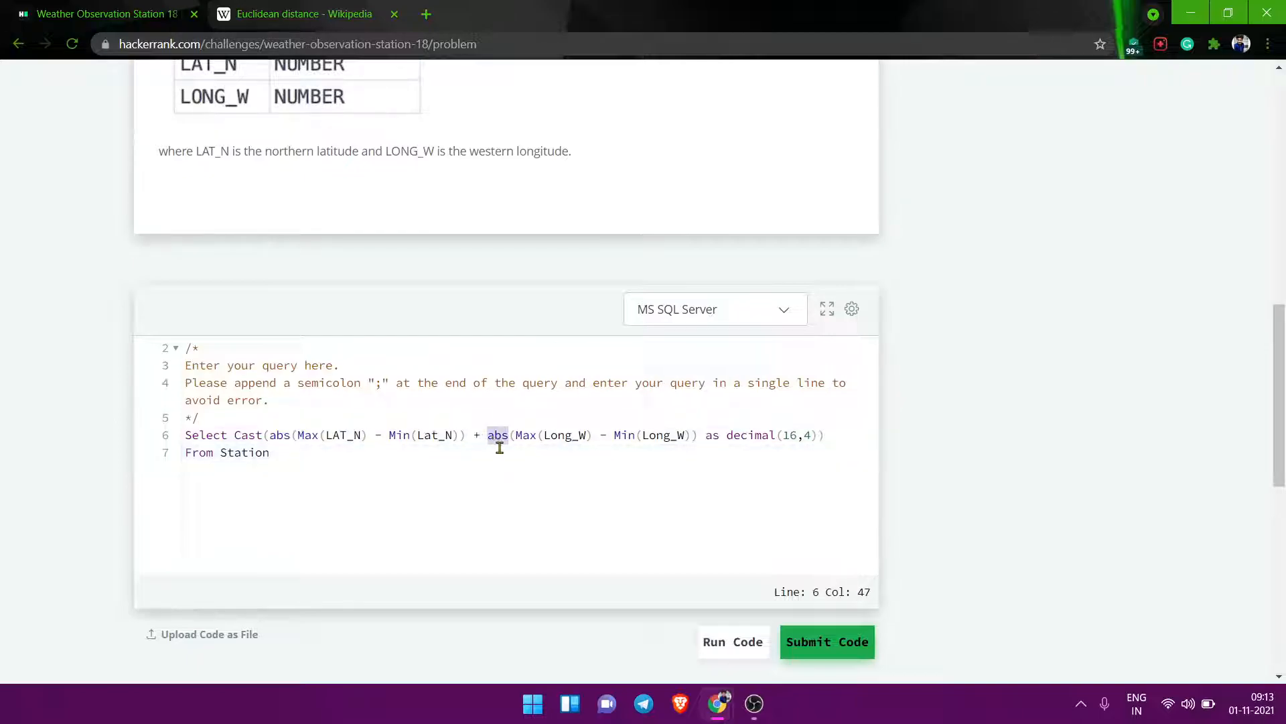
pyautogui.click(303, 14)
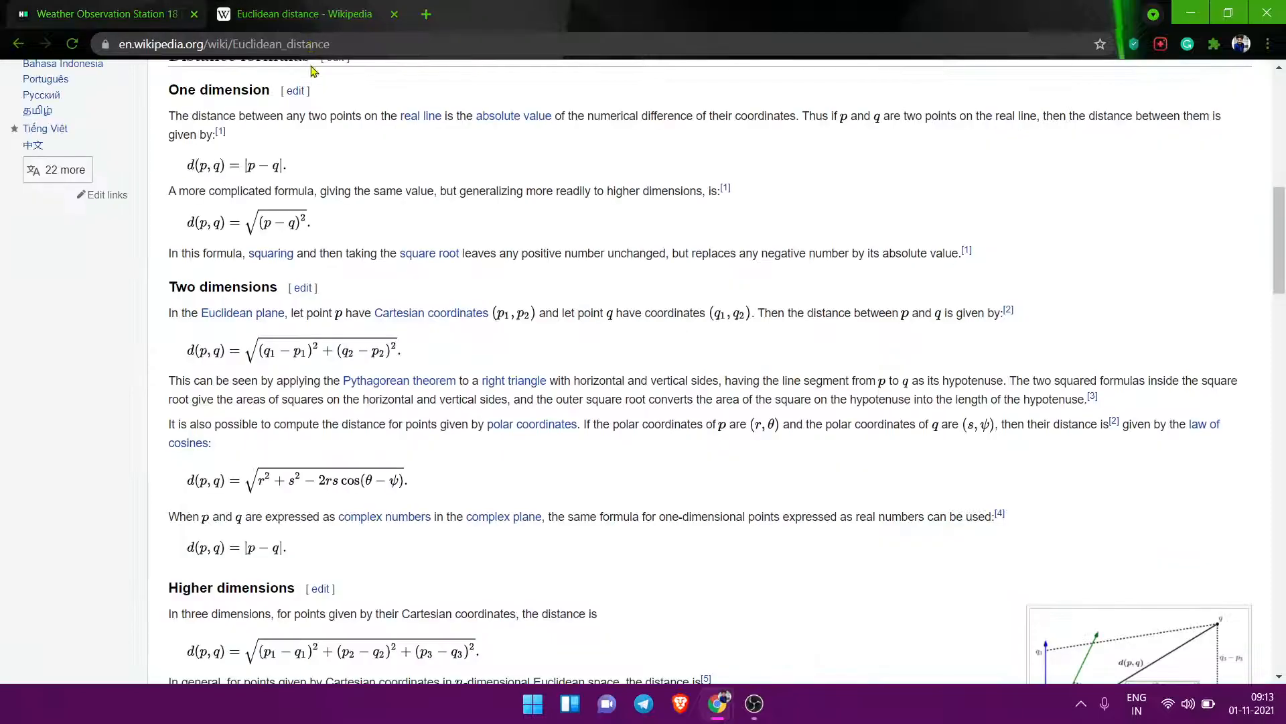
# - Search 'mod function in sql', read w3resource's SQL MOD() page, then return to HackerRank
pyautogui.write('mod')
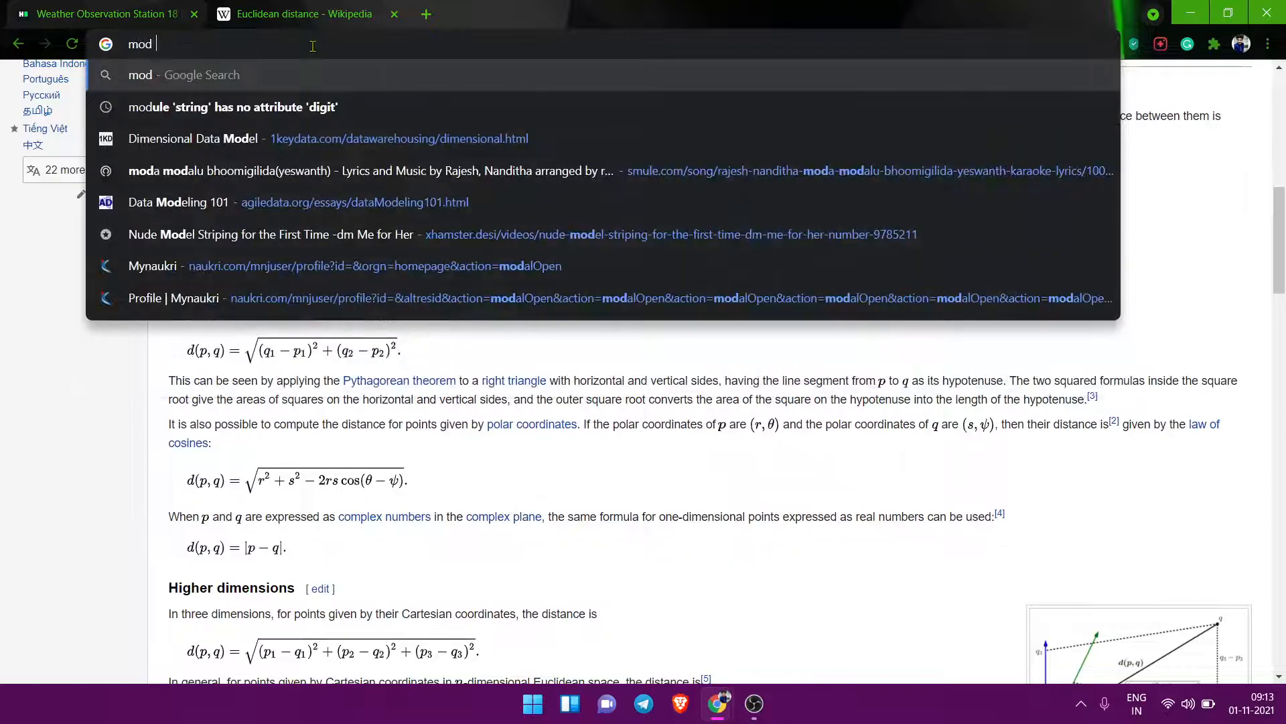
pyautogui.write('functi')
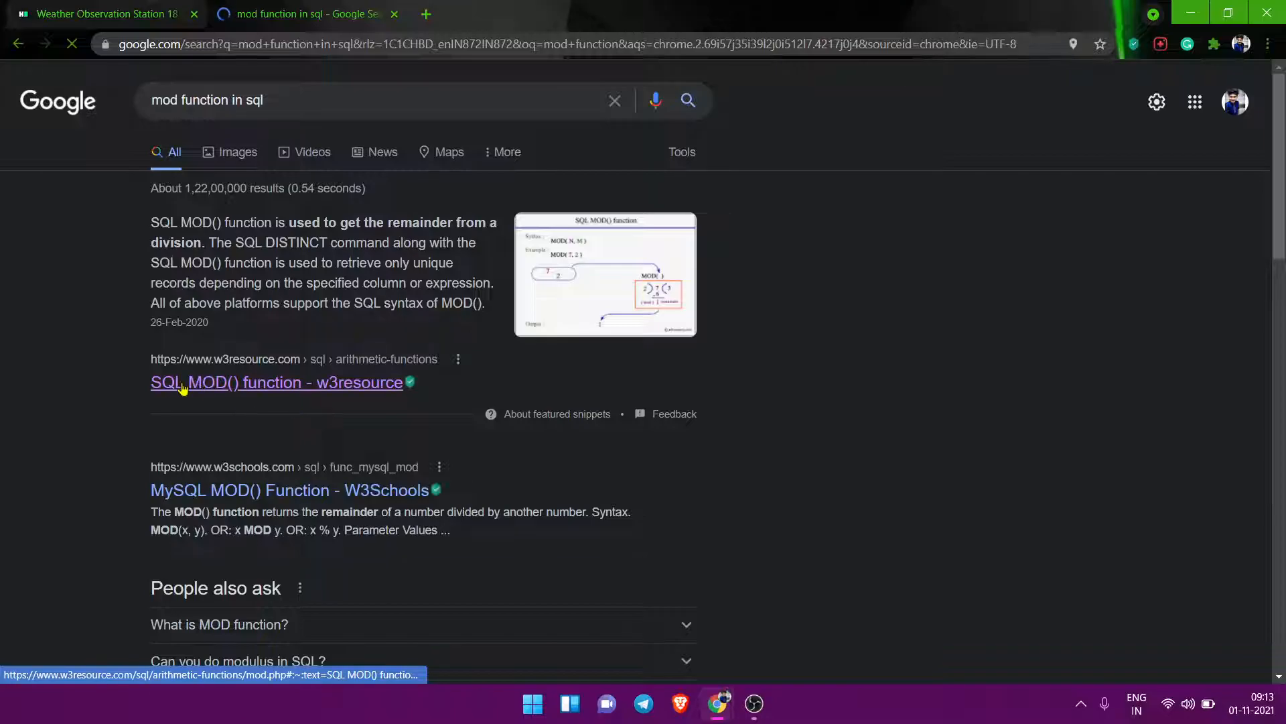
pyautogui.click(277, 383)
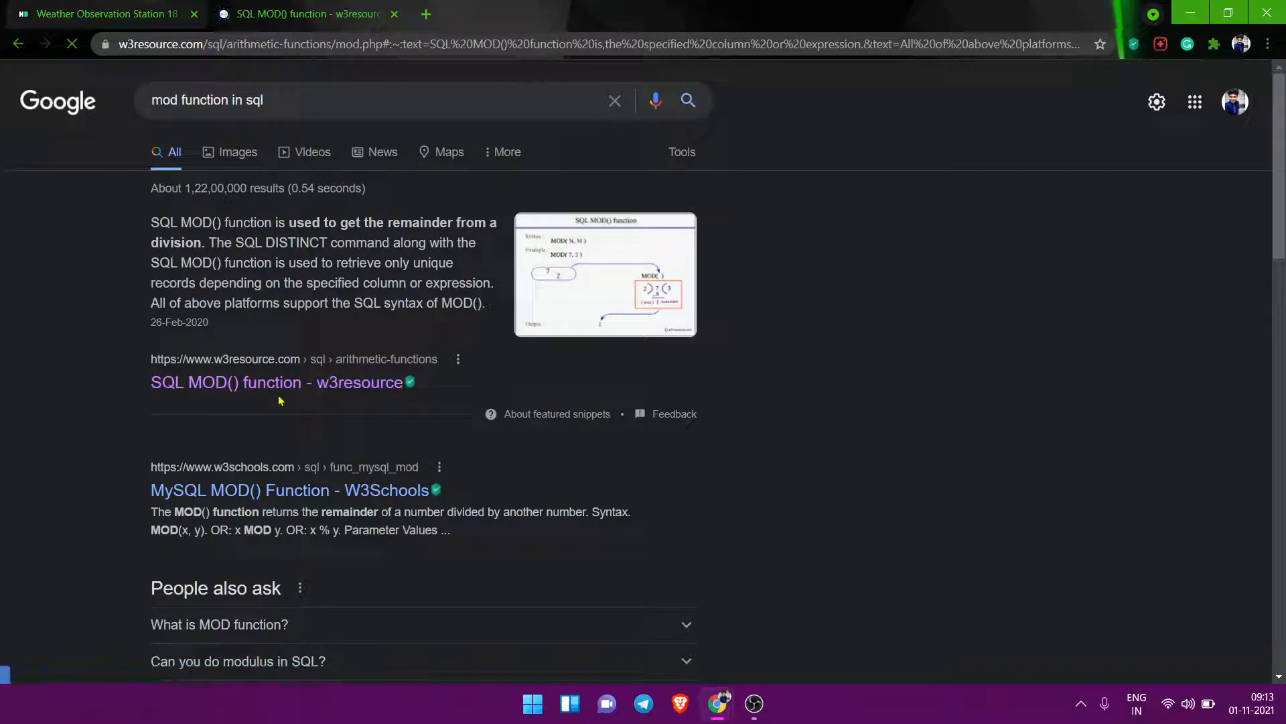
pyautogui.click(278, 383)
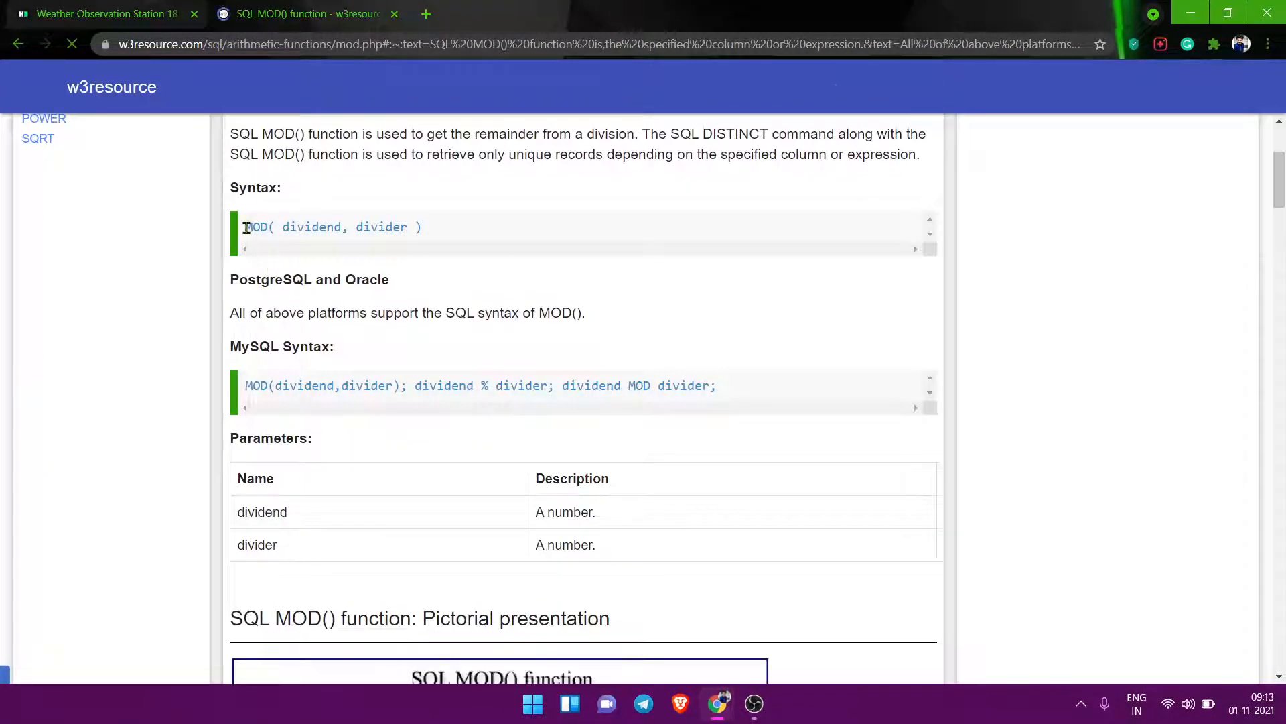
pyautogui.scroll(3)
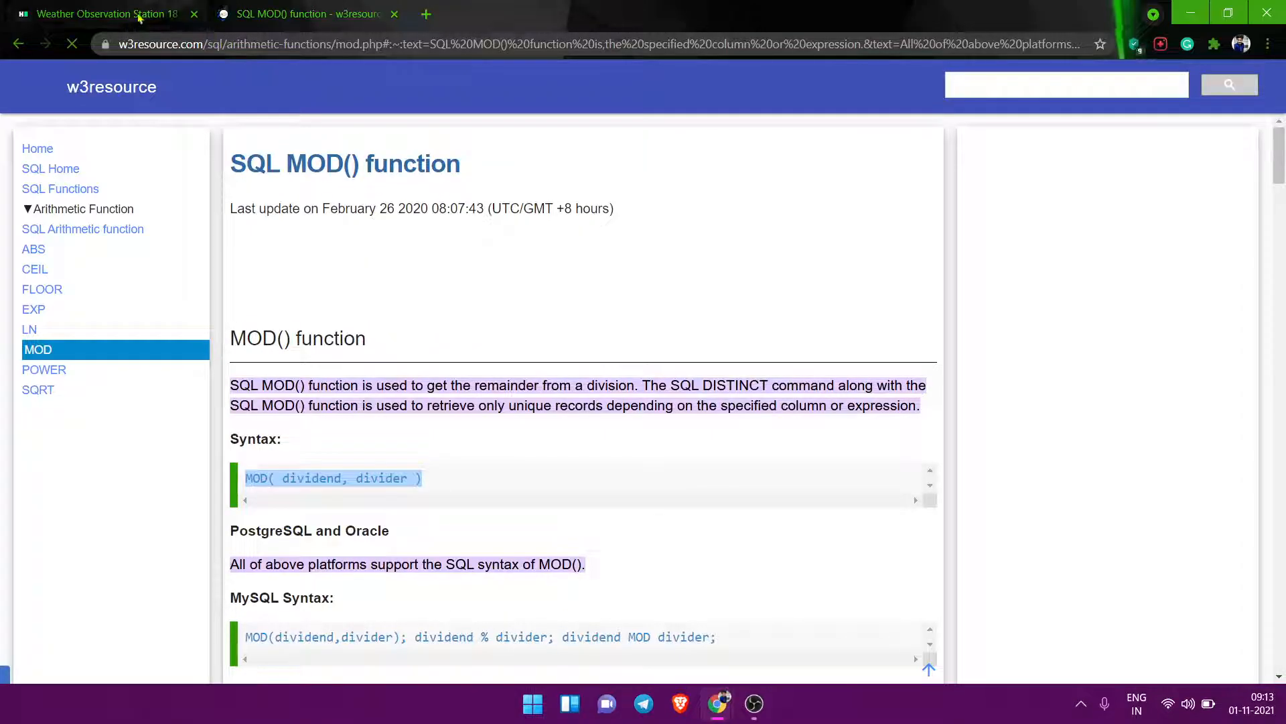
pyautogui.click(99, 14)
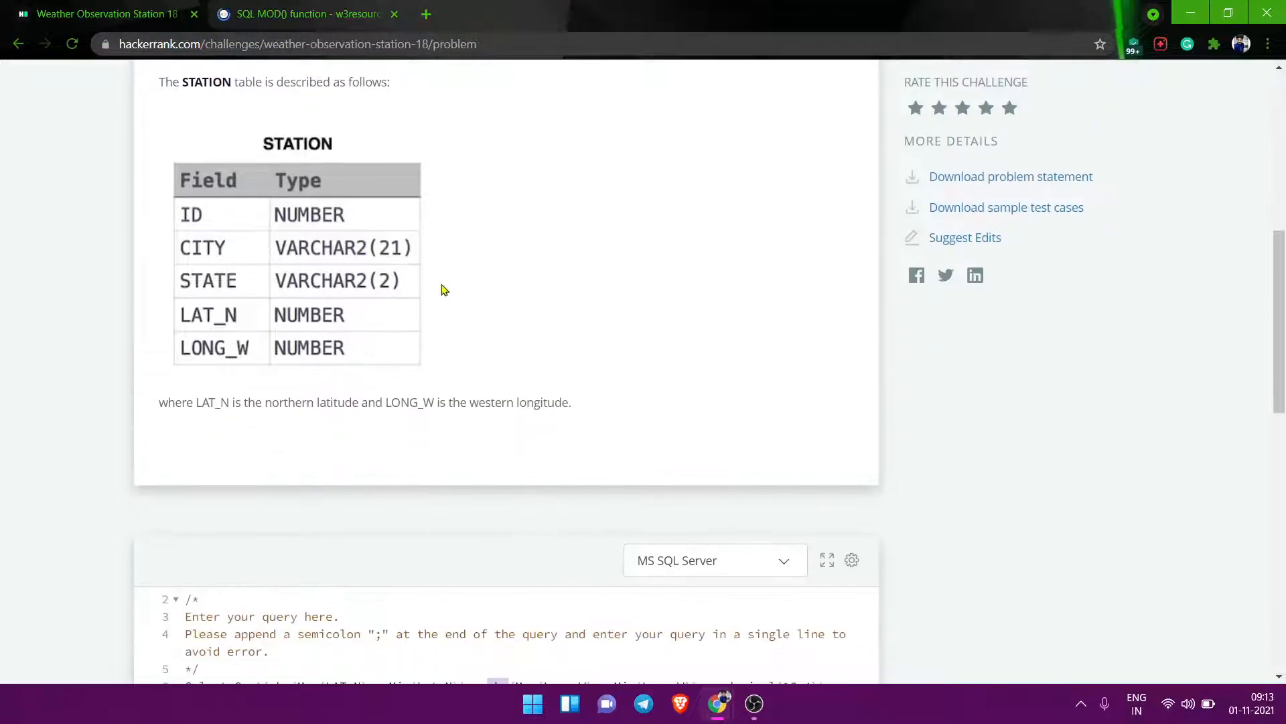
pyautogui.scroll(-3)
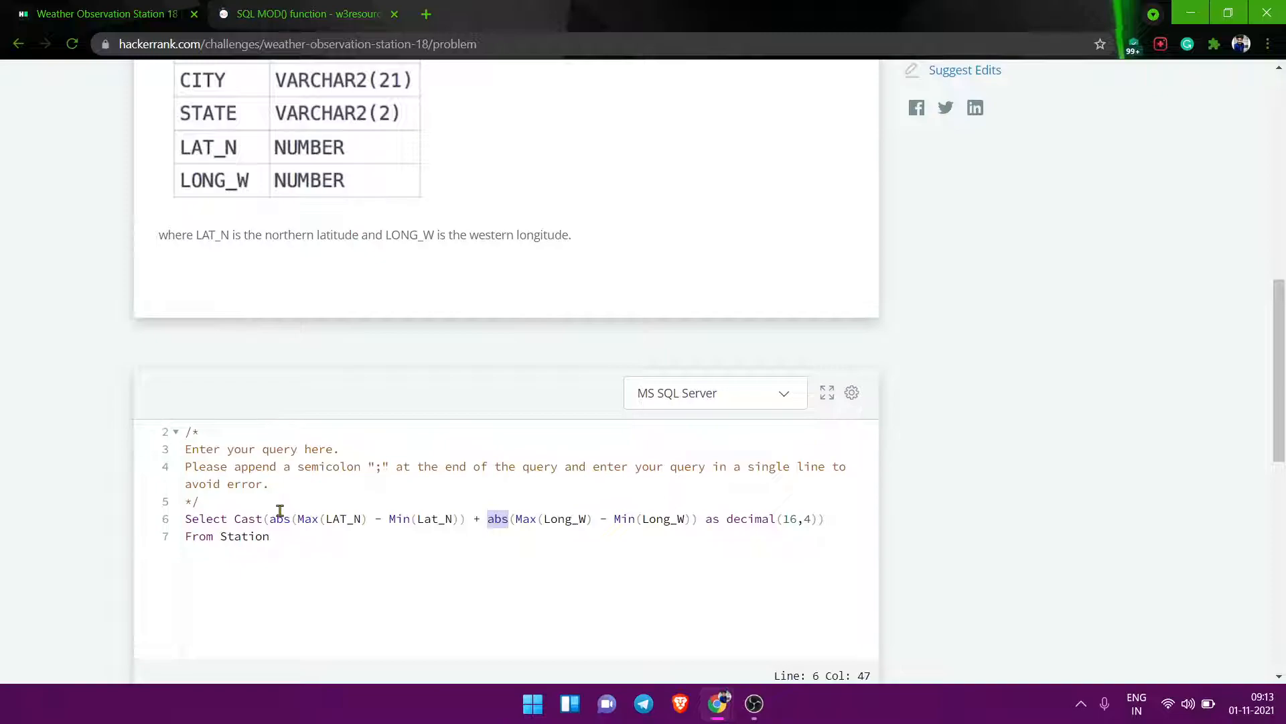
pyautogui.moveTo(502, 518)
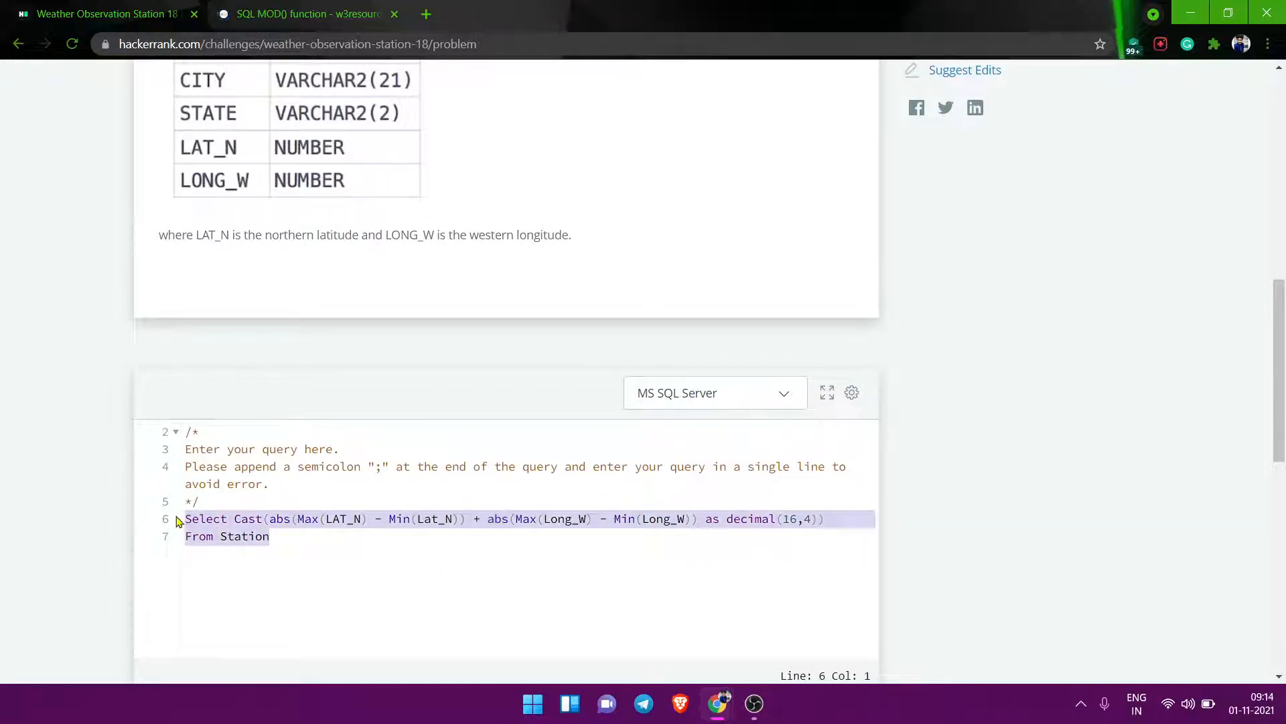
pyautogui.scroll(3)
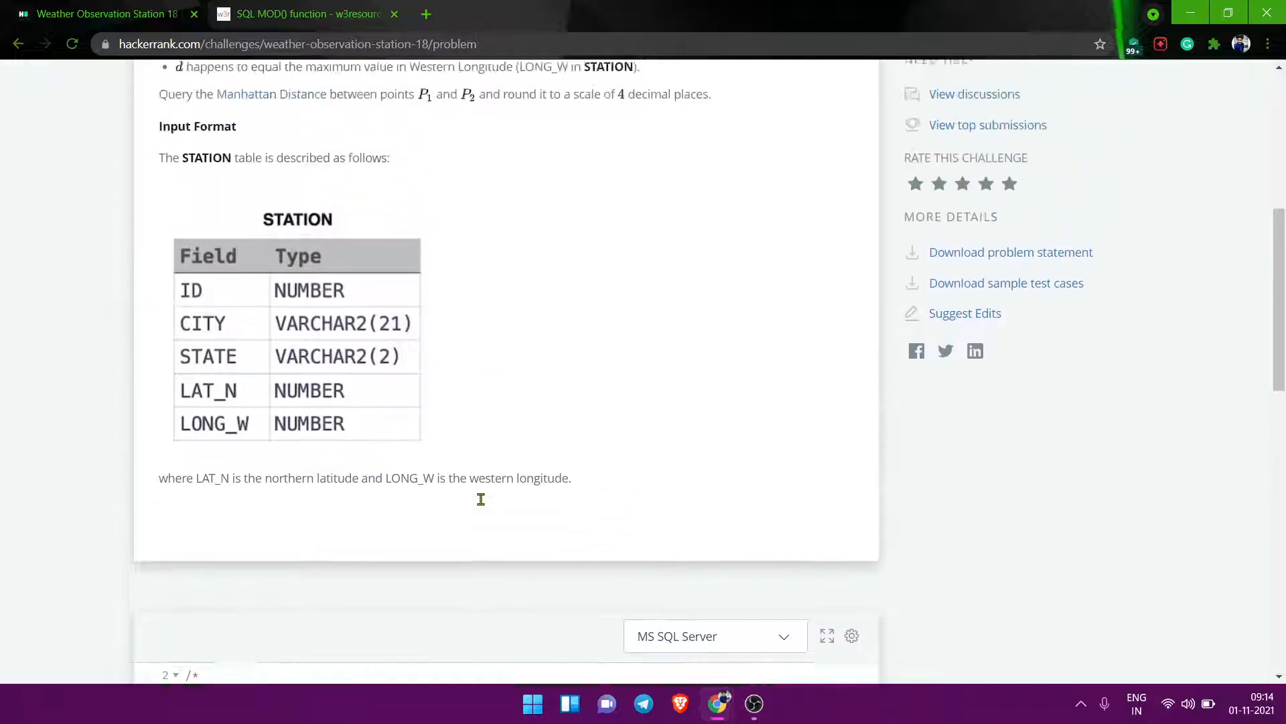
pyautogui.scroll(3)
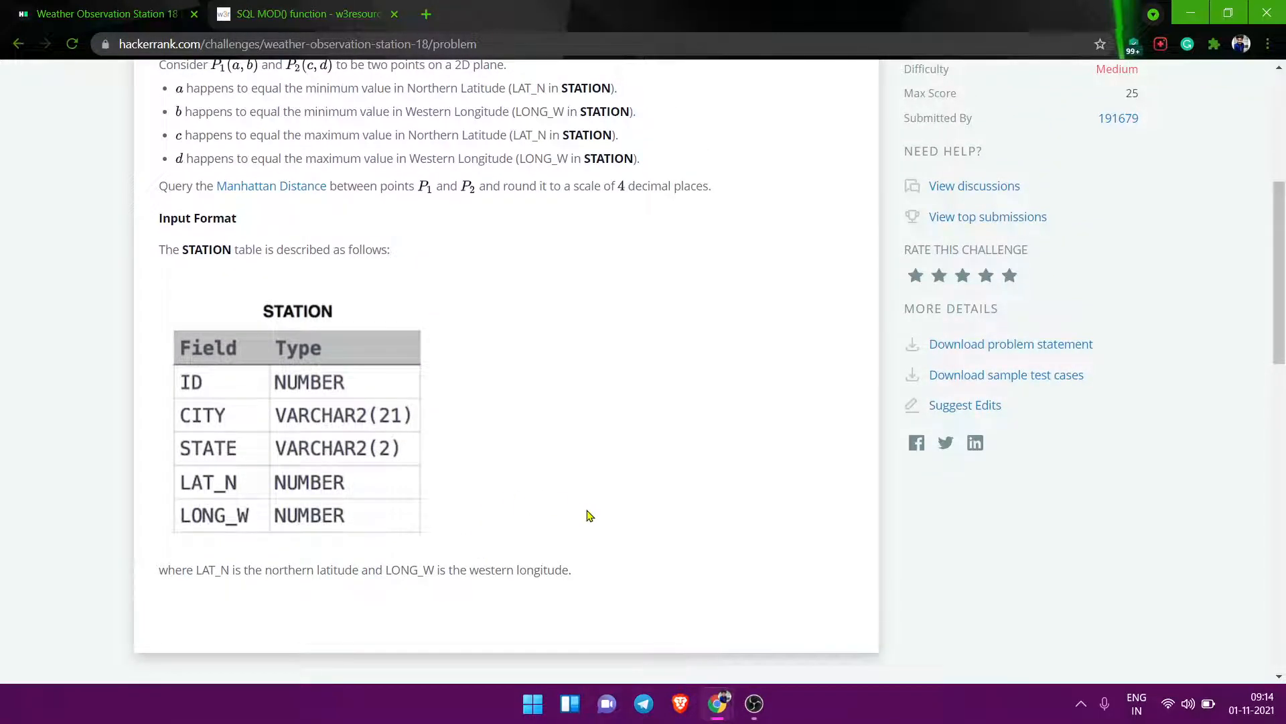
pyautogui.moveTo(540, 386)
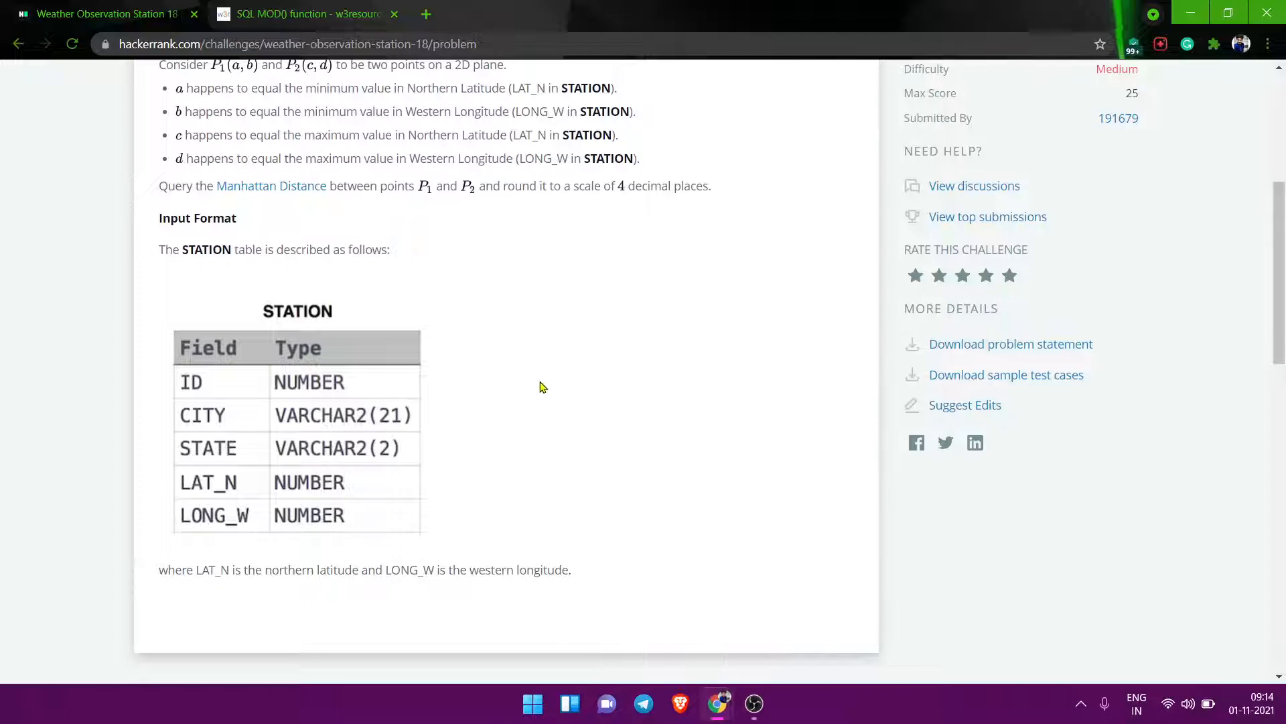
pyautogui.scroll(-3)
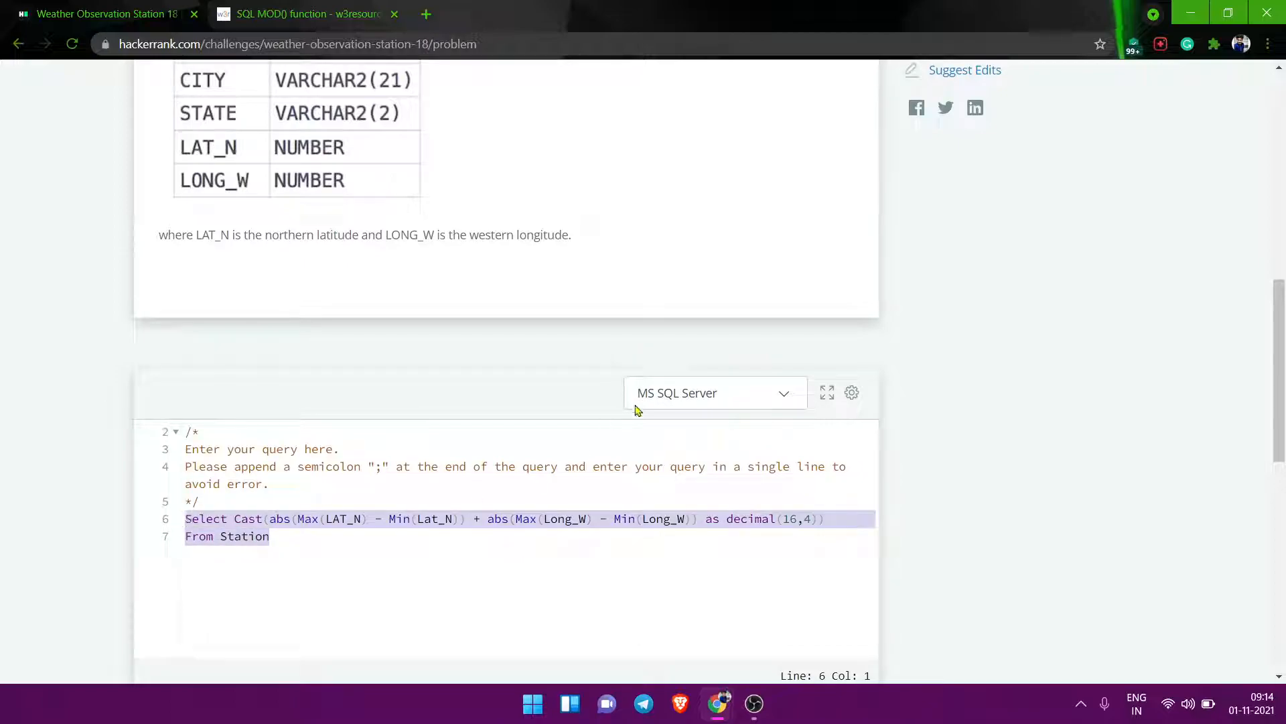
pyautogui.click(710, 392)
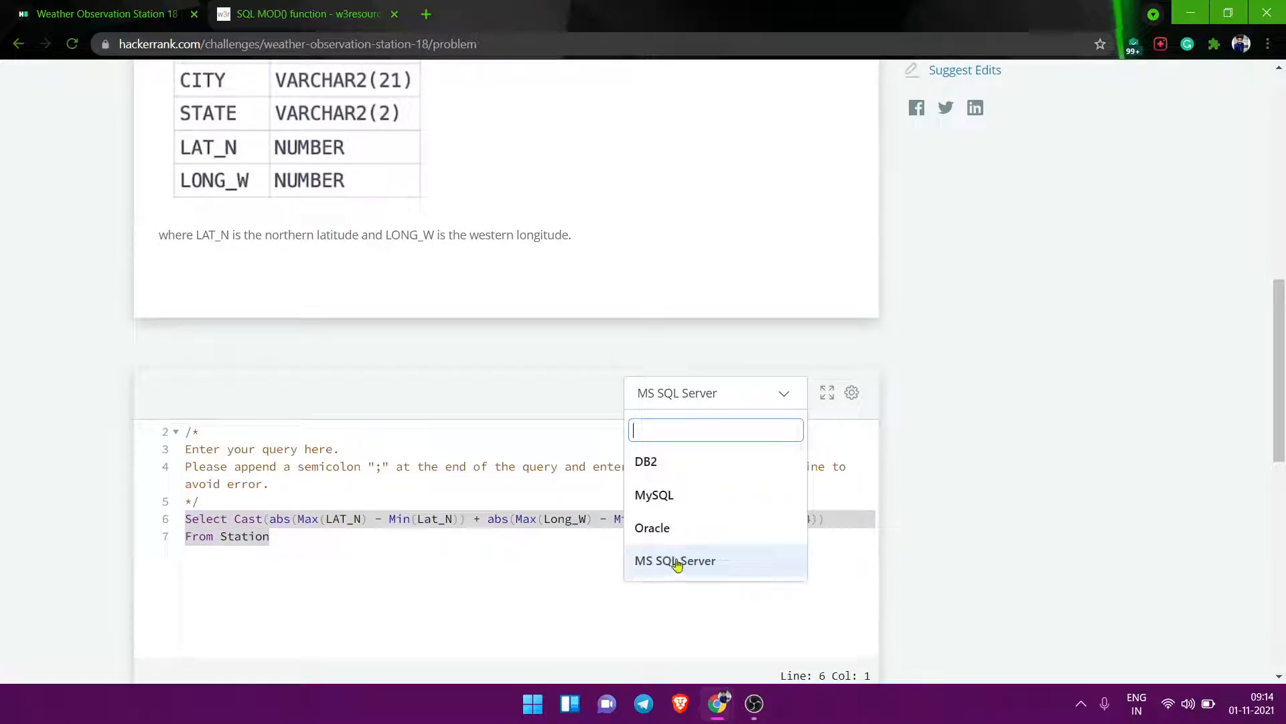
pyautogui.click(676, 561)
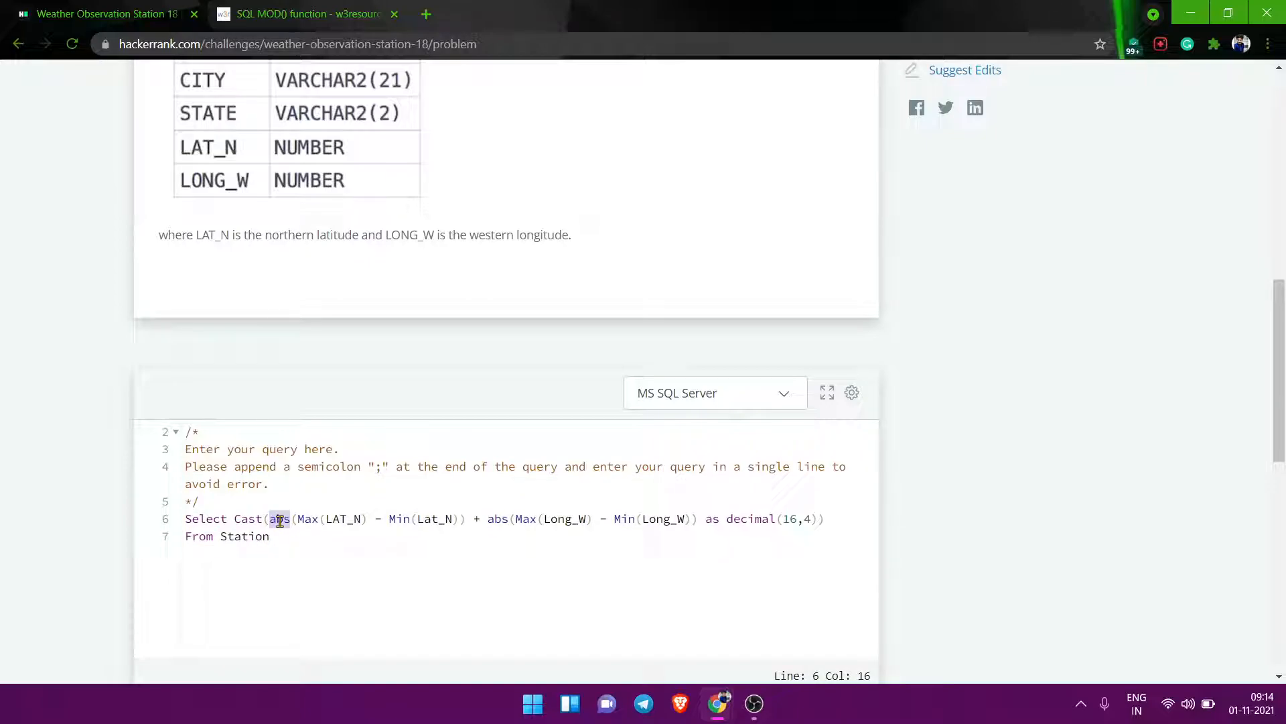
pyautogui.click(270, 536)
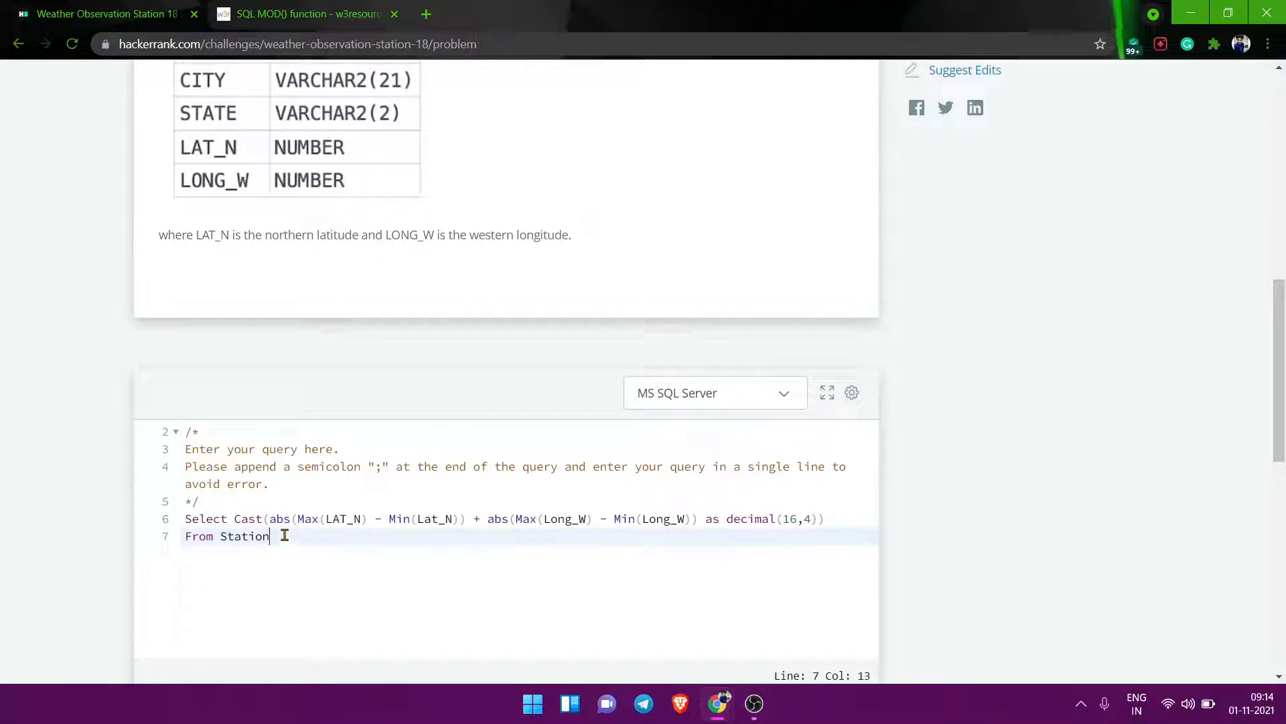
pyautogui.moveTo(827, 479)
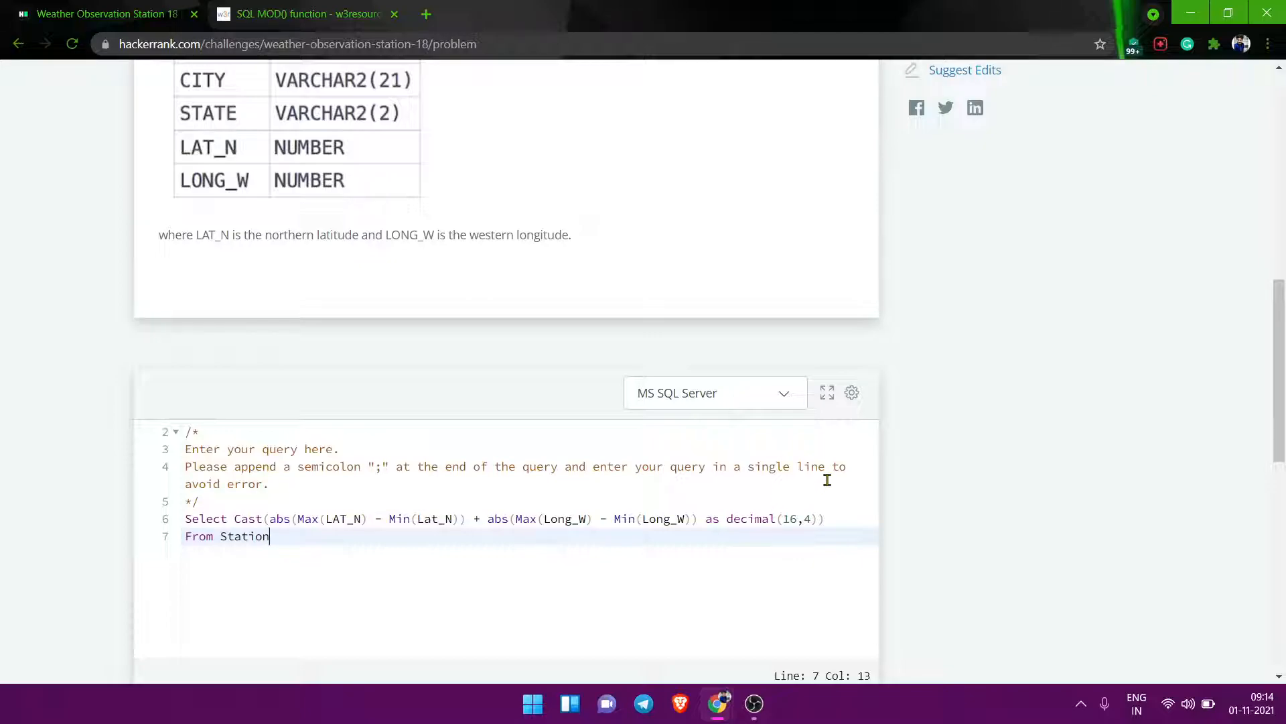